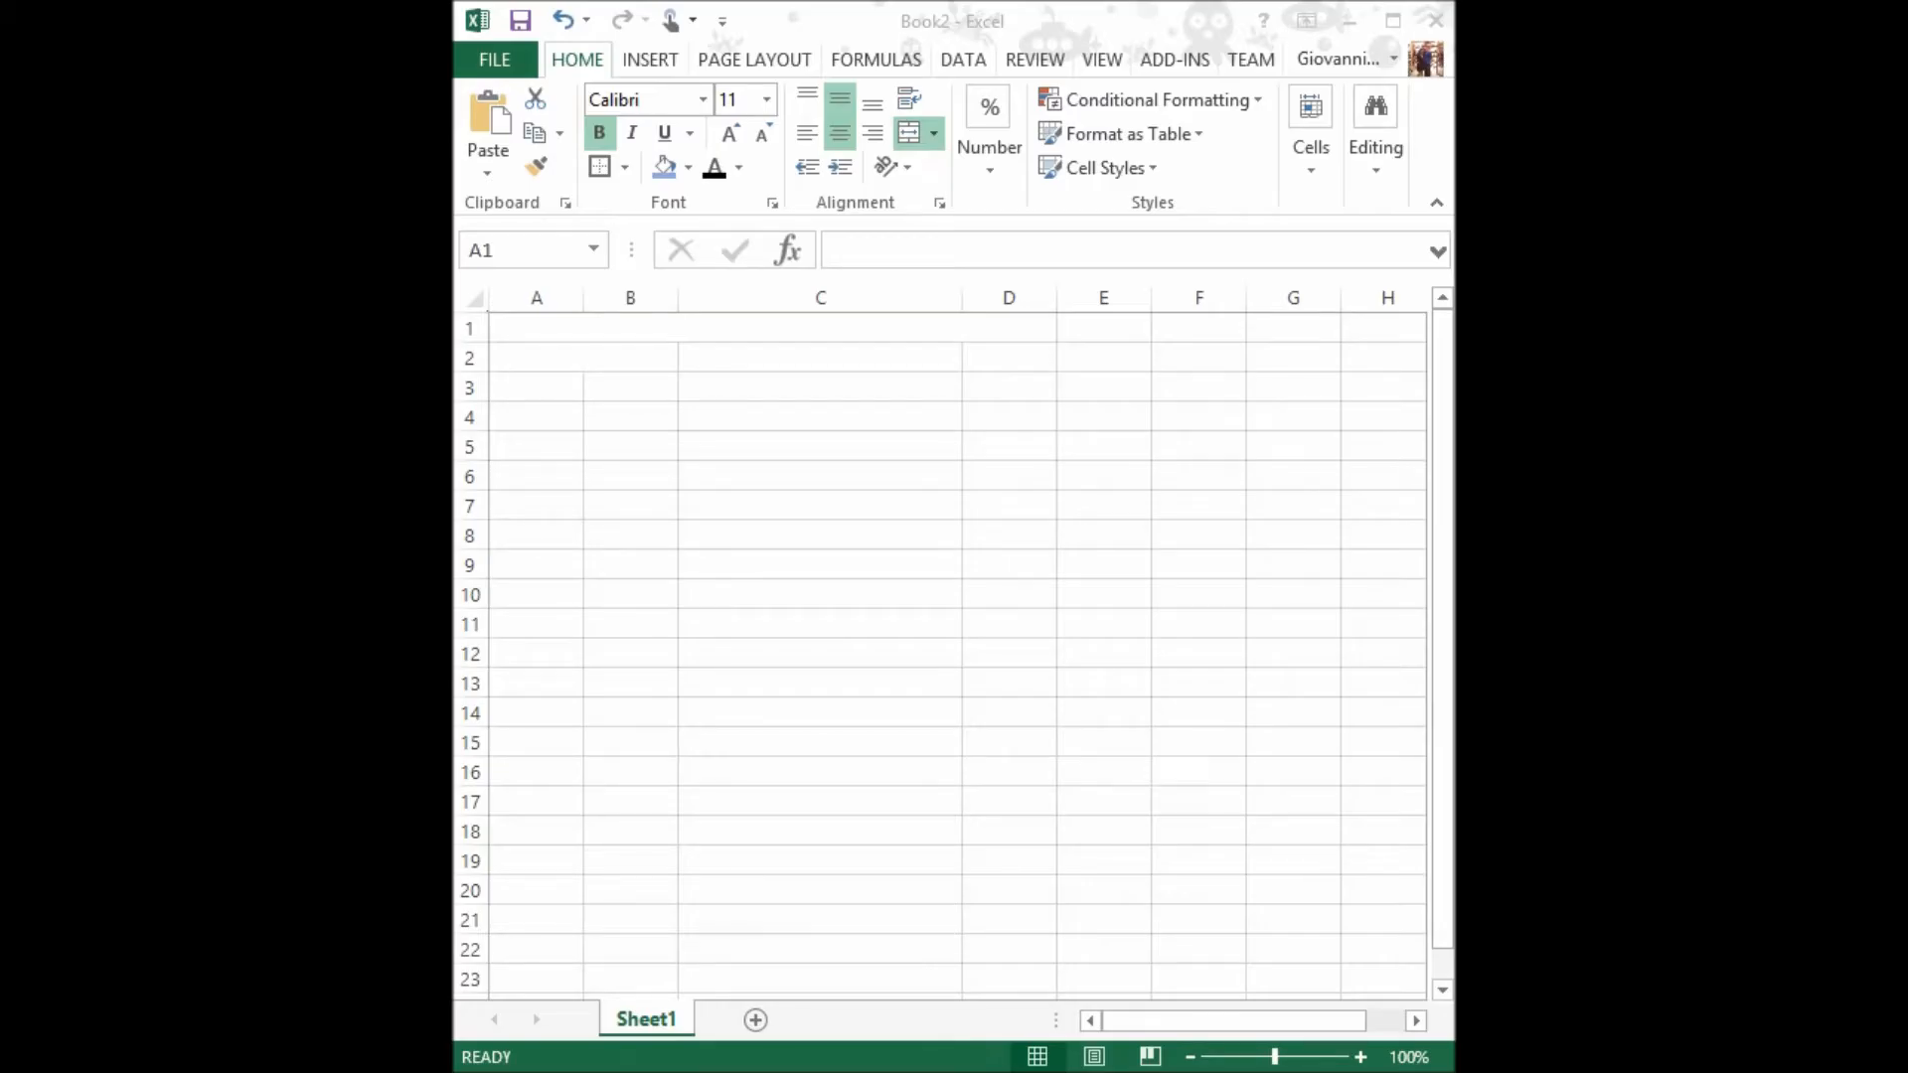
Enter the title '74LS00 - QUAD 2-INPUT NAND GATE - TRUTH TABLE' in cell A1.
{"action": "type", "text": "74LS00 - QUAD 2-INPUT NAND GATE - TRUTH TABLE"}
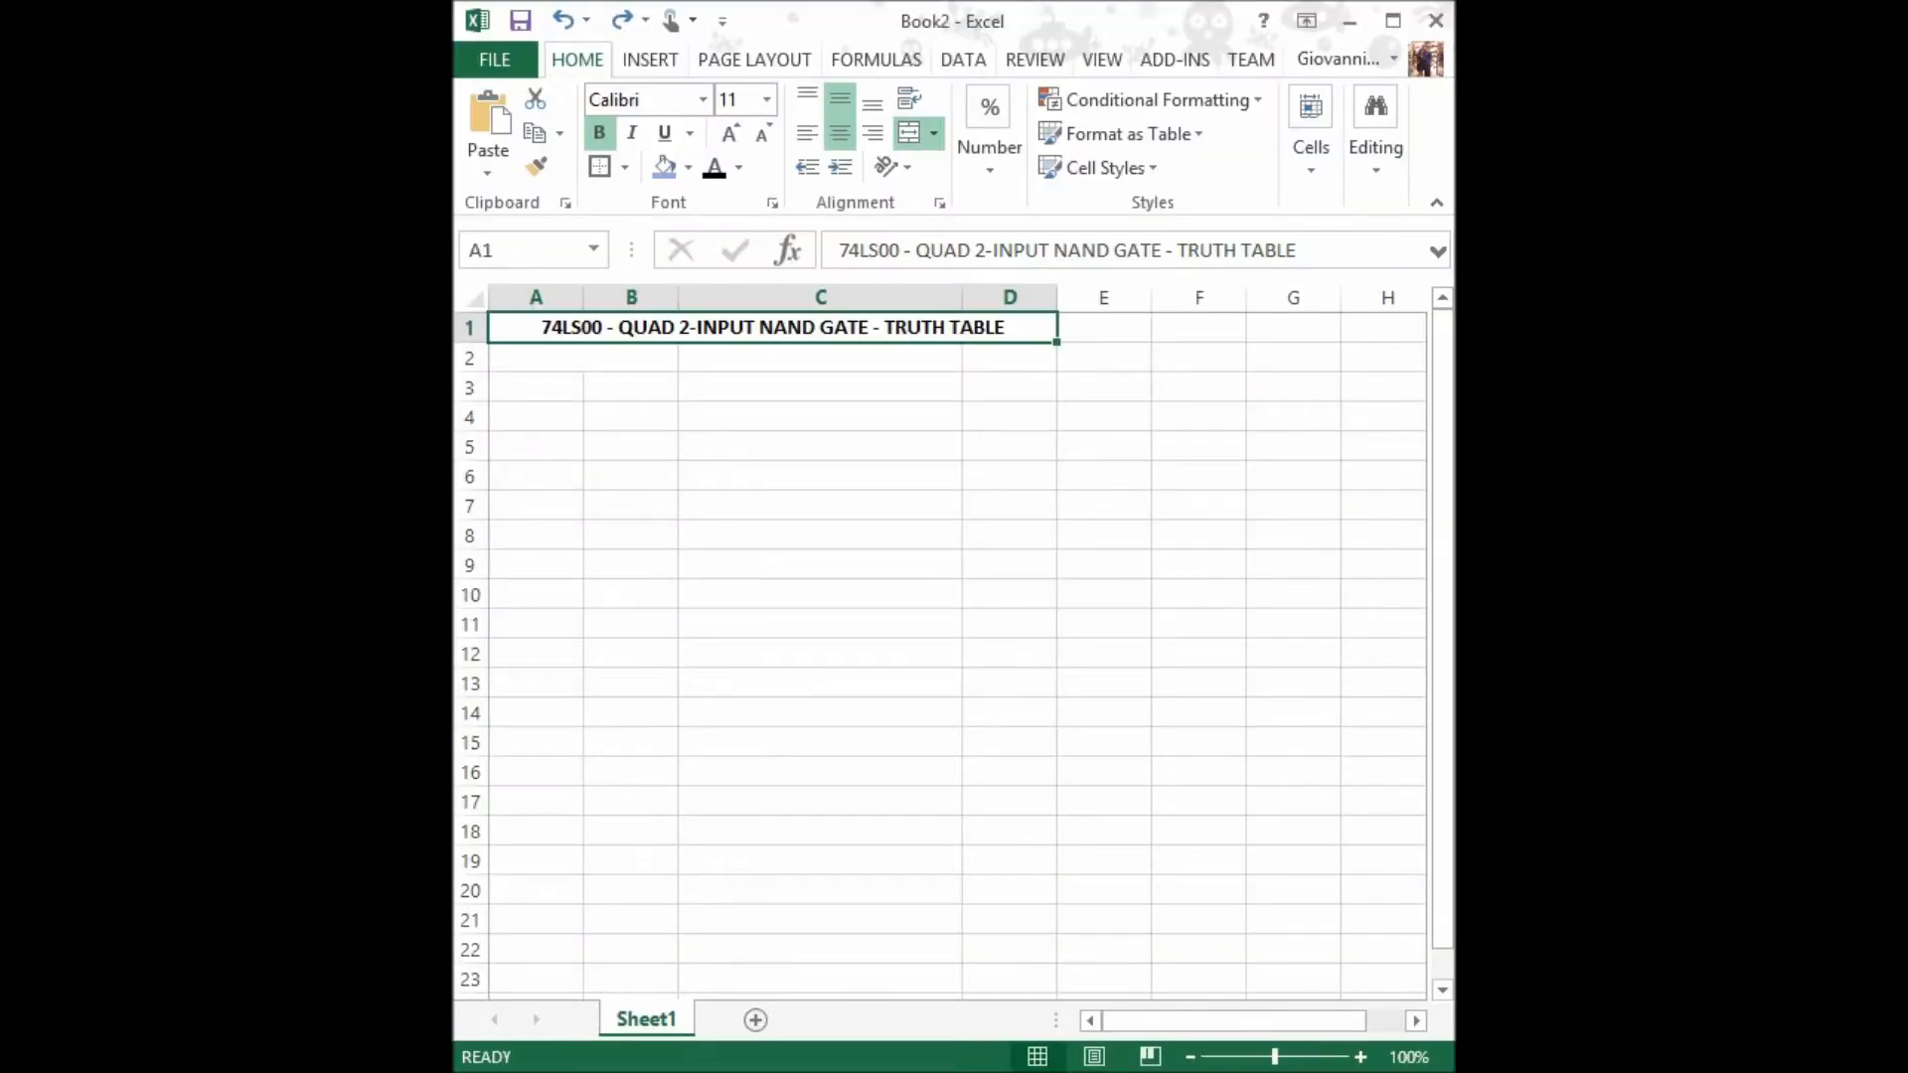
Enter headings INPUTS, COMMENTS, OUTPUT with labels A, B and Y = (A x B)' = (A AND B)'.
{"action": "type", "text": "INPUTS"}
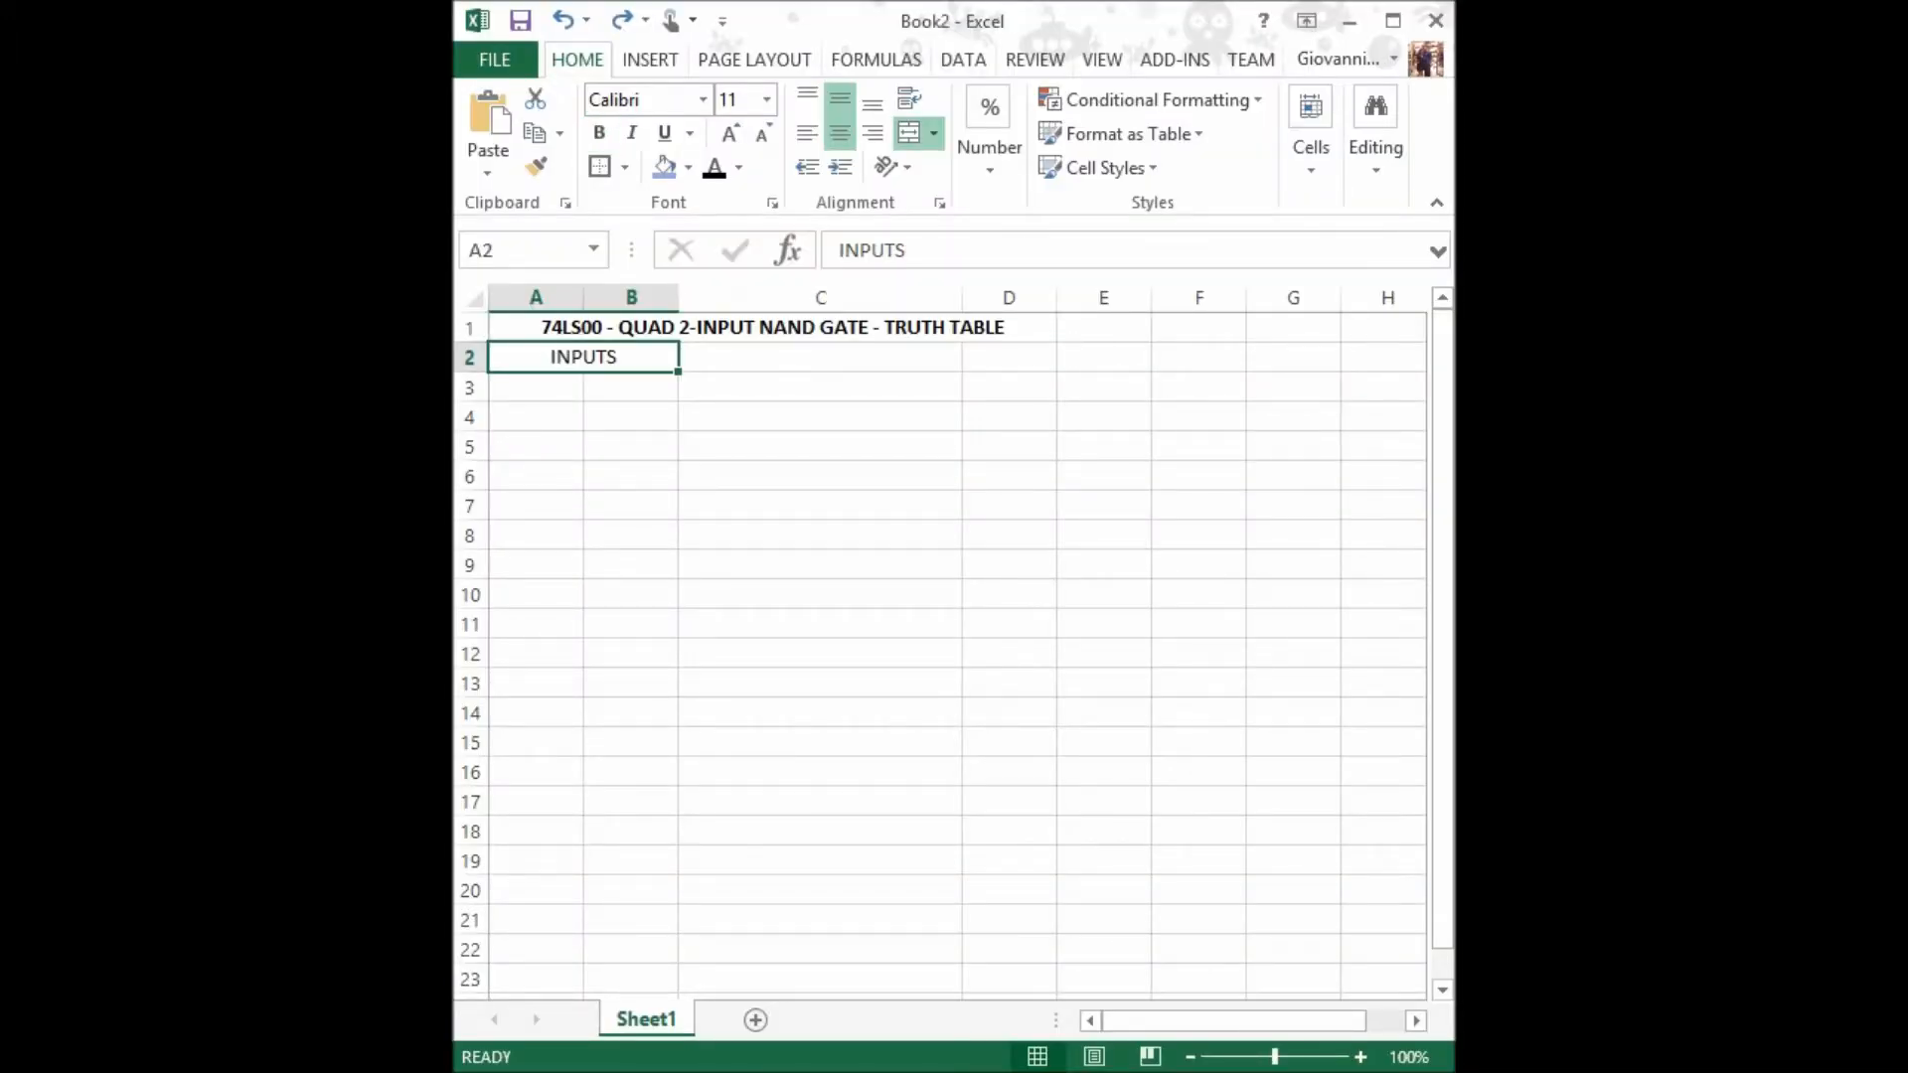
{"action": "type", "text": "A"}
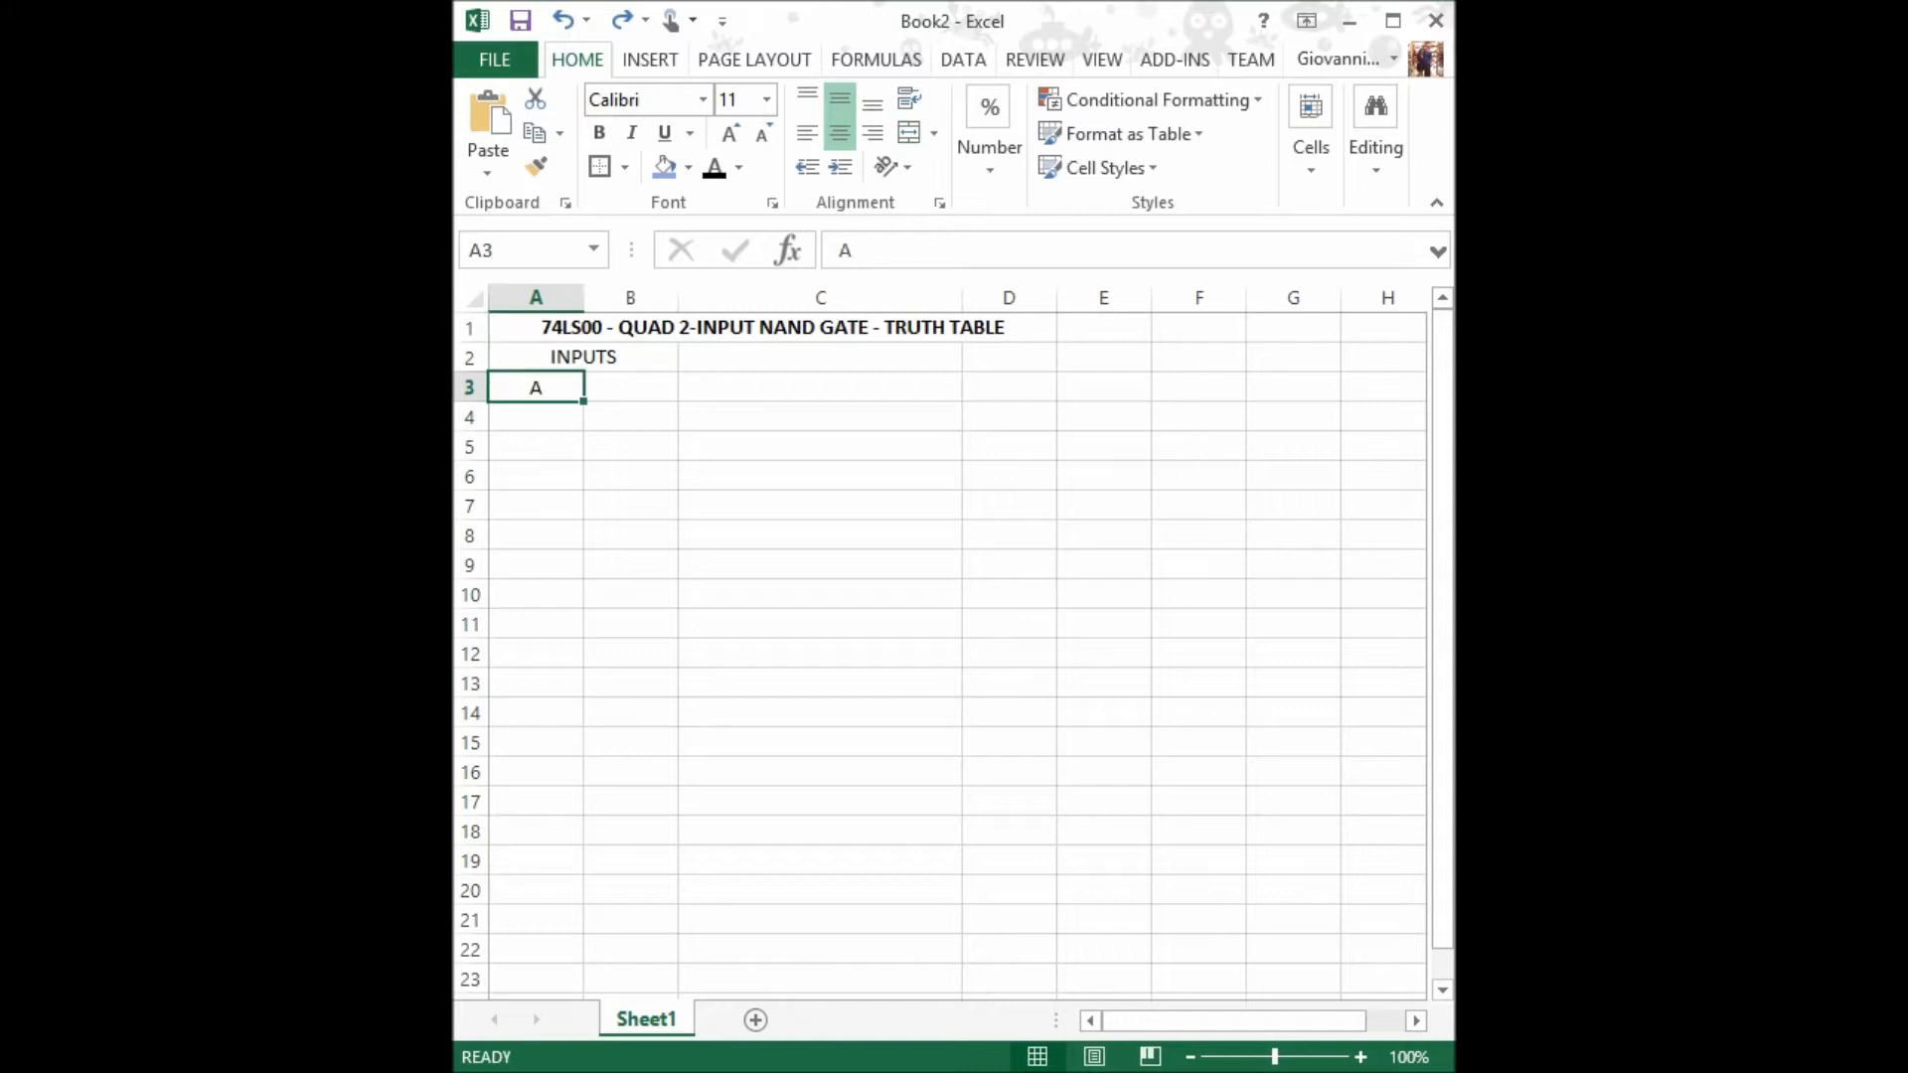
{"action": "type", "text": "B"}
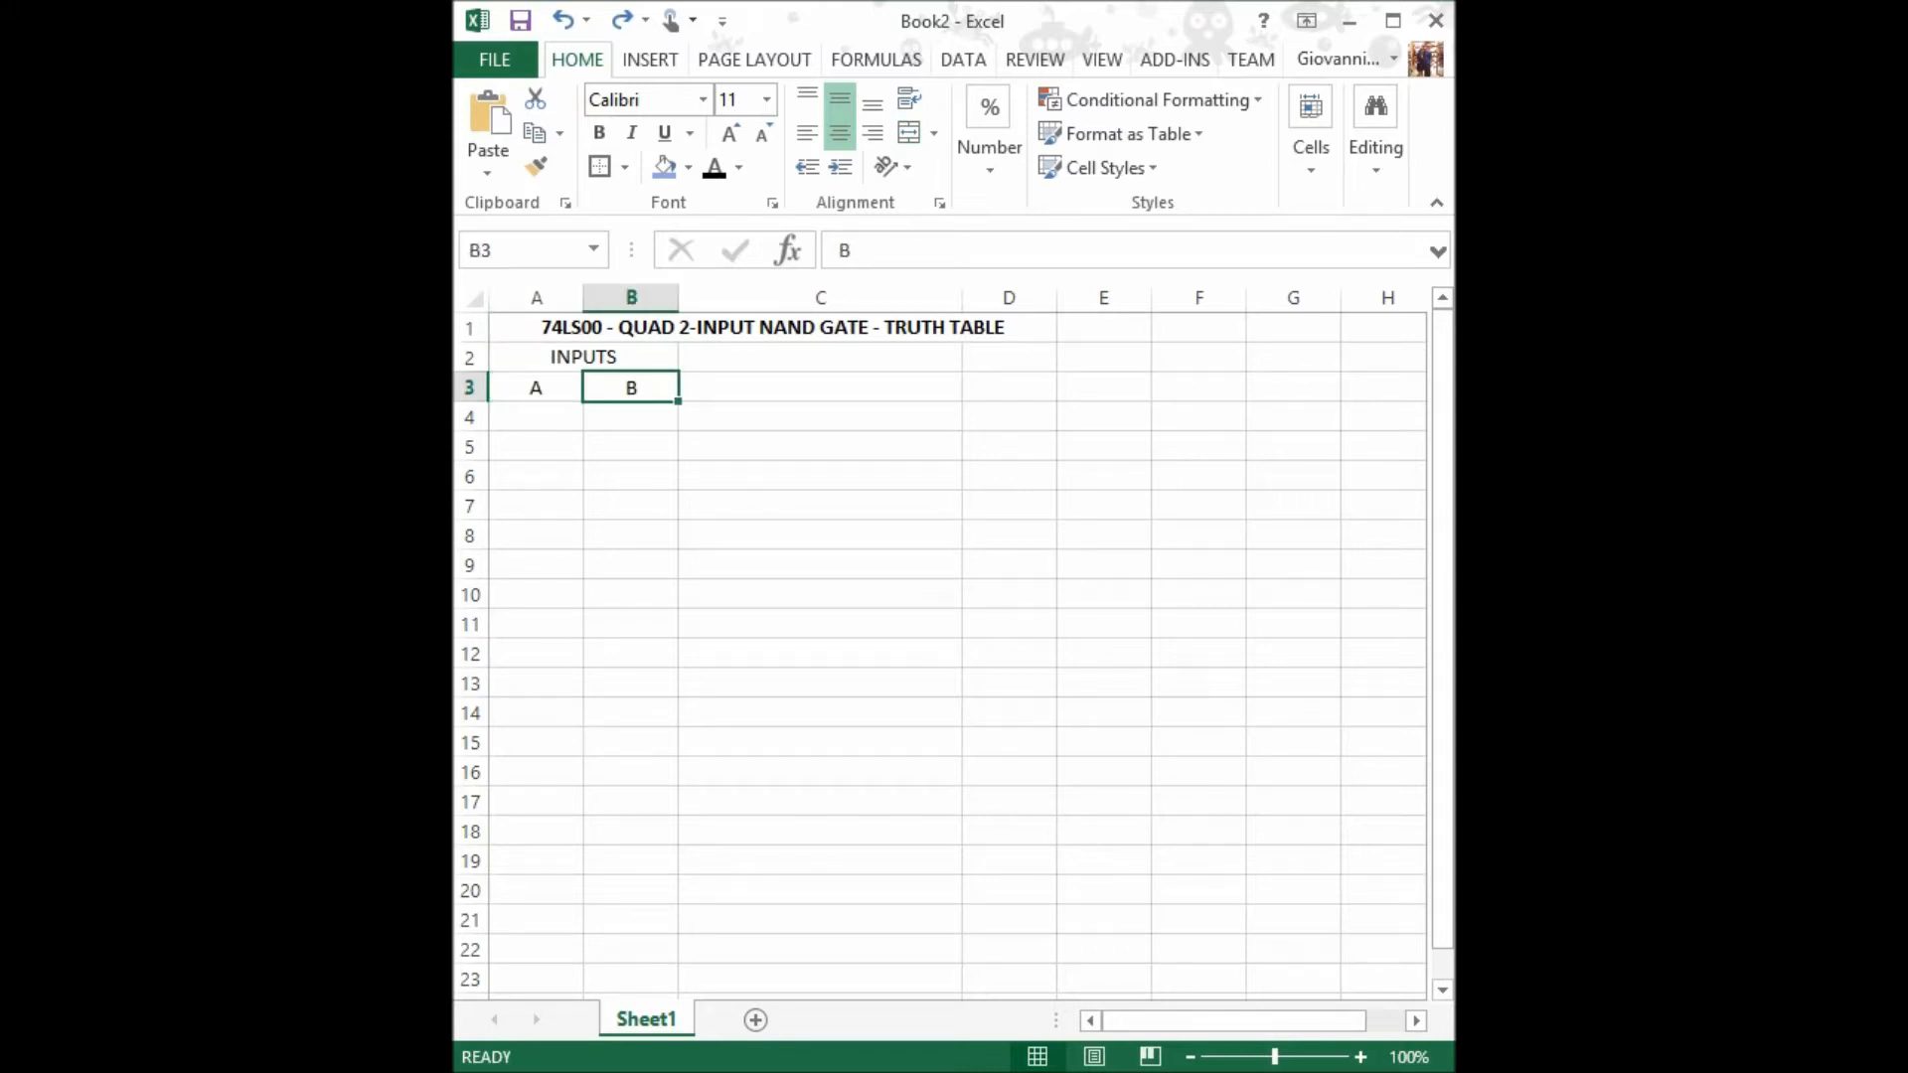
{"action": "type", "text": "COMMENTS"}
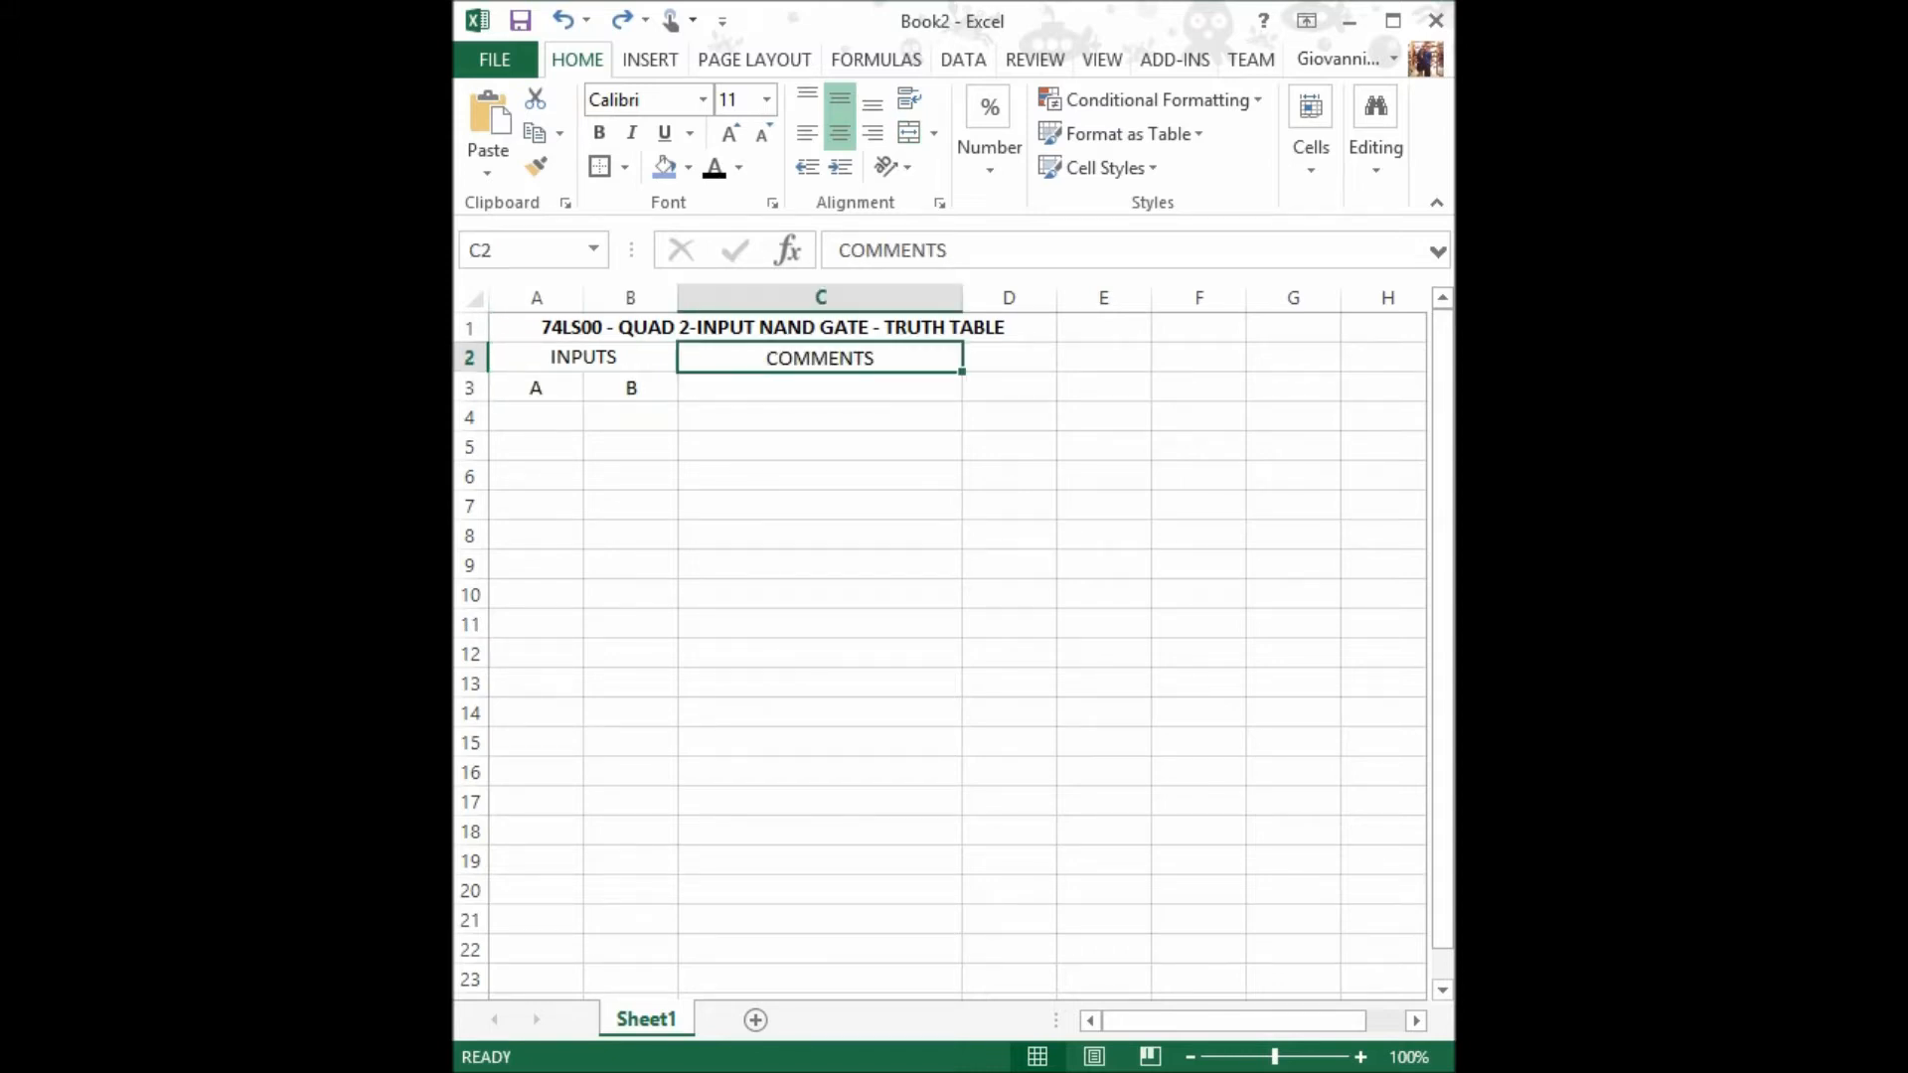
{"action": "type", "text": "Y = (A x B)' = (A AND B)'"}
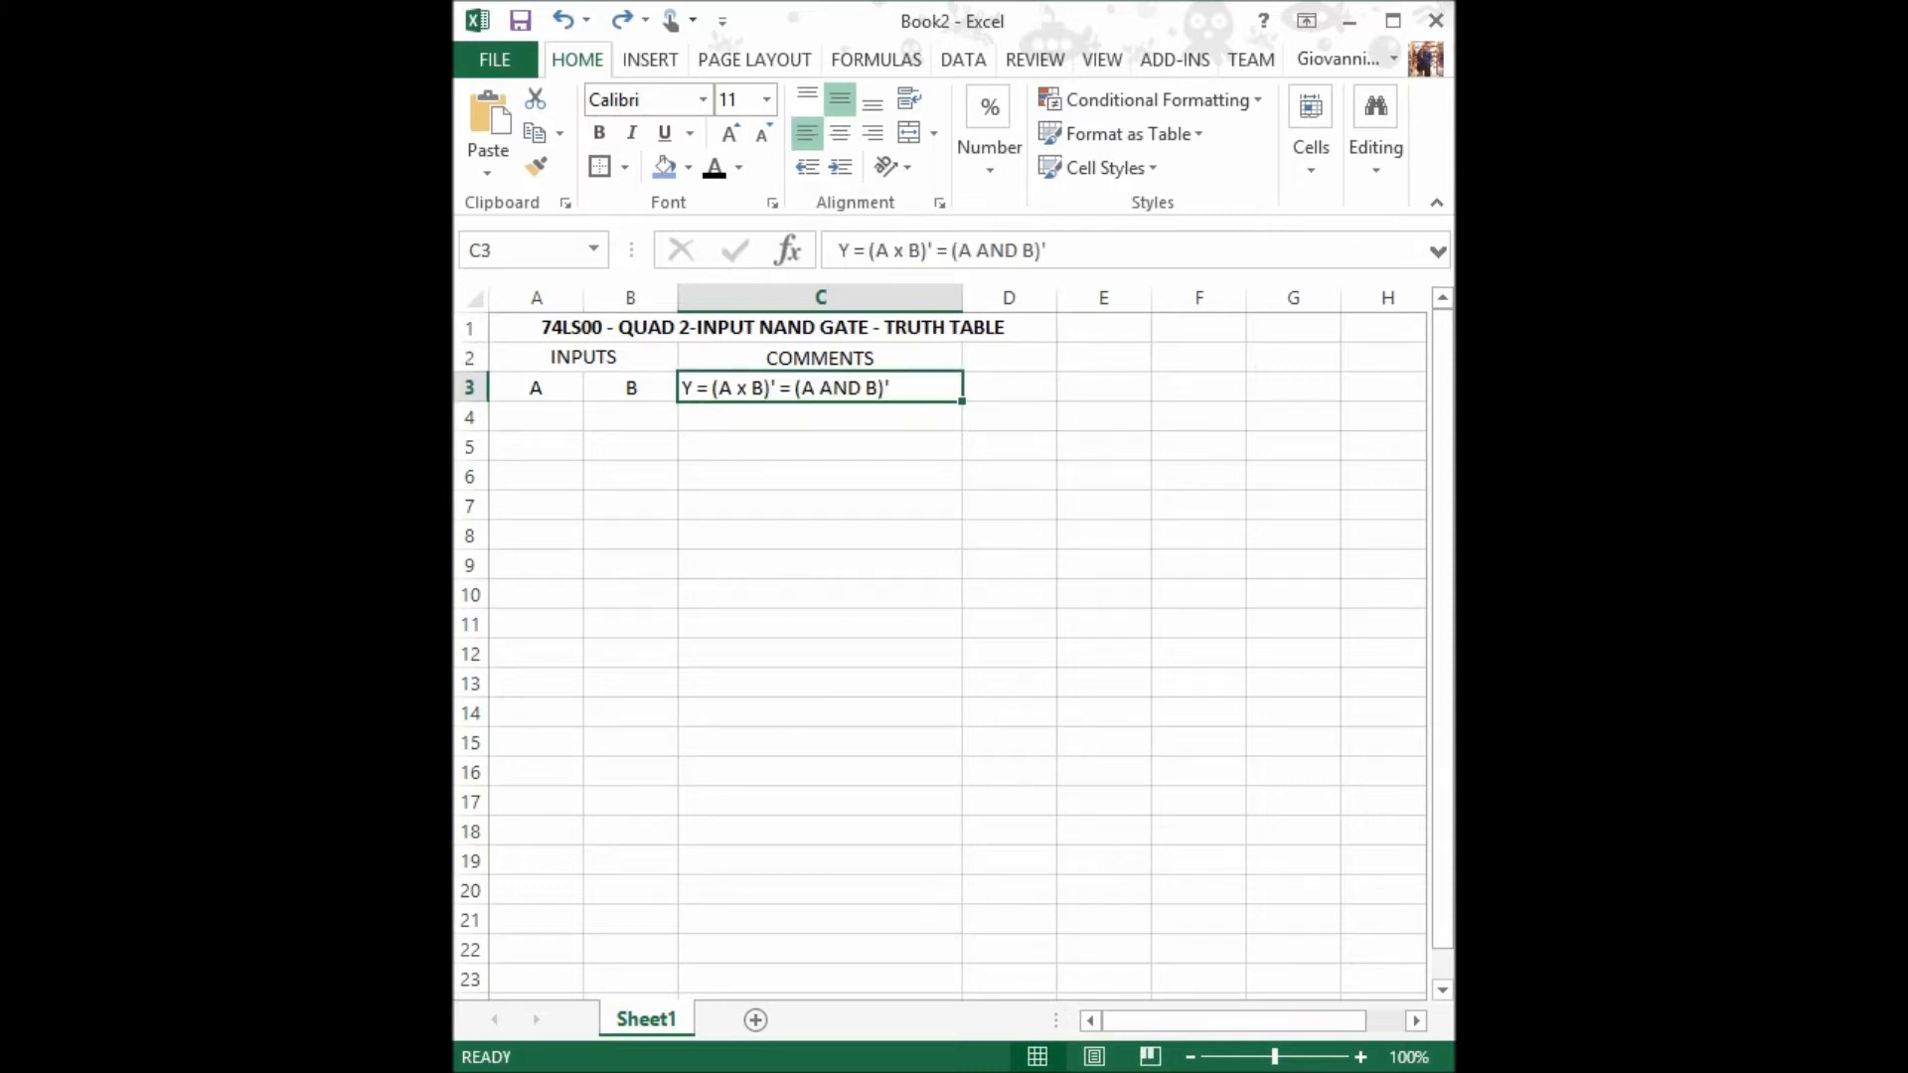
{"action": "type", "text": "OUTPUT"}
{"action": "left_click", "coordinate": [1010, 387]}
{"action": "type", "text": "Y"}
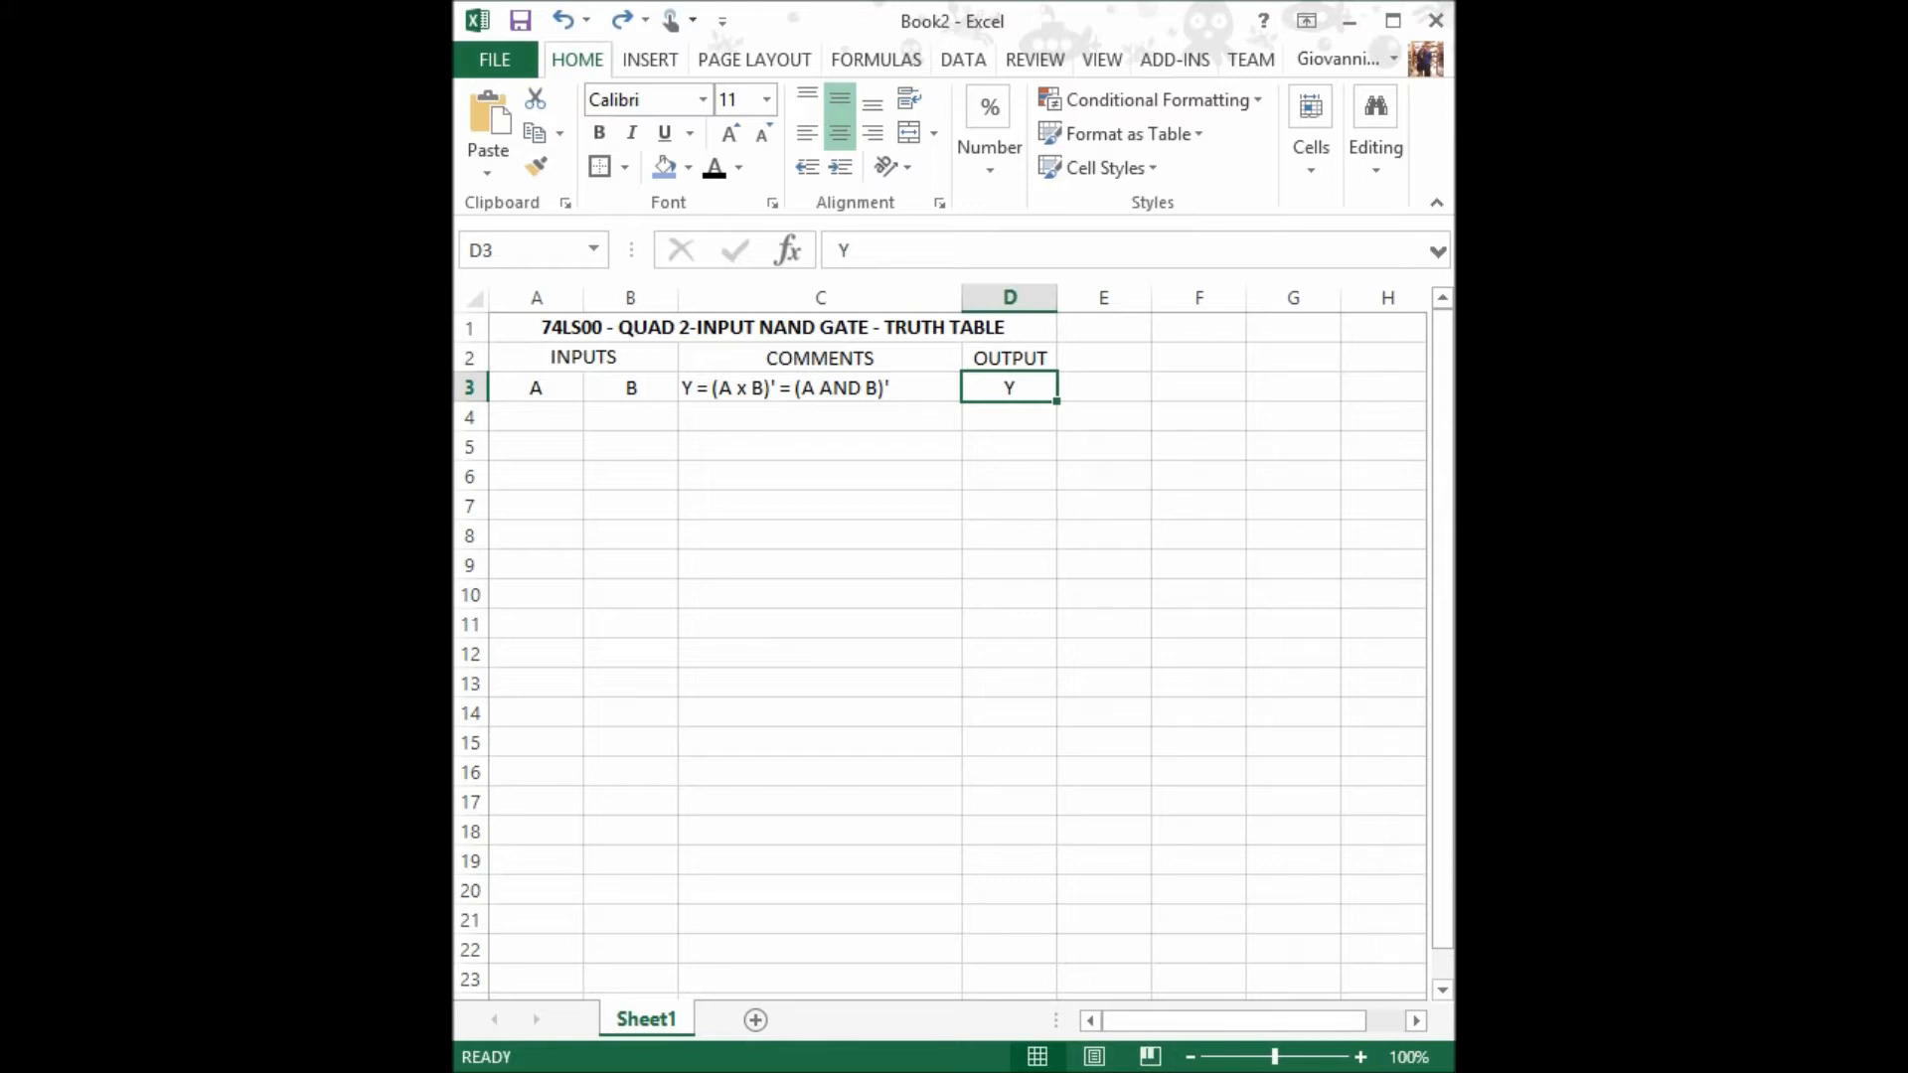
Fill A4:B7 with the input pairs 0/0, 0/1, 1/0 and 1/1.
{"action": "type", "text": "0"}
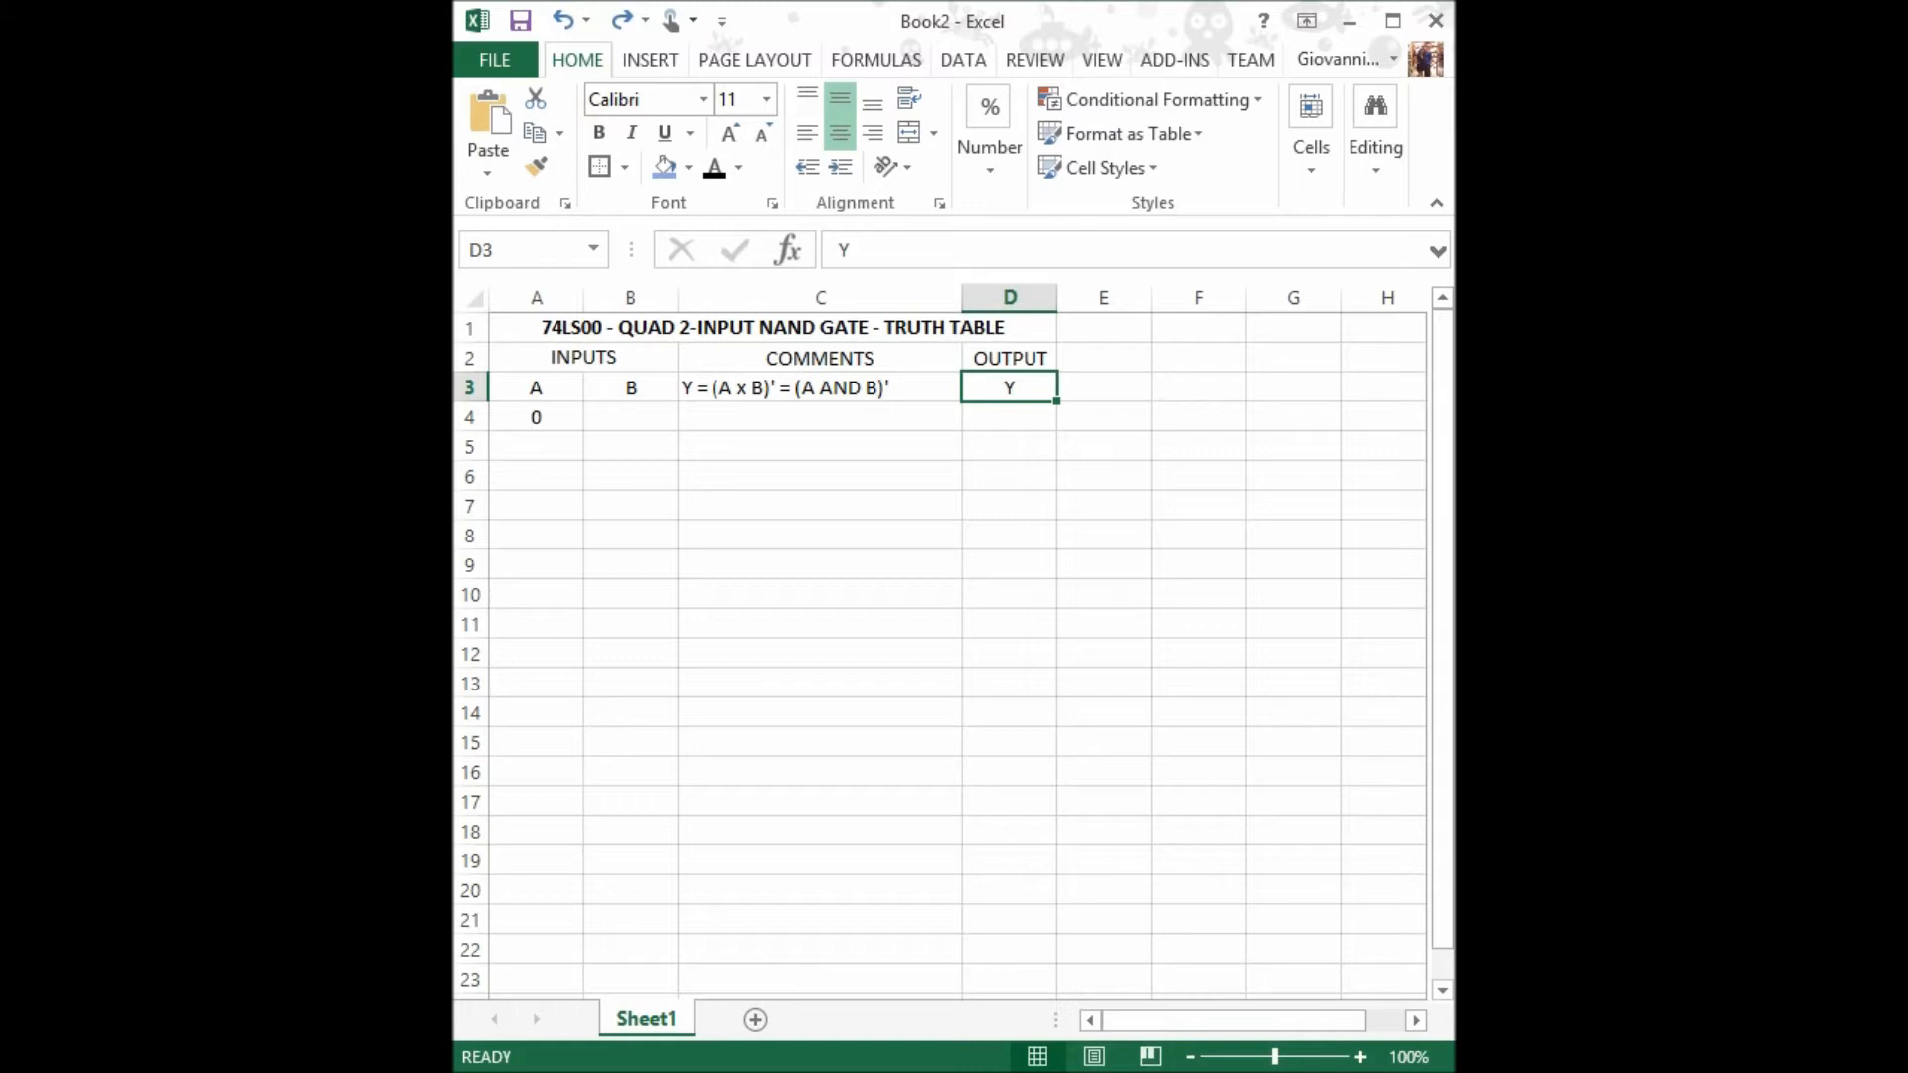
{"action": "left_click", "coordinate": [630, 417]}
{"action": "type", "text": "0"}
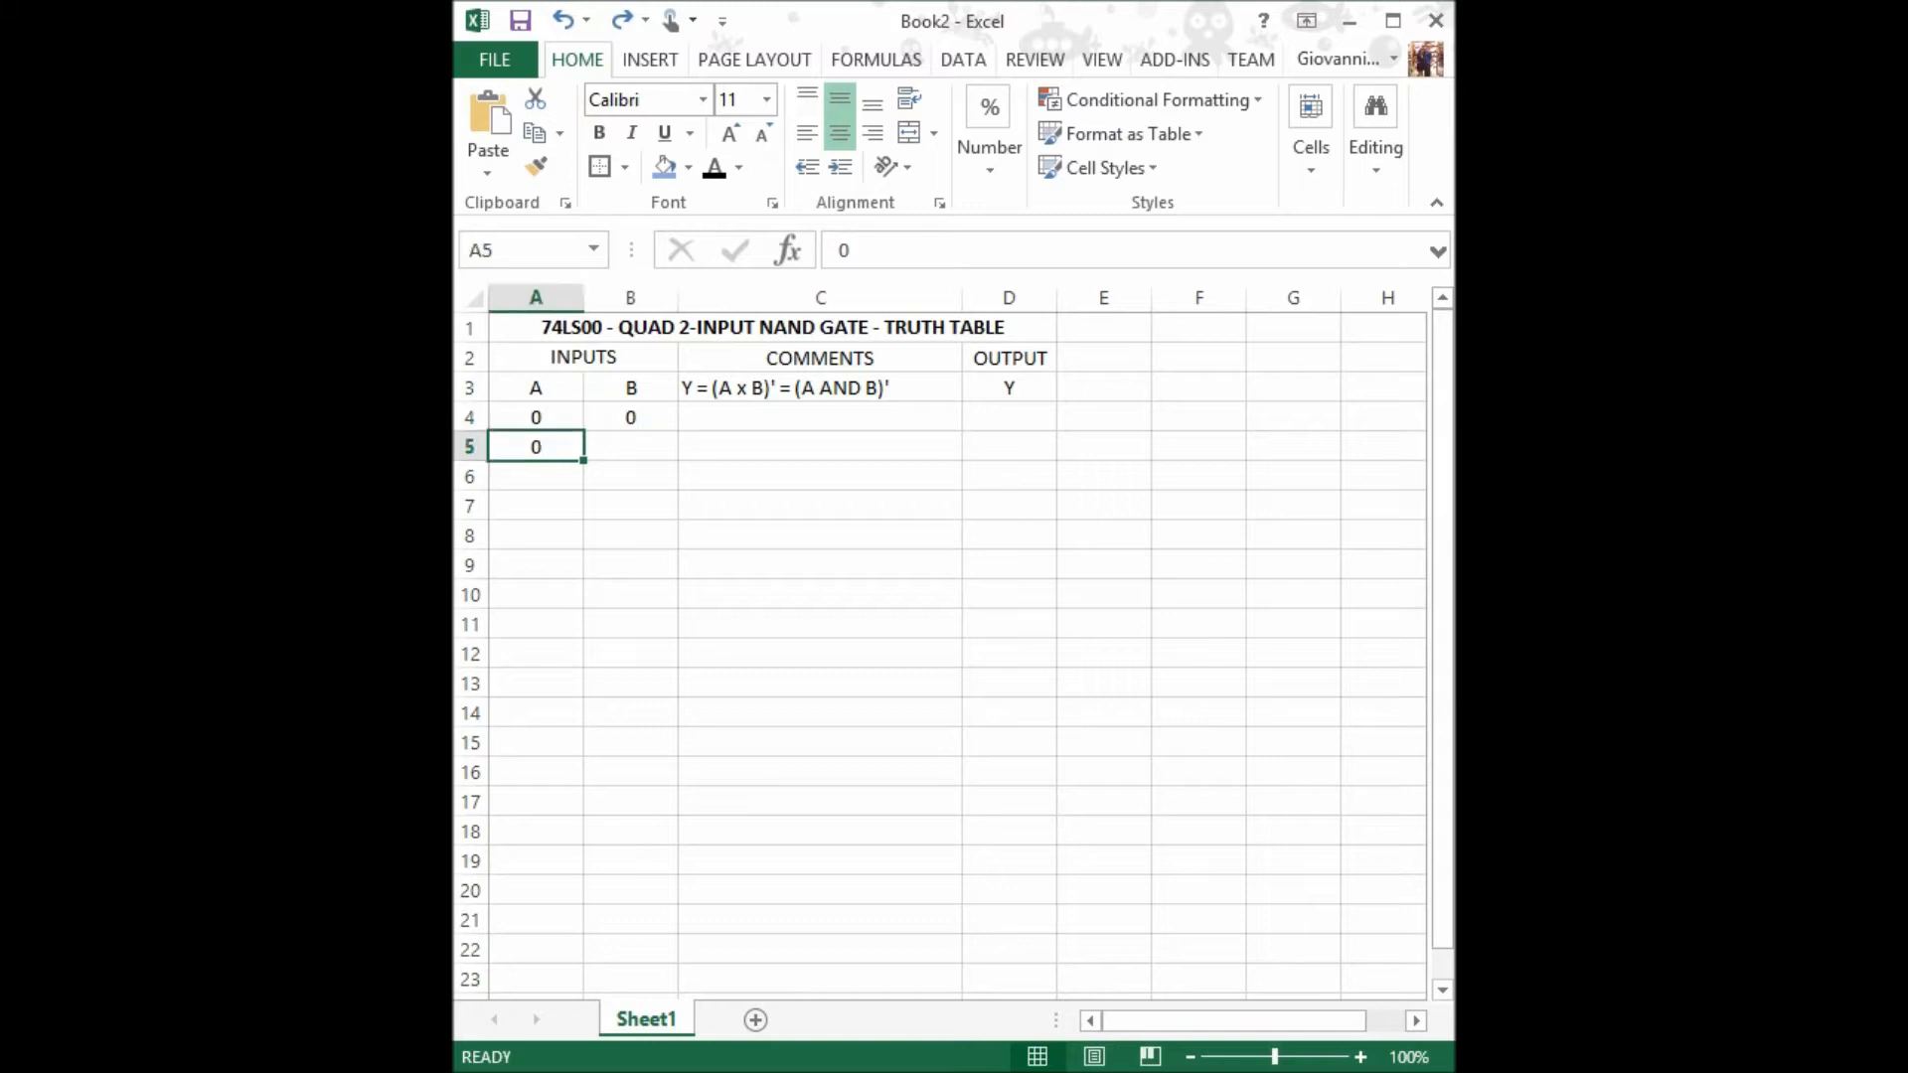
{"action": "type", "text": "1"}
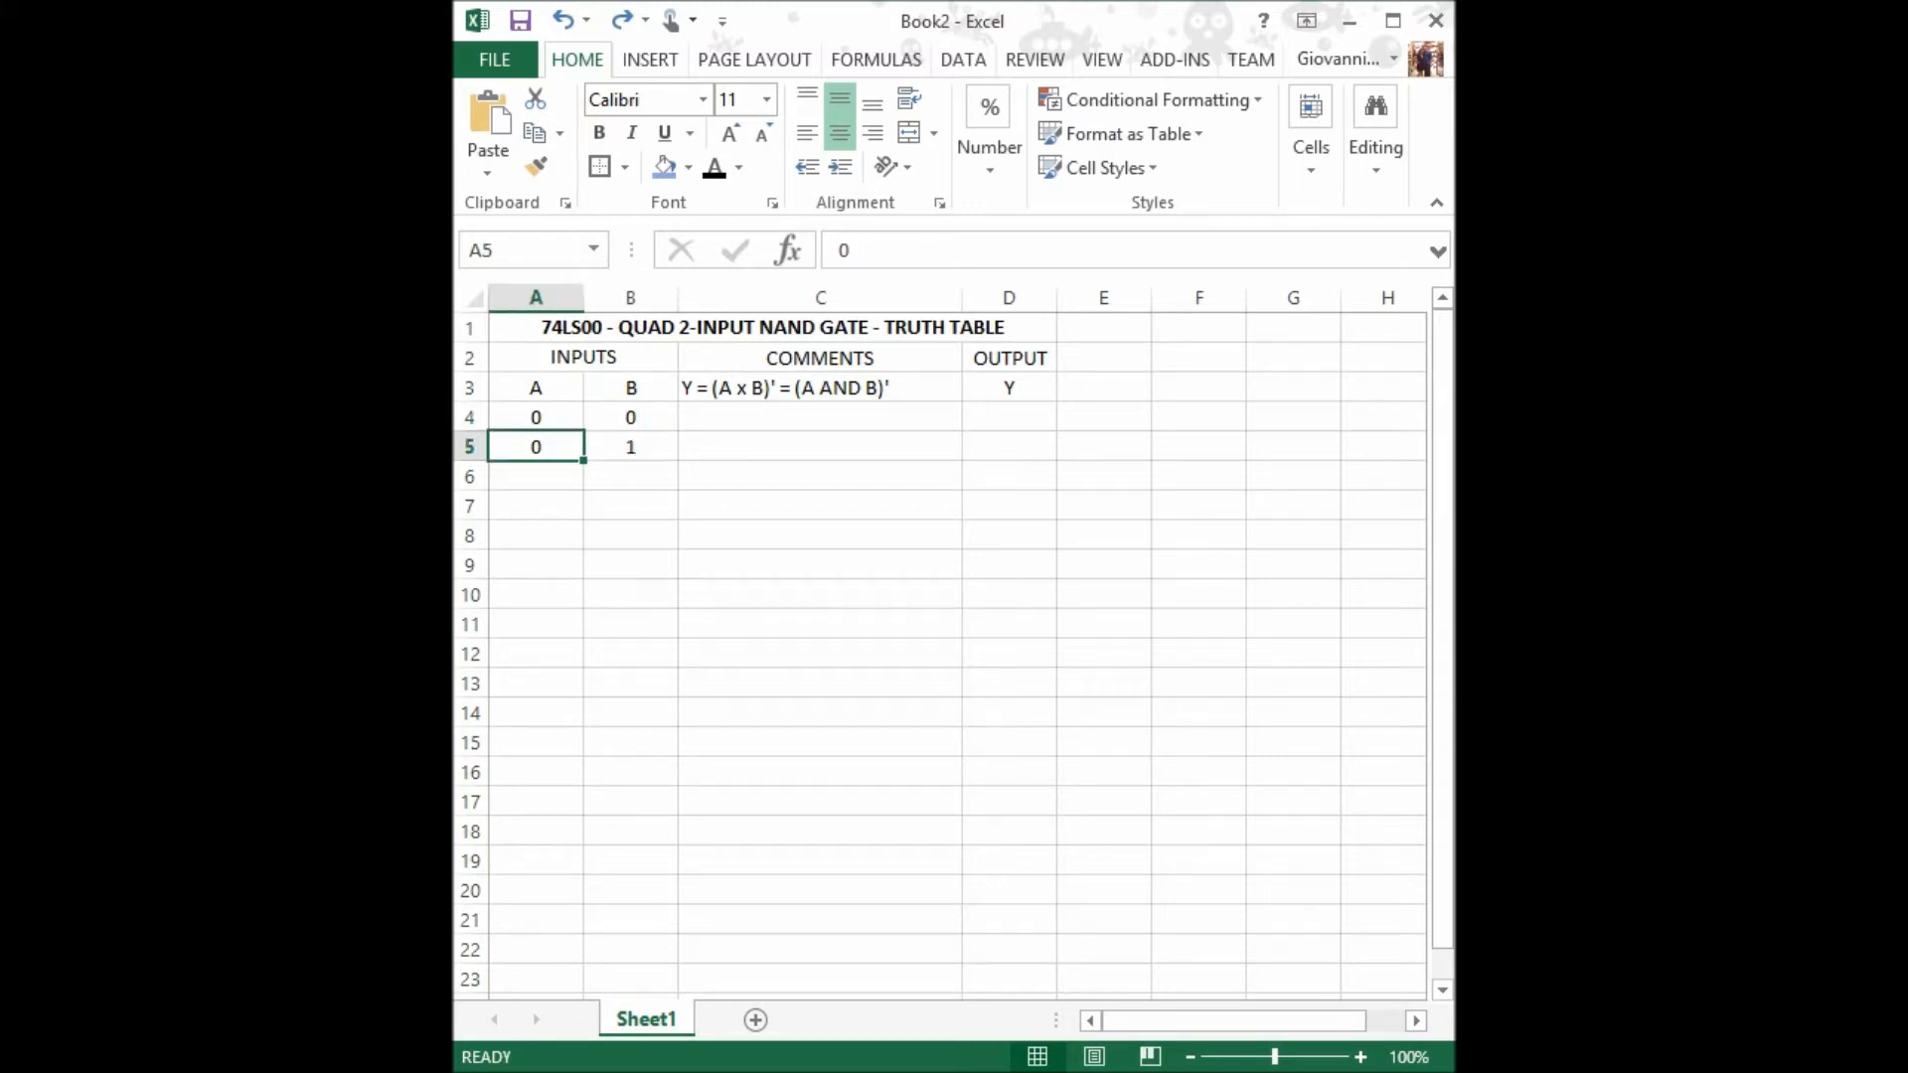
{"action": "left_click", "coordinate": [630, 446]}
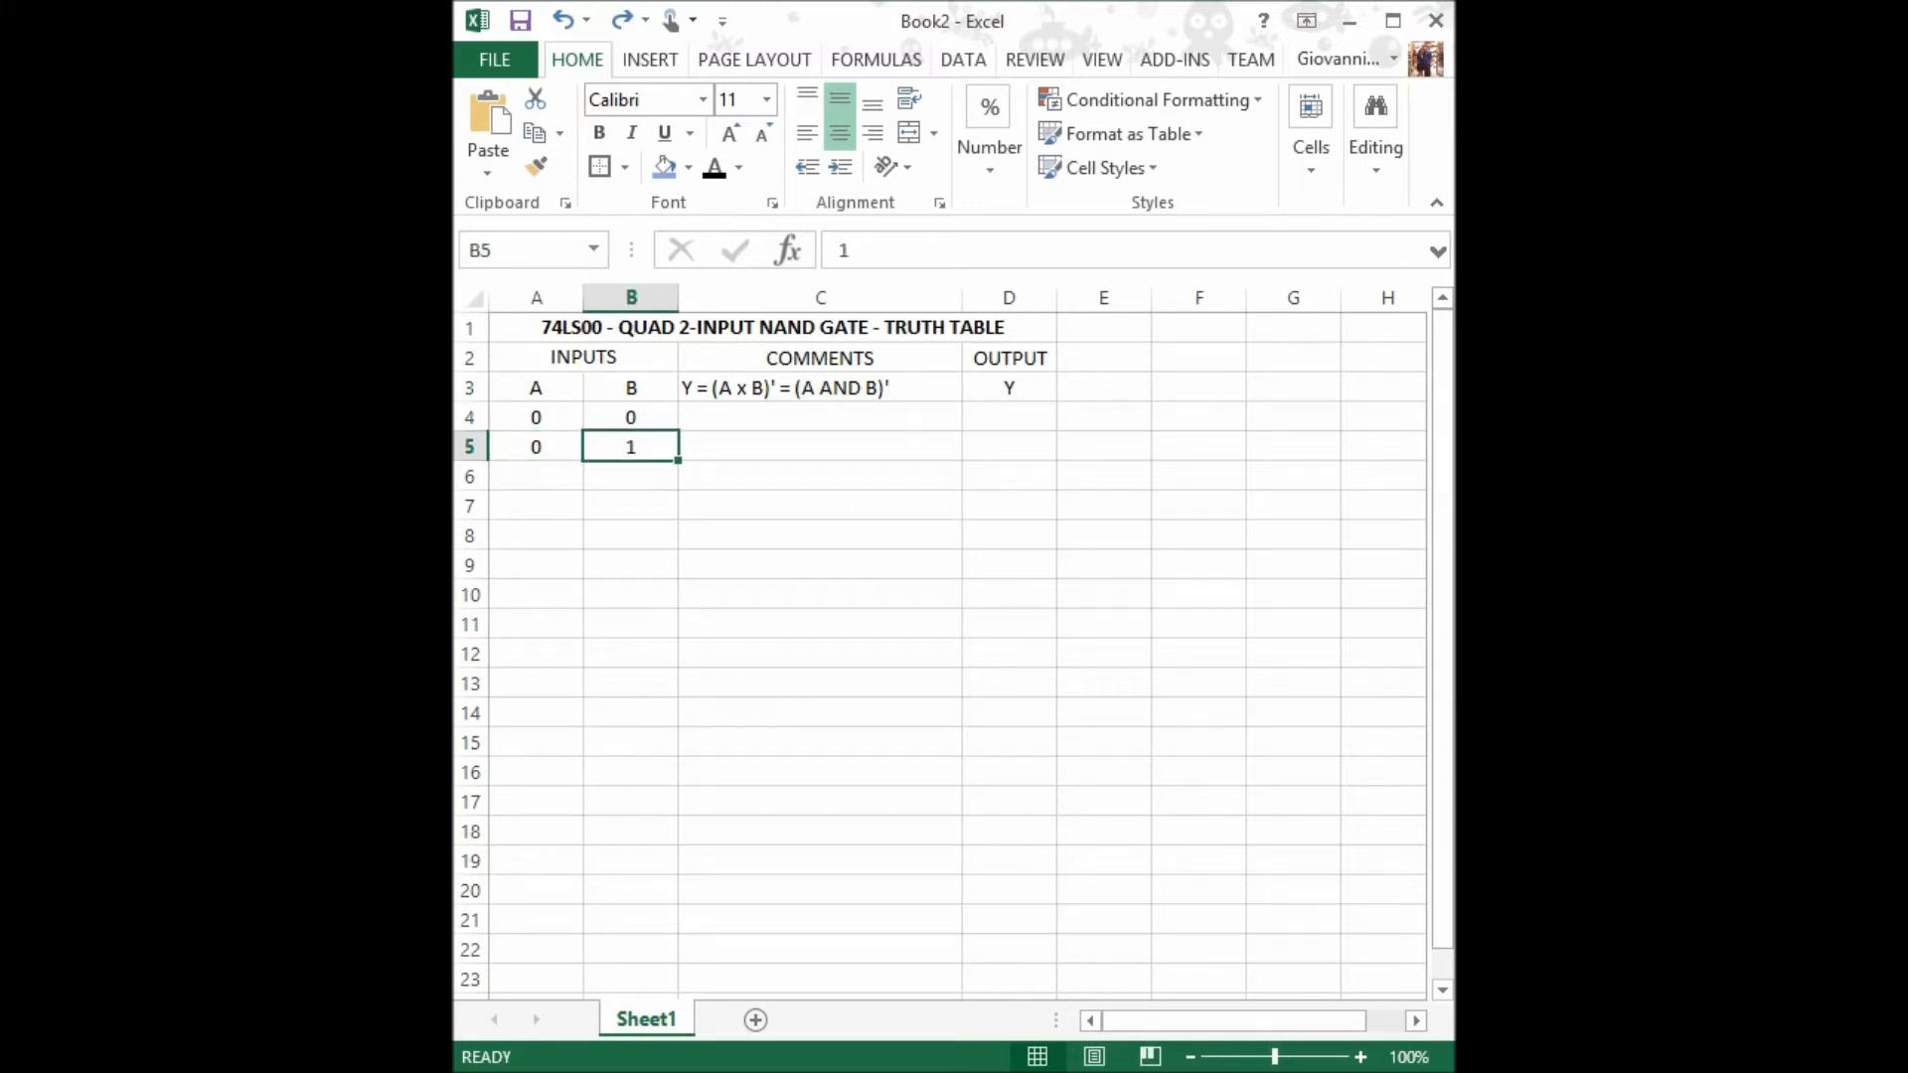
{"action": "type", "text": "1"}
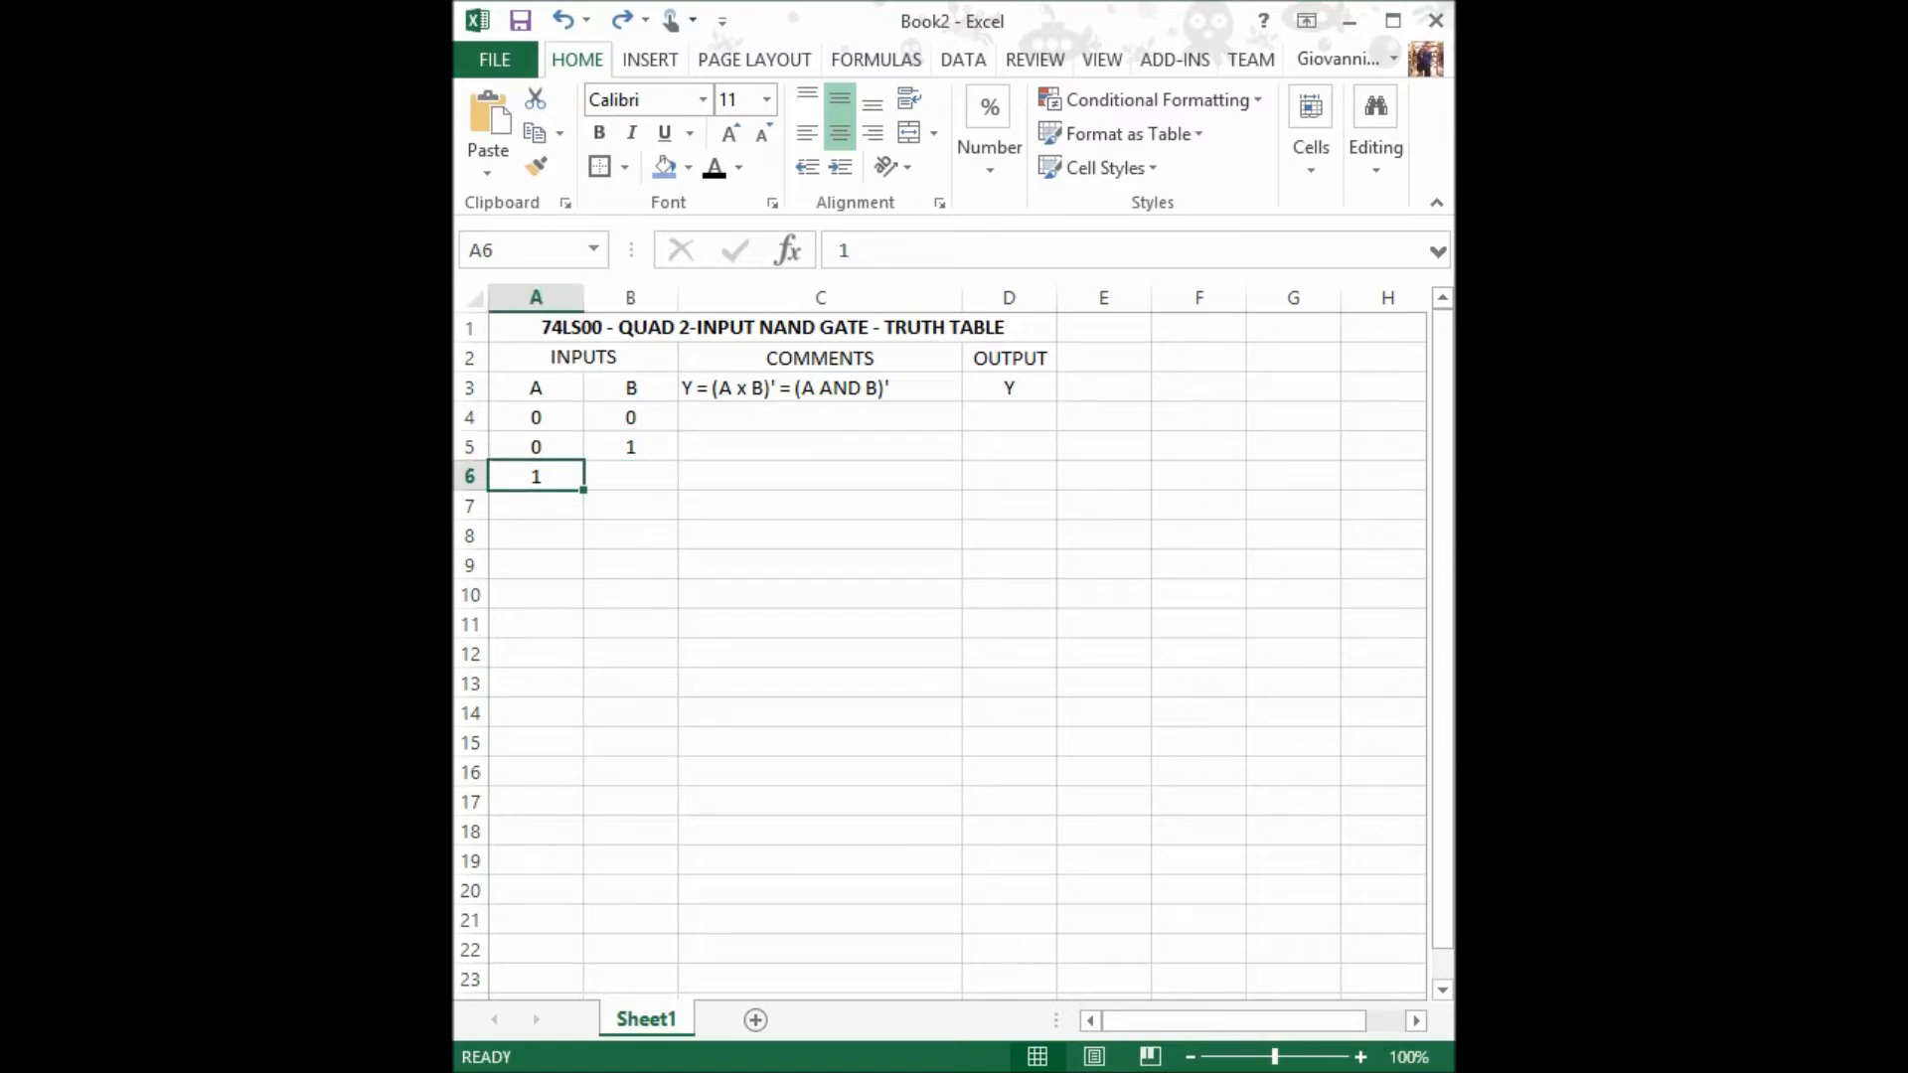
{"action": "type", "text": "0"}
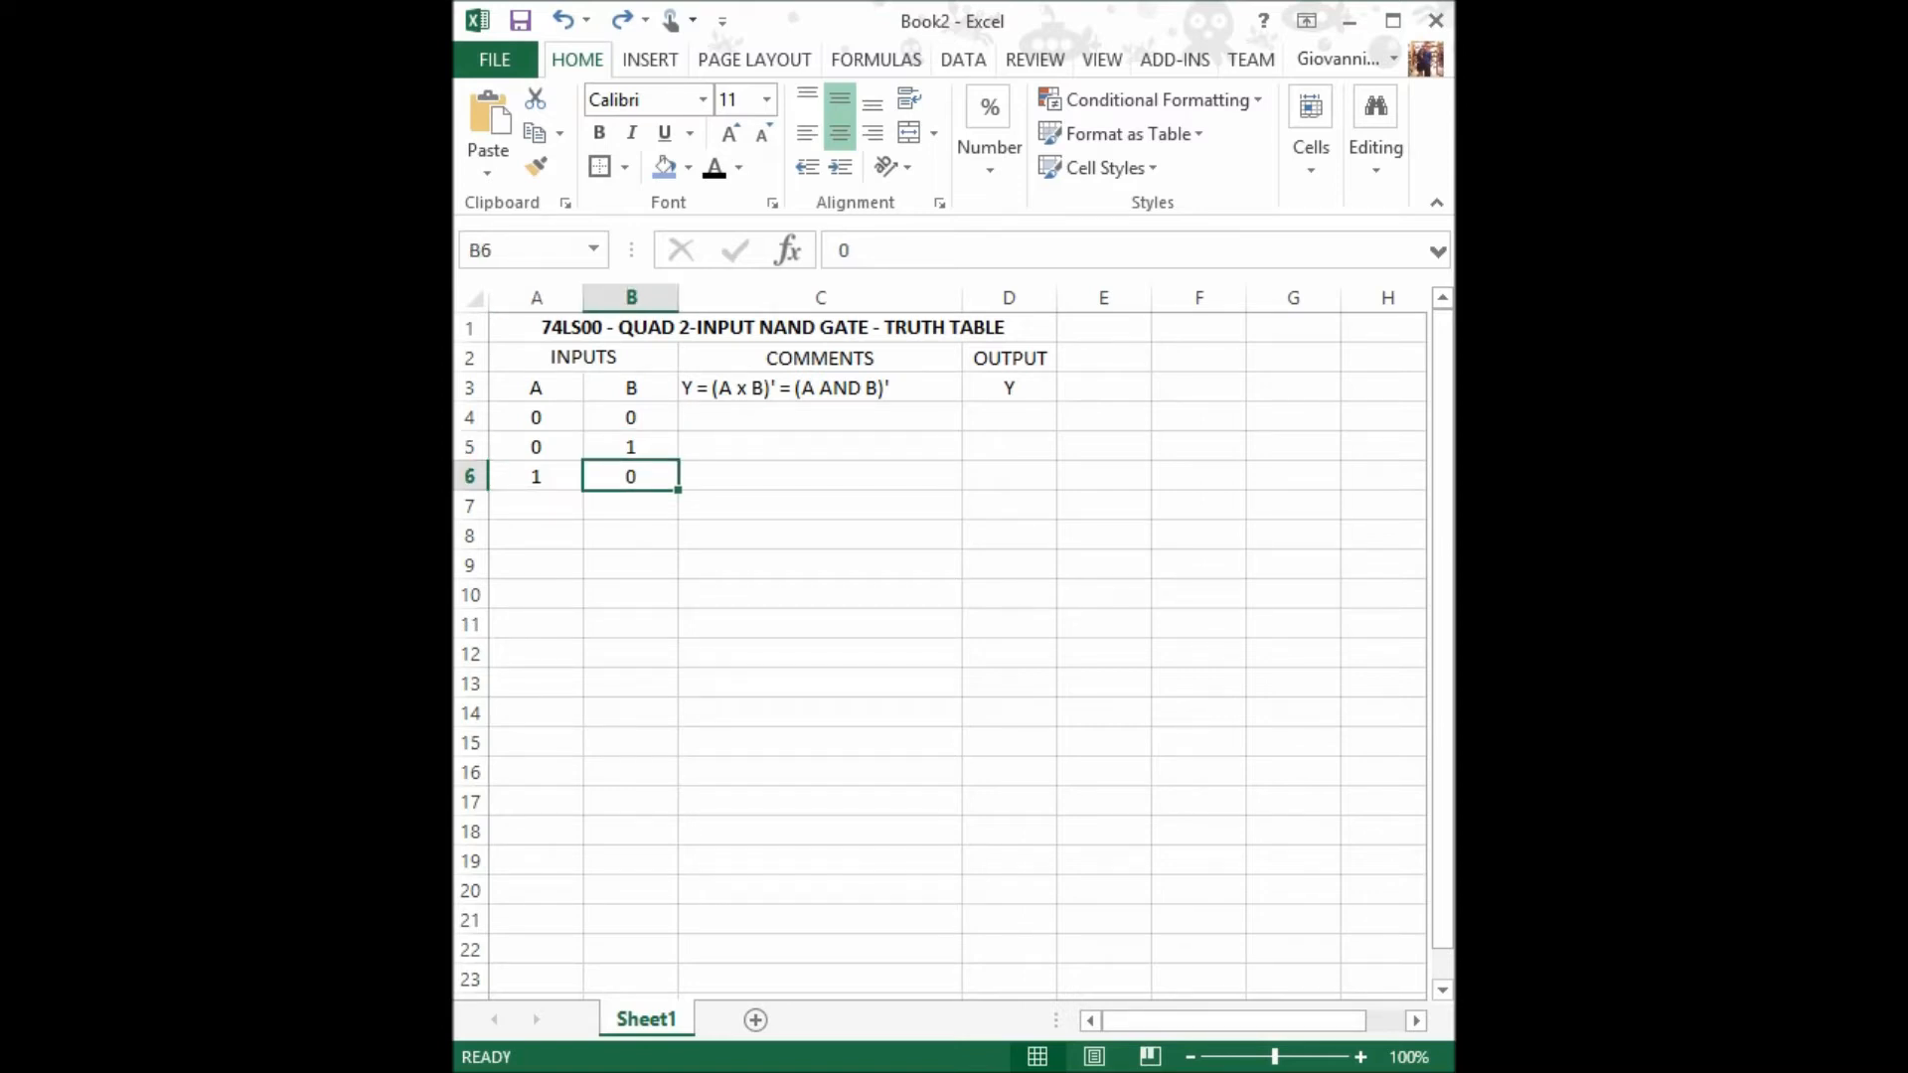
{"action": "type", "text": "1"}
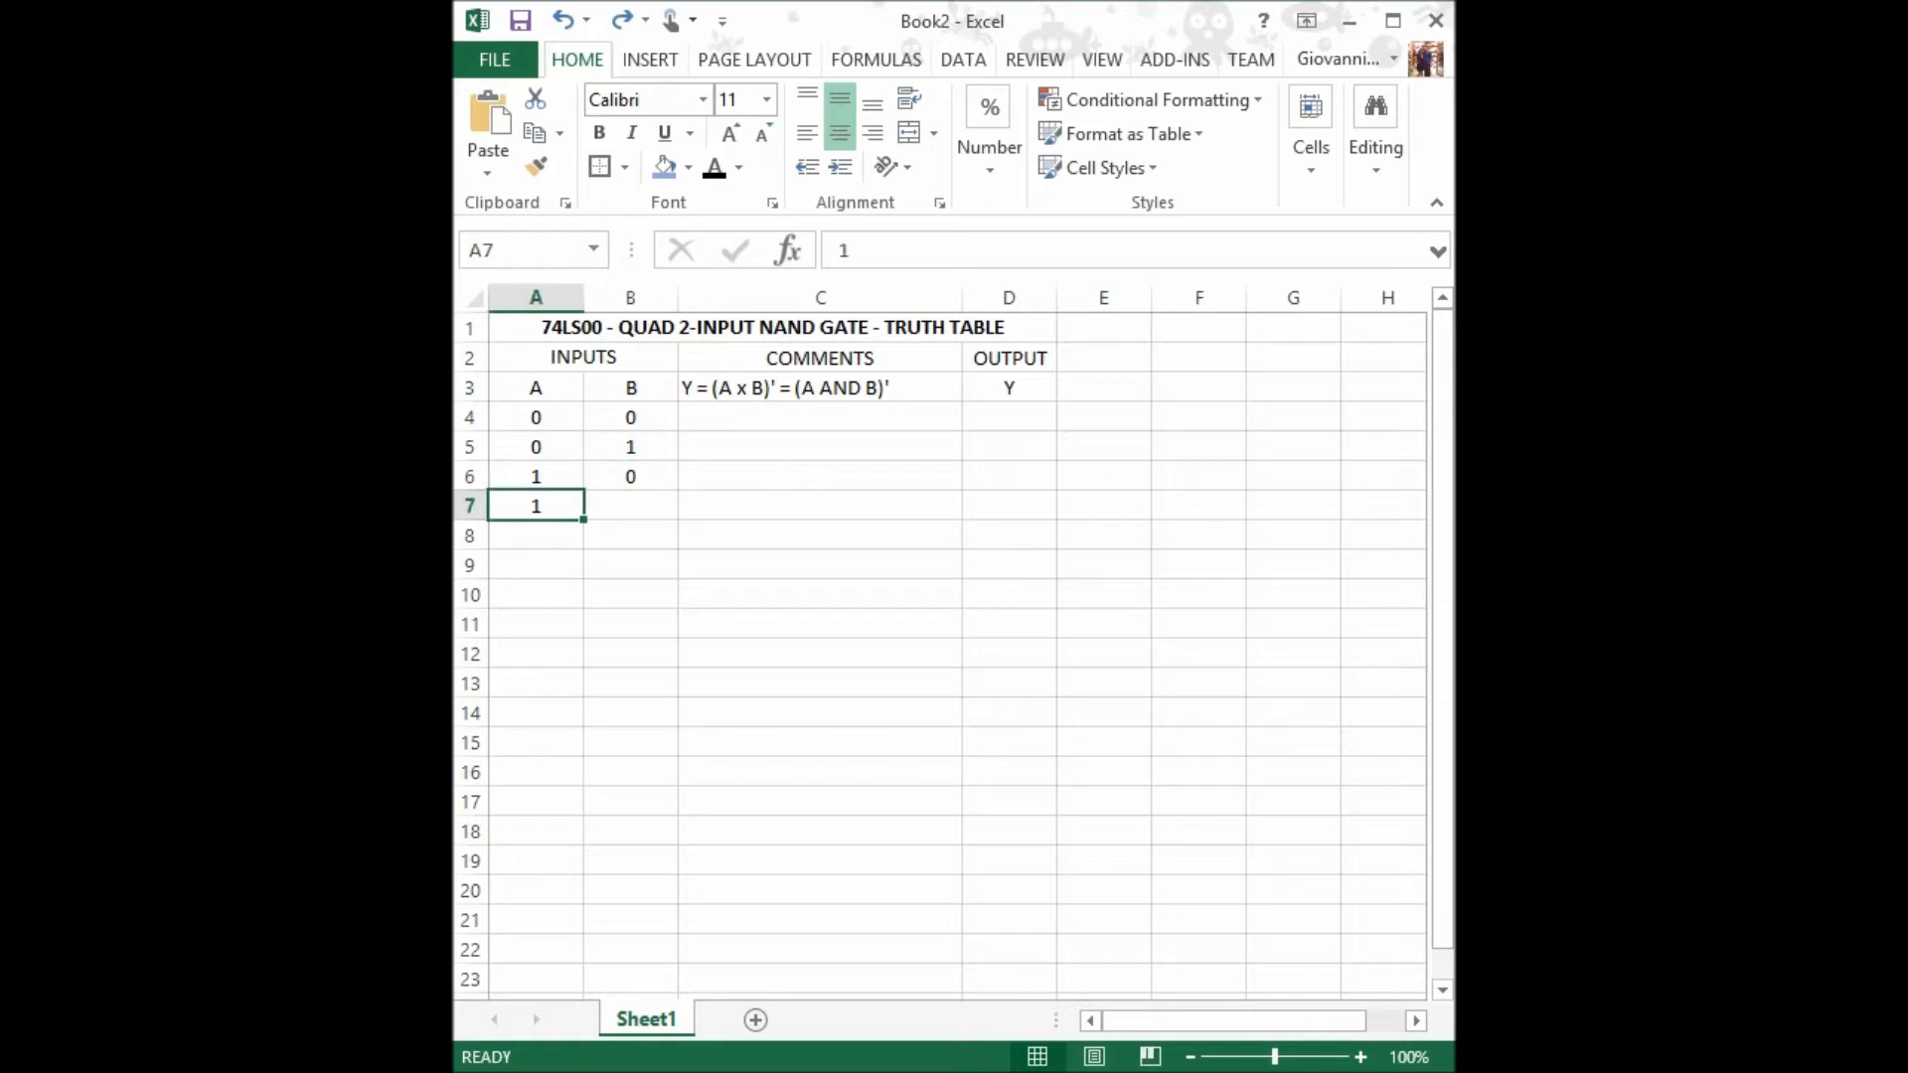
{"action": "left_click", "coordinate": [630, 505]}
{"action": "type", "text": "1"}
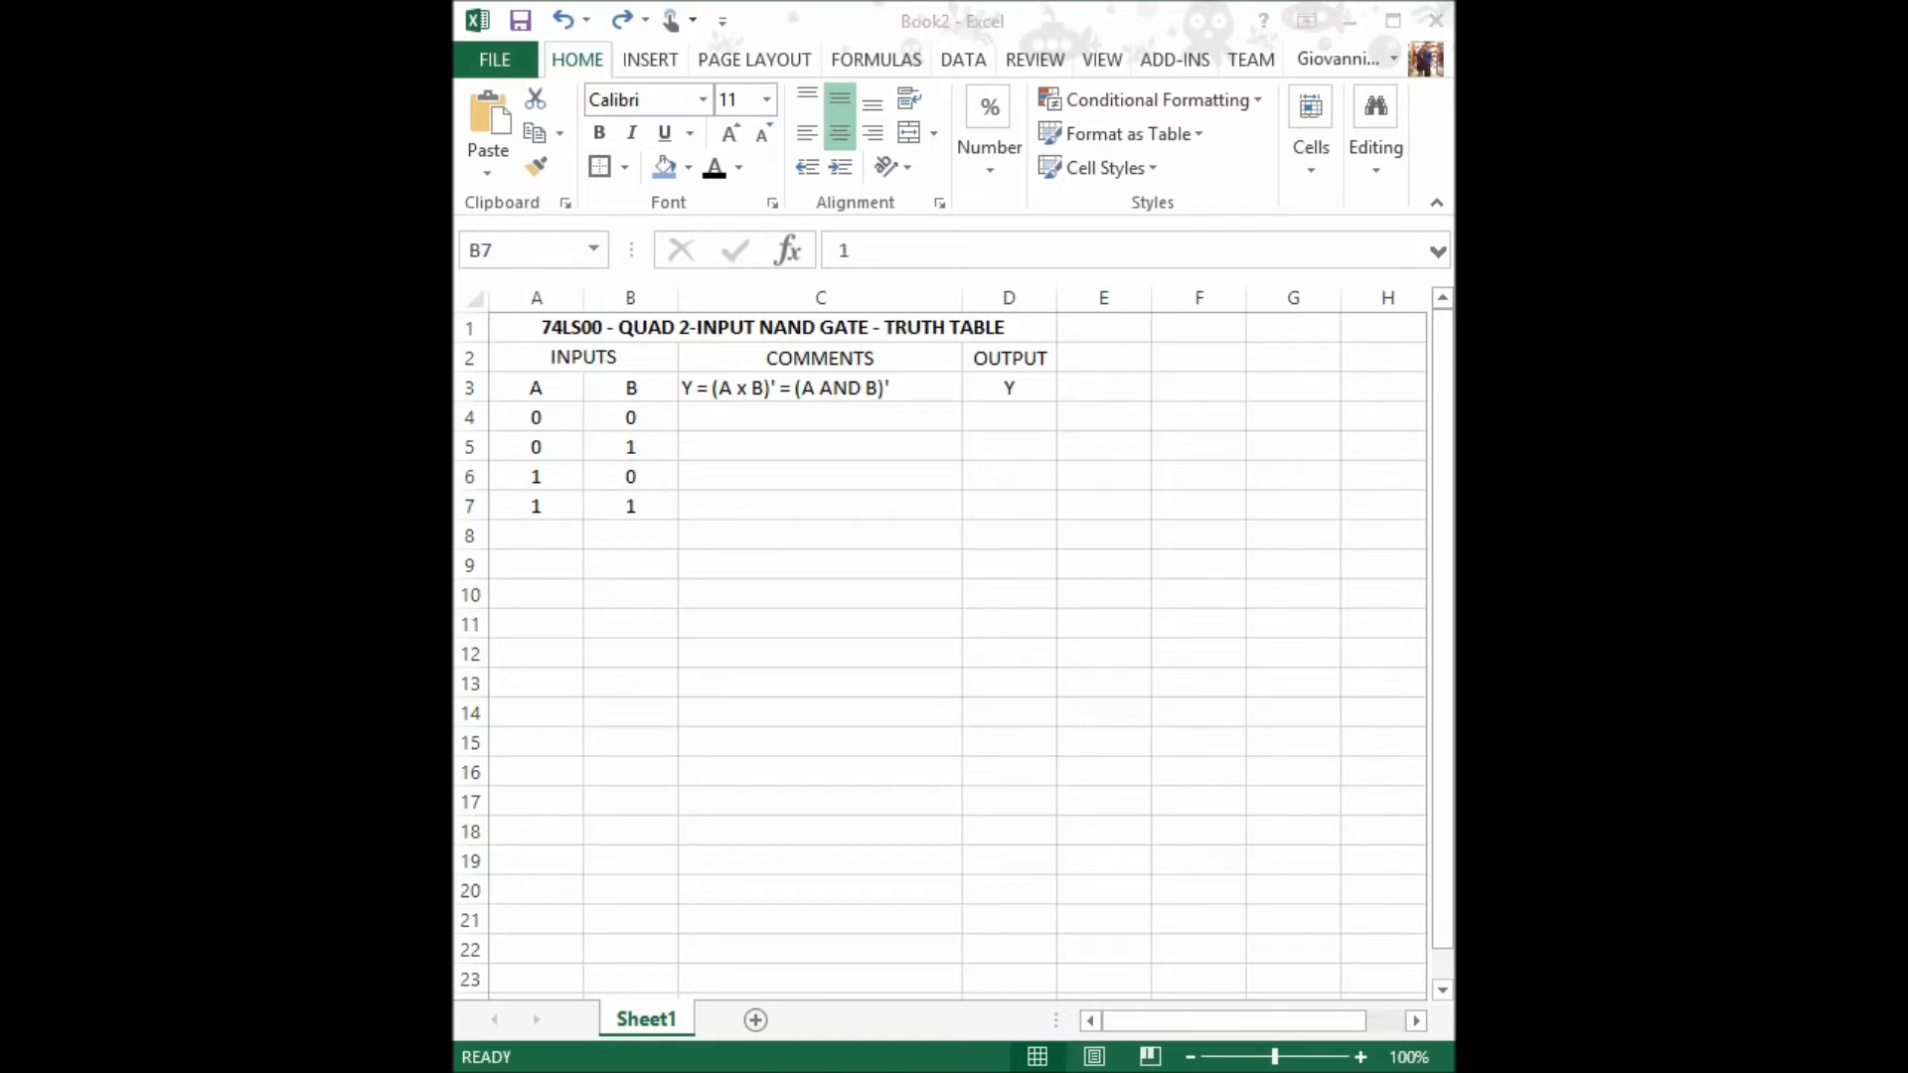
{"action": "left_click", "coordinate": [630, 505]}
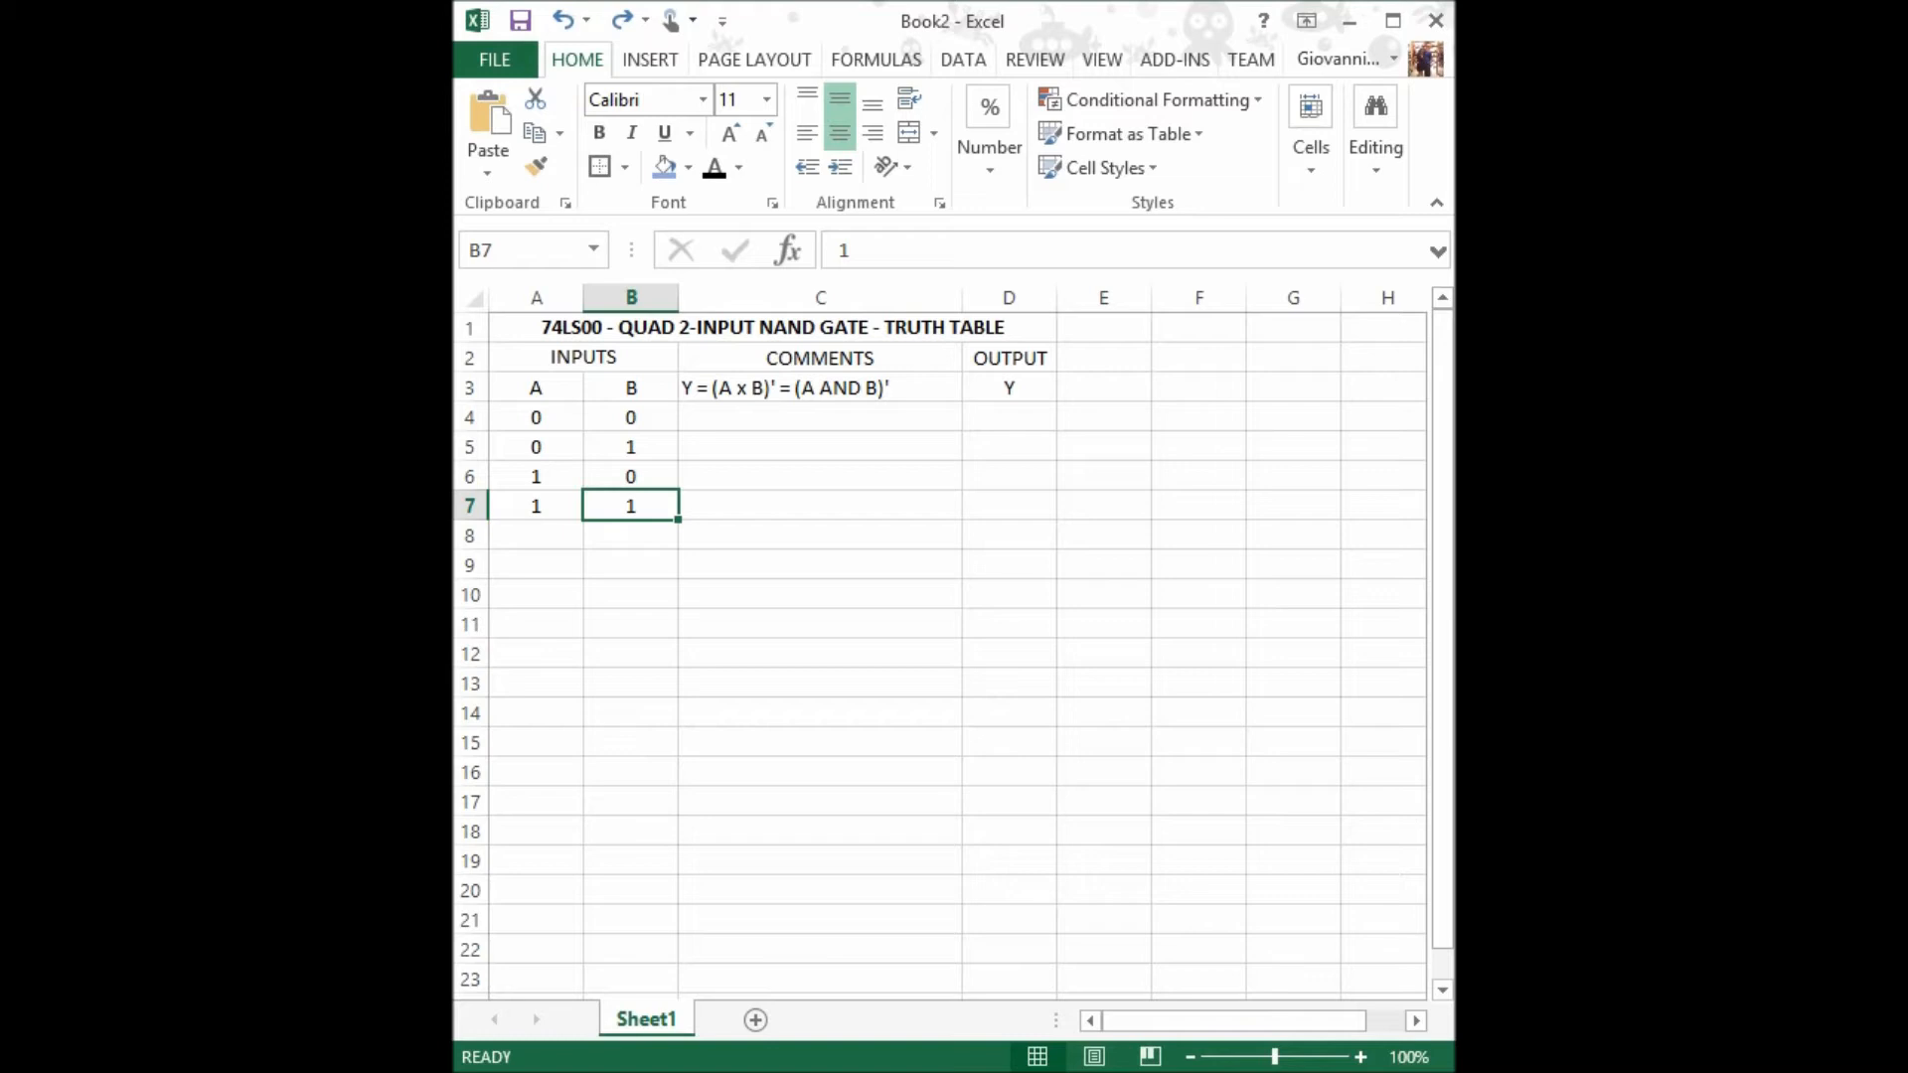
Enter the worked expressions Y = (0 x 0)' through Y = (1 x 1)' with outputs 1, 1, 1, 0.
{"action": "type", "text": "Y = (0 x 0) ' = (0 AND 0)' = (0)'"}
{"action": "left_click", "coordinate": [1010, 417]}
{"action": "type", "text": "1"}
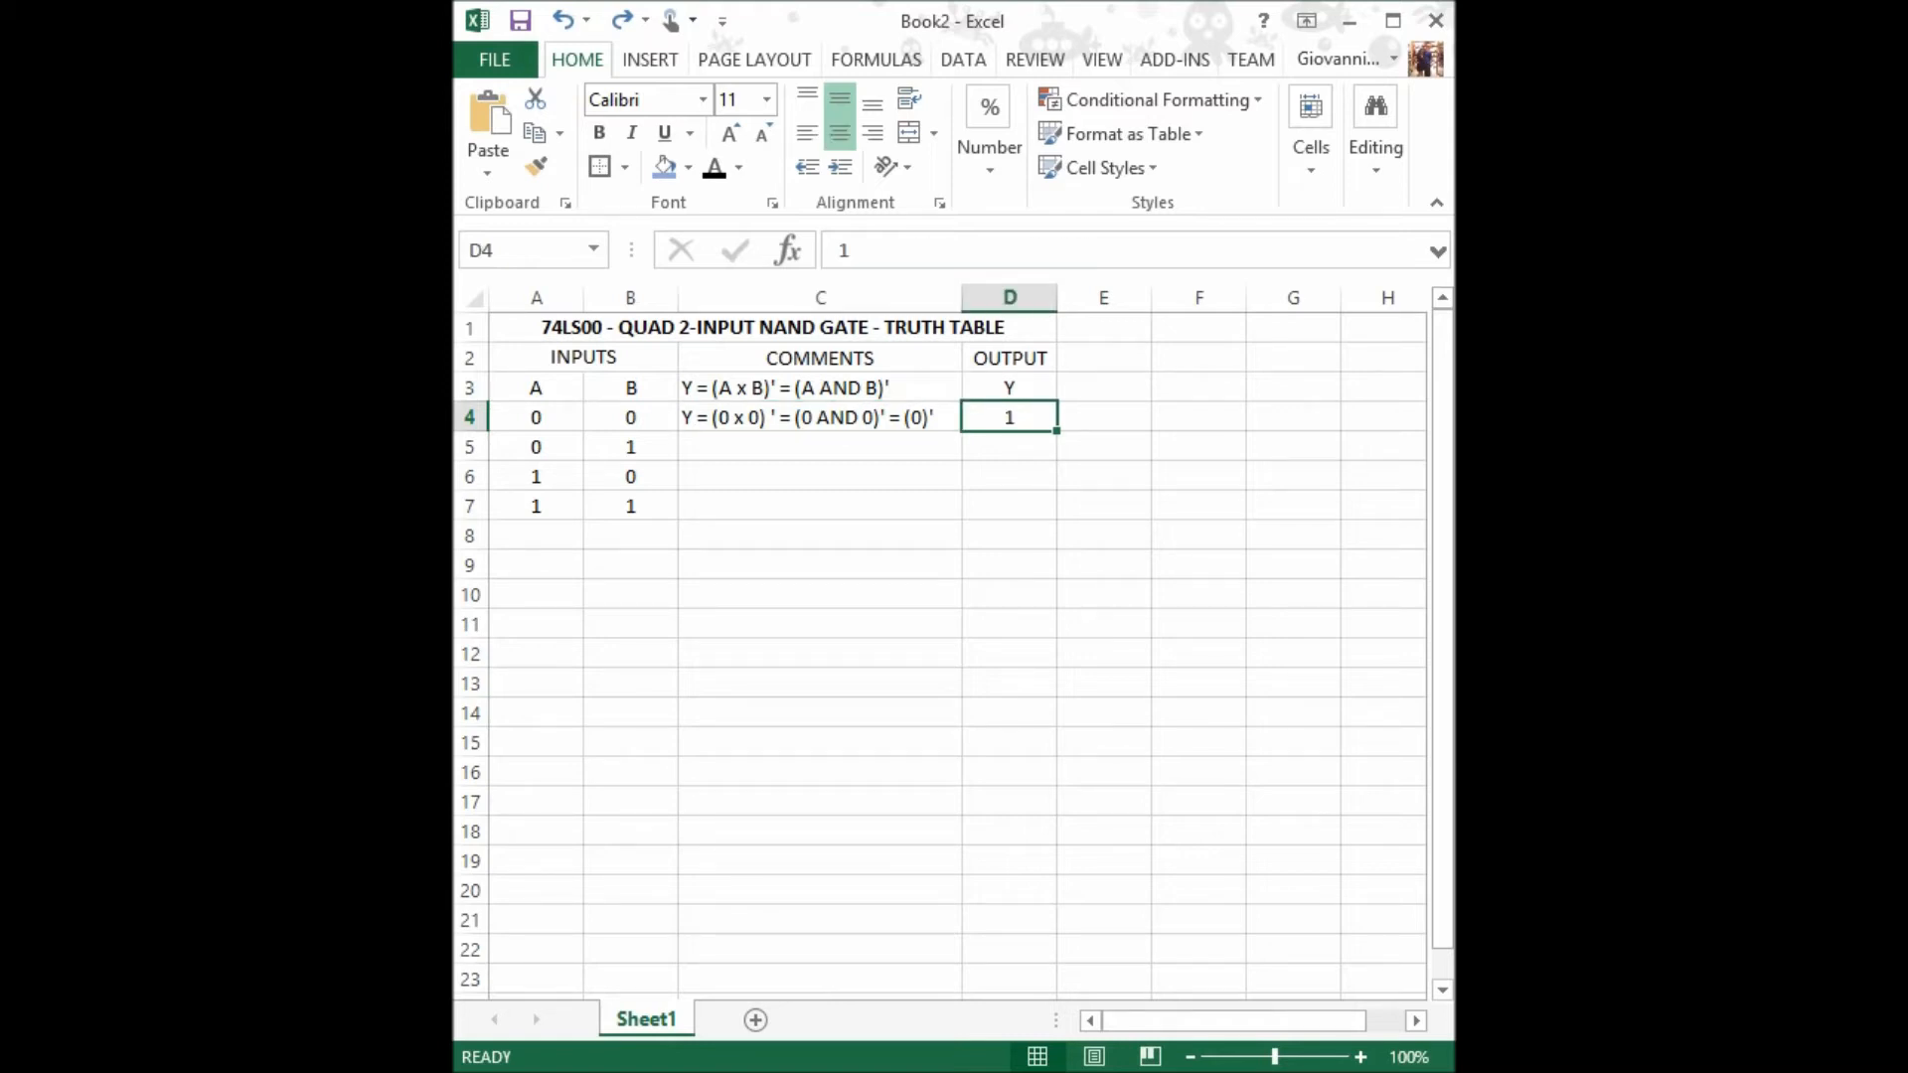
{"action": "type", "text": "Y = (0 x 1) ' = (0 AND 1)' = (0)'"}
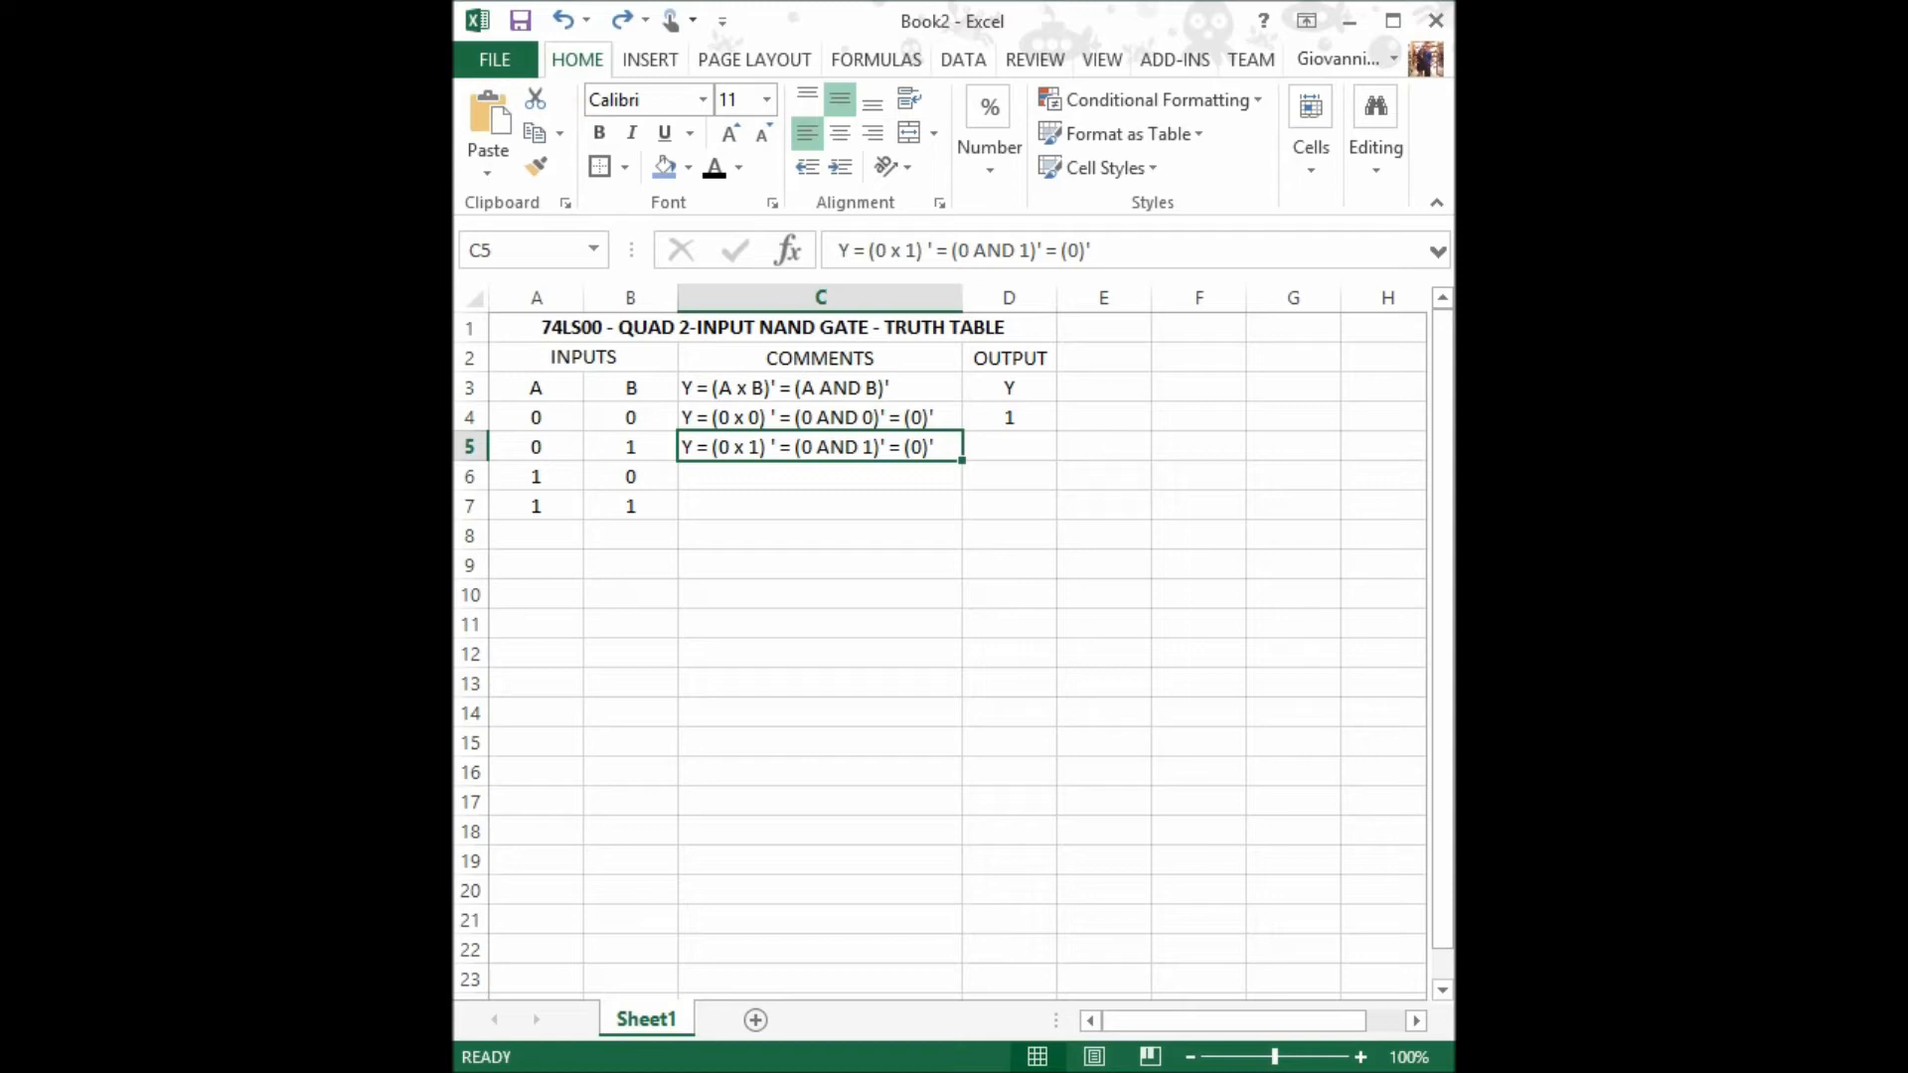
{"action": "type", "text": "Y = (1 x 0) ' = (1 AND 0)' = (0)'"}
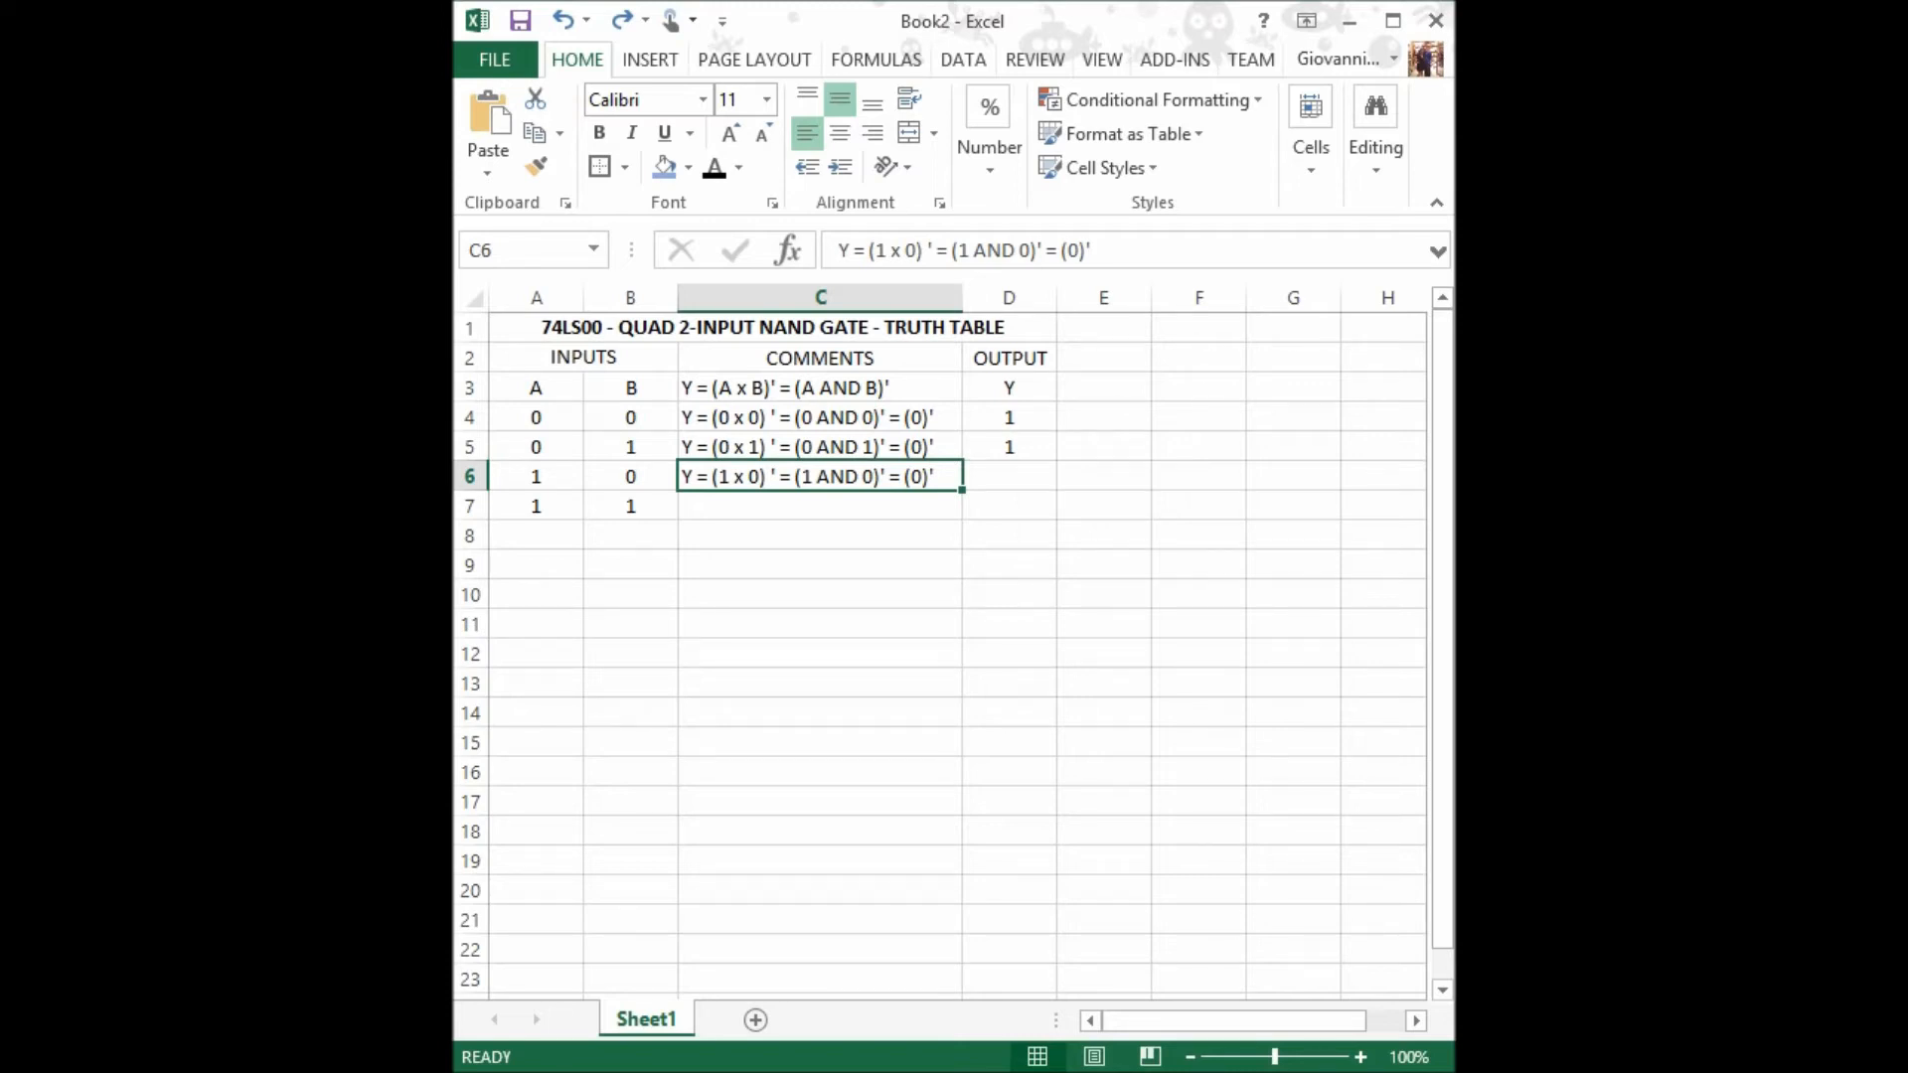
{"action": "left_click", "coordinate": [1008, 476]}
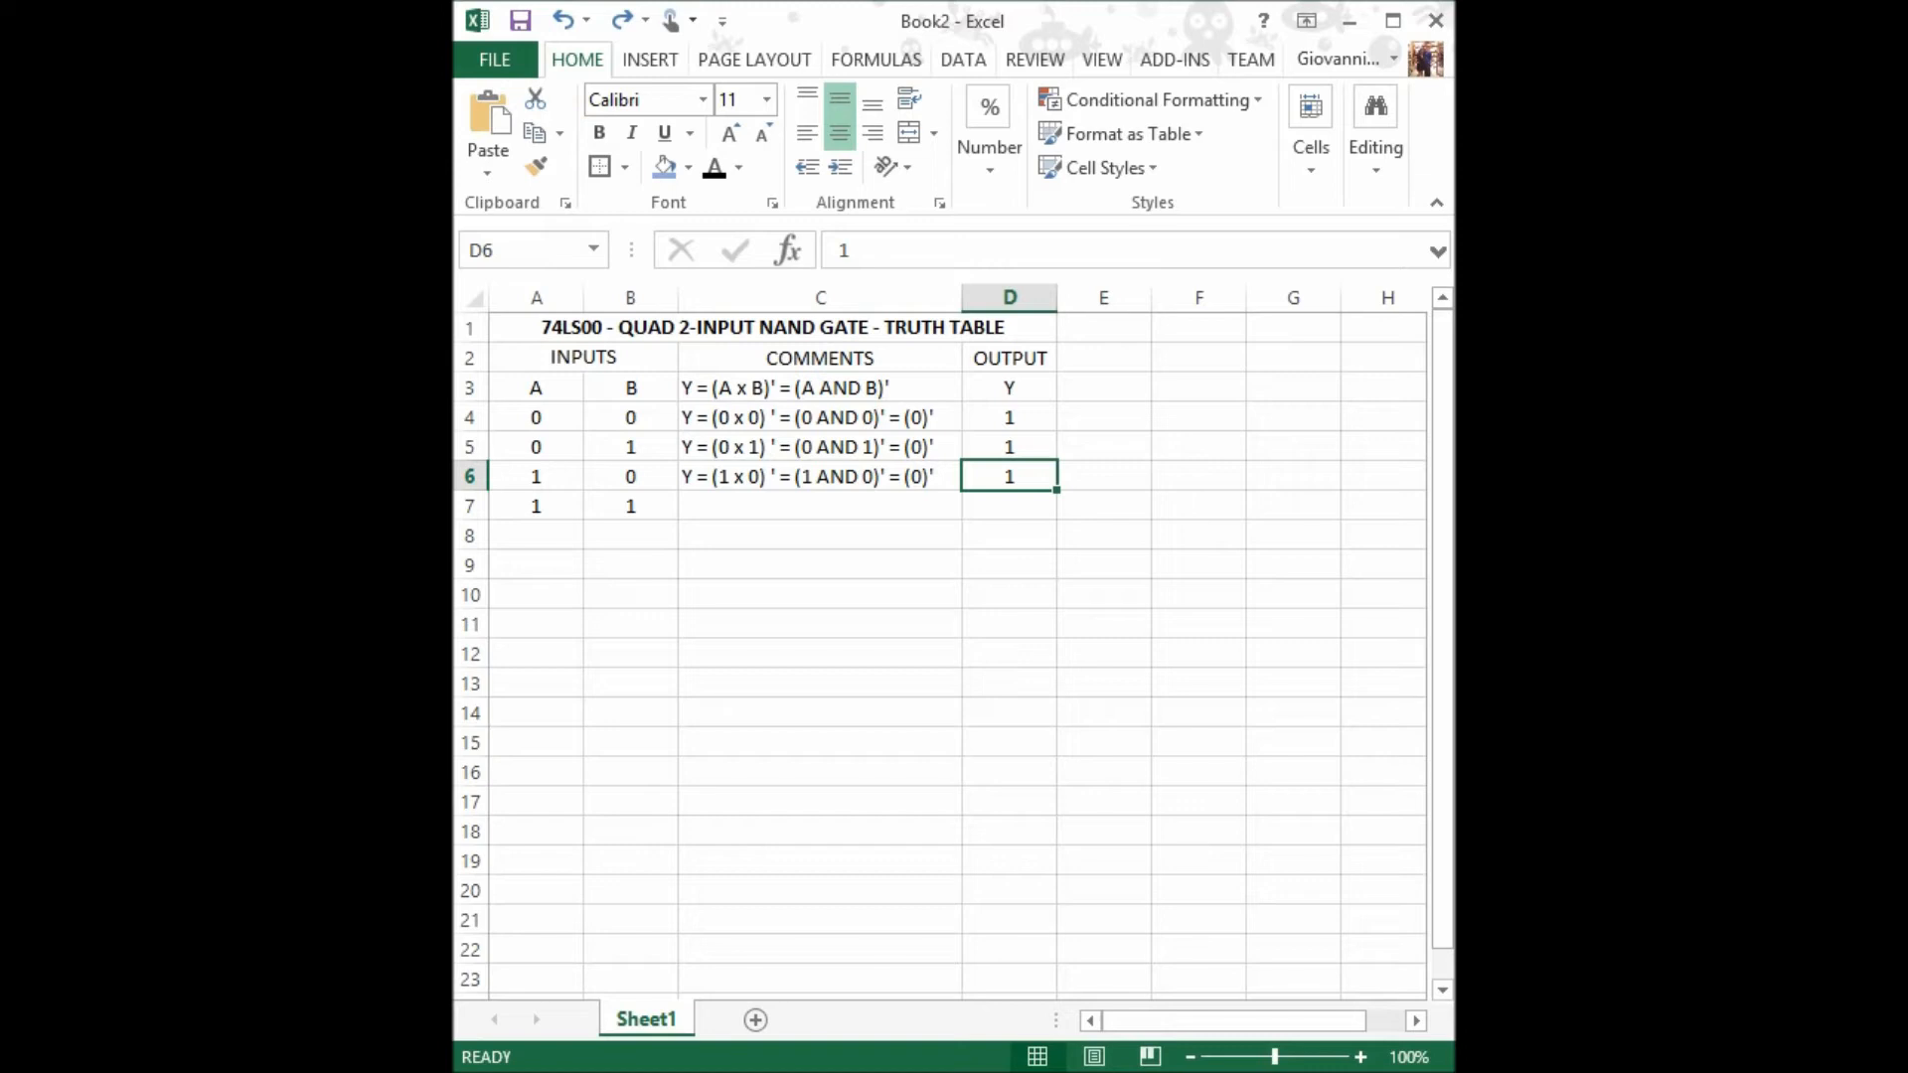
{"action": "type", "text": "Y = (1 x 1) ' = (1 AND 1)' = (1)'"}
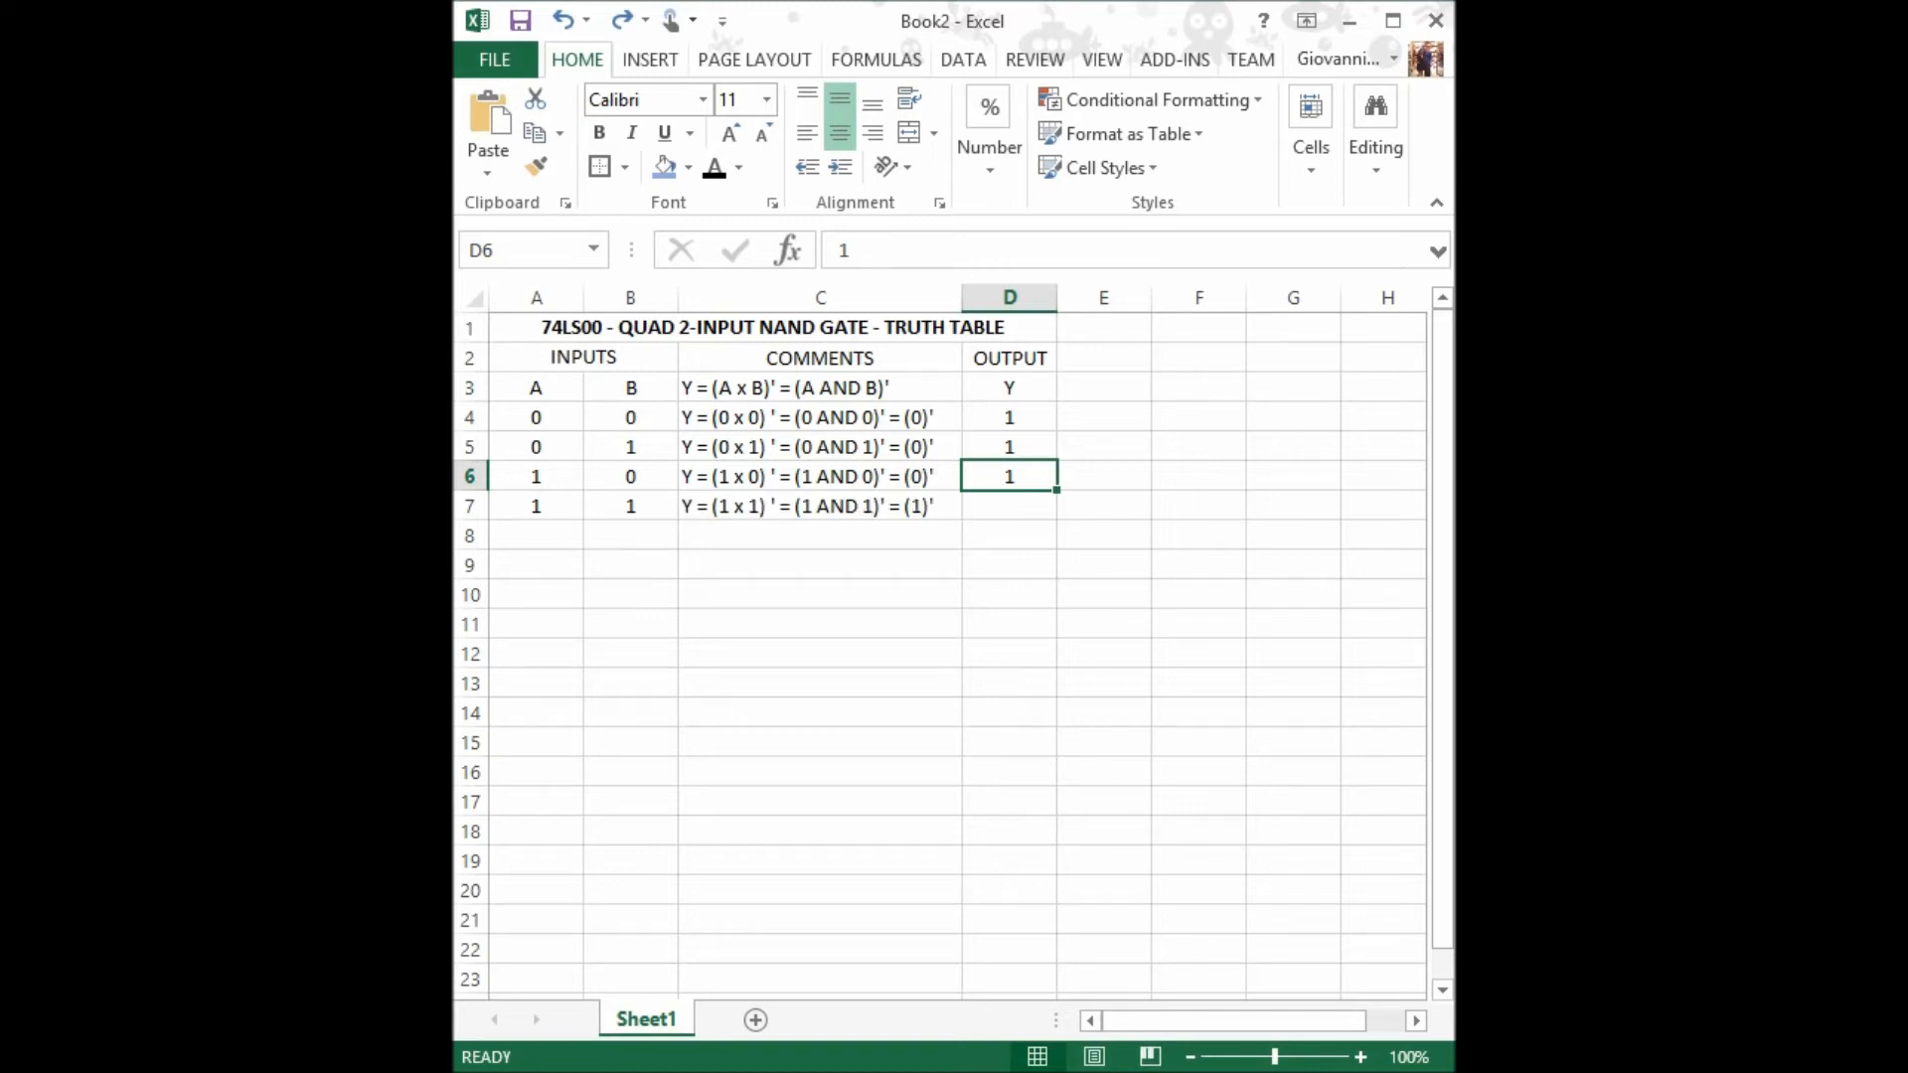
{"action": "left_click", "coordinate": [818, 506]}
{"action": "type", "text": "0"}
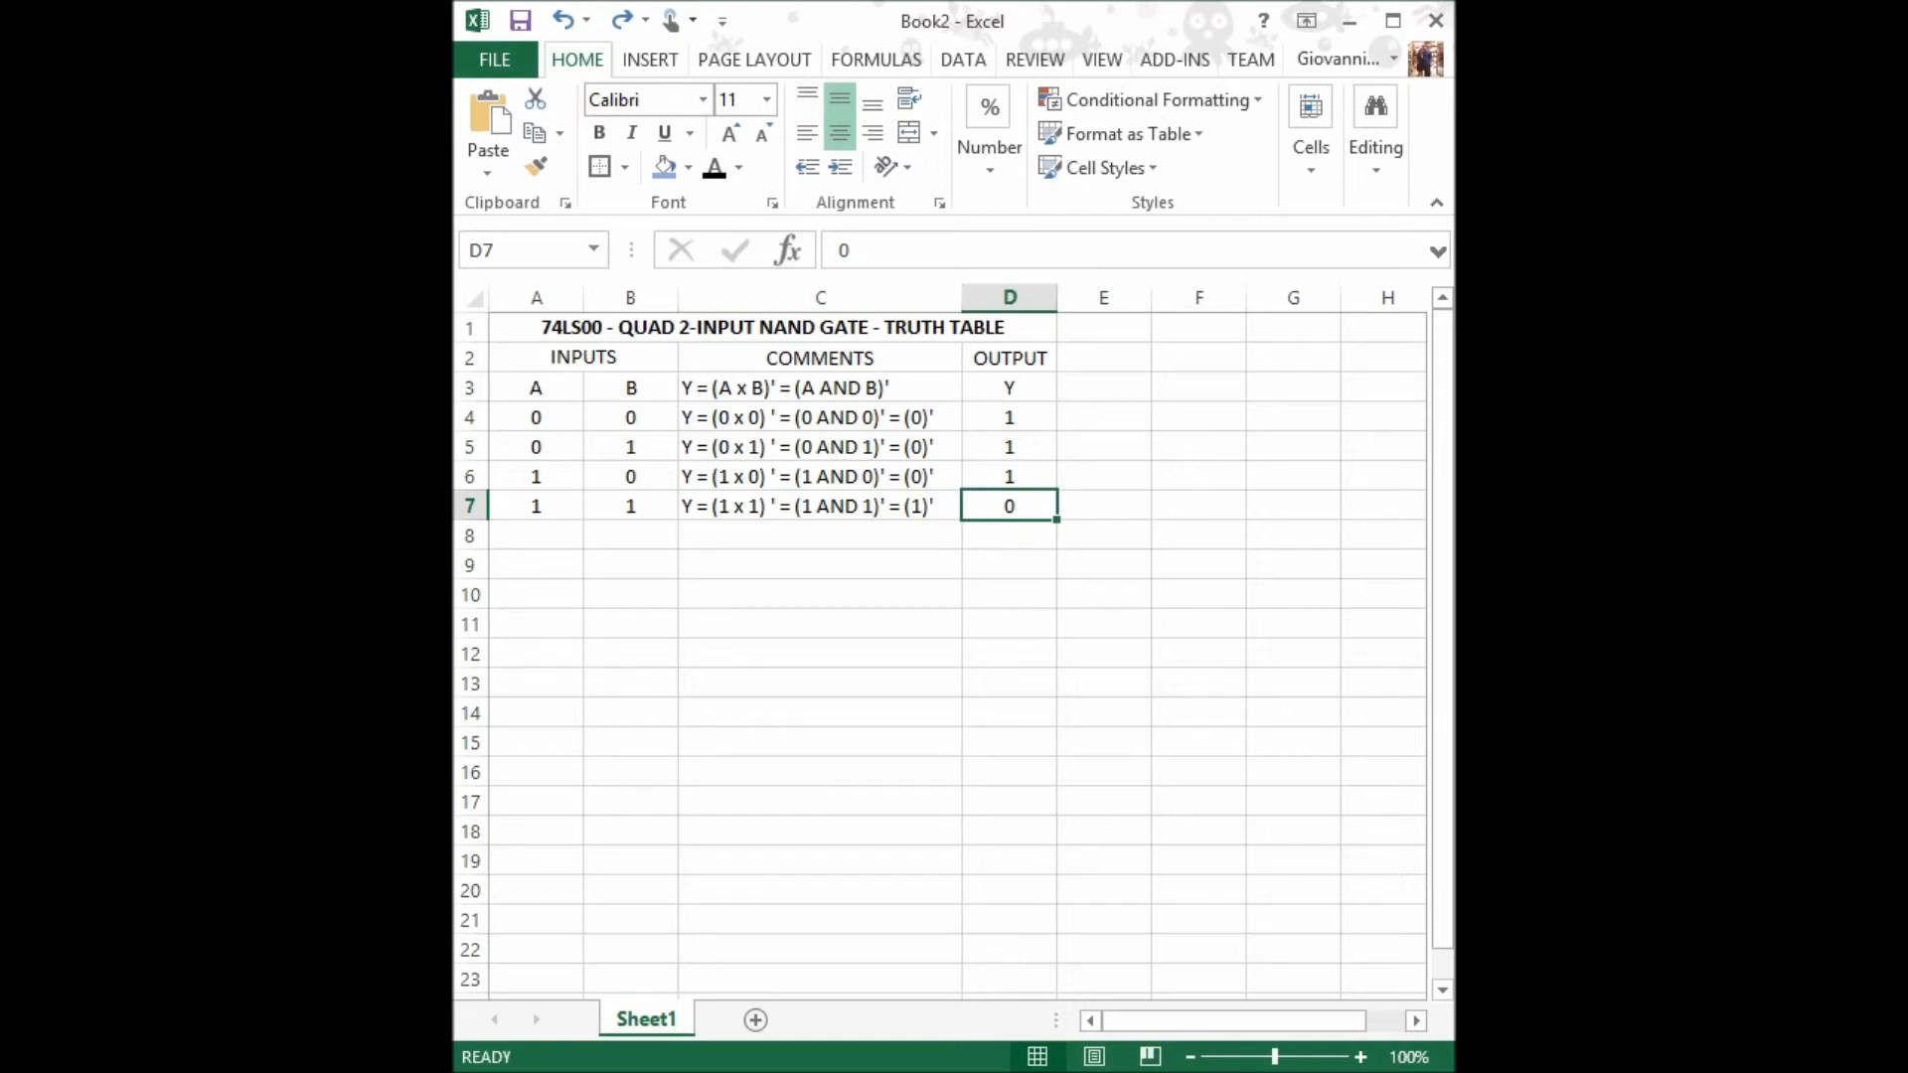
{"action": "left_click", "coordinate": [623, 167]}
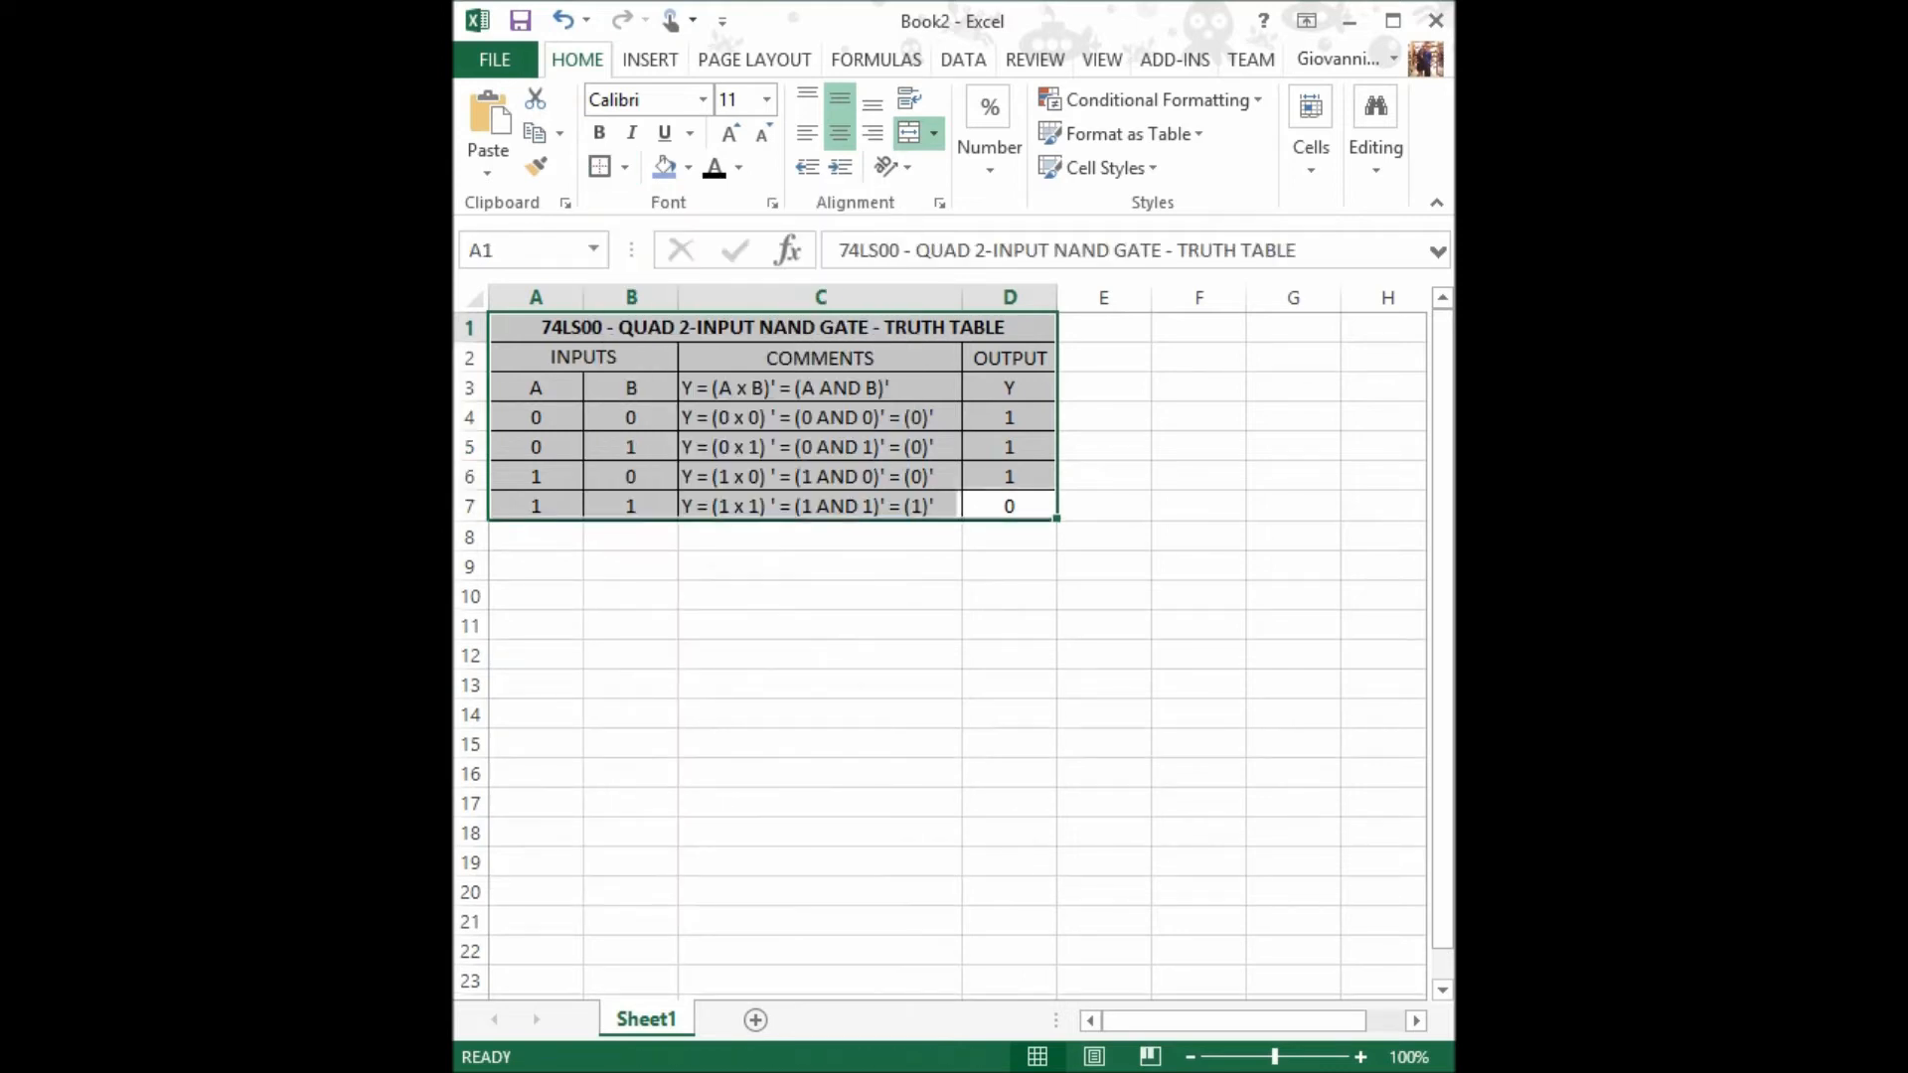
Apply All Borders to the table and shade the column-label row blue.
{"action": "left_click", "coordinate": [688, 167]}
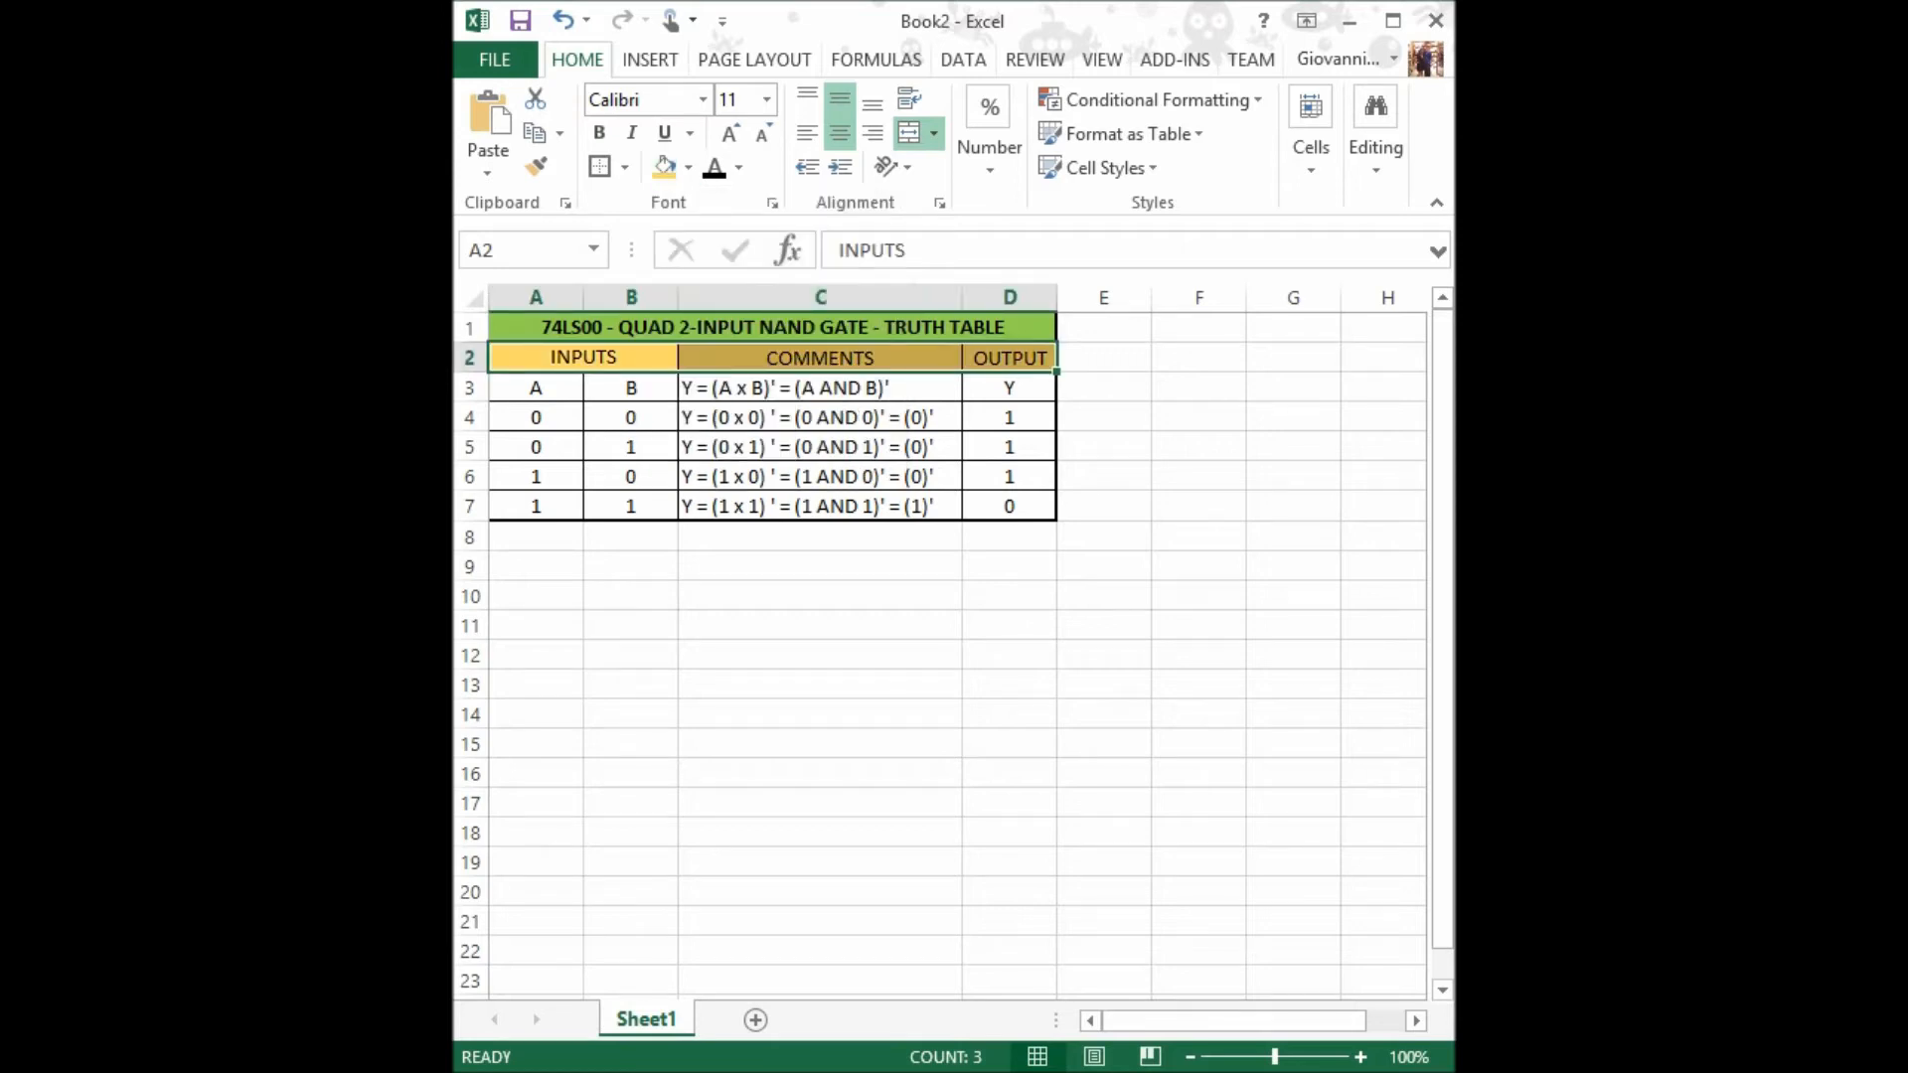
{"action": "left_click", "coordinate": [535, 386]}
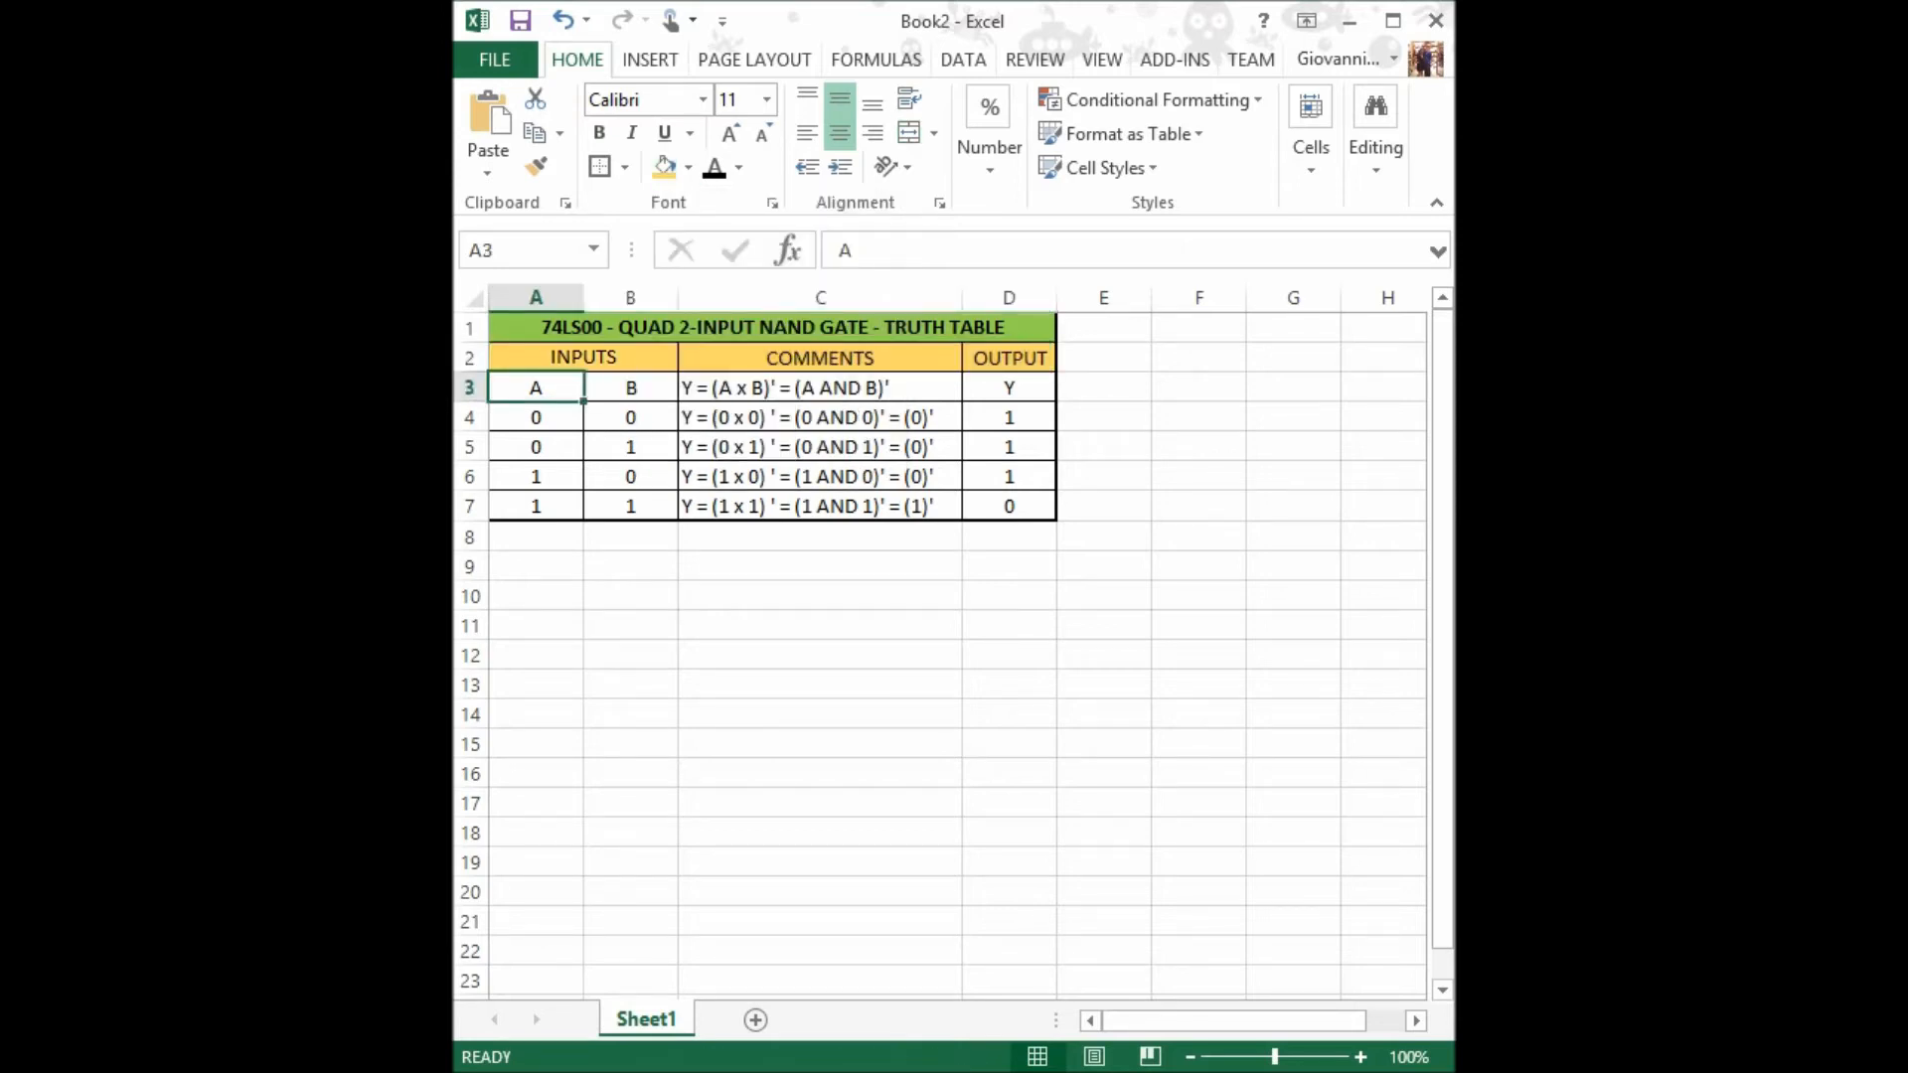
{"action": "left_click", "coordinate": [689, 167]}
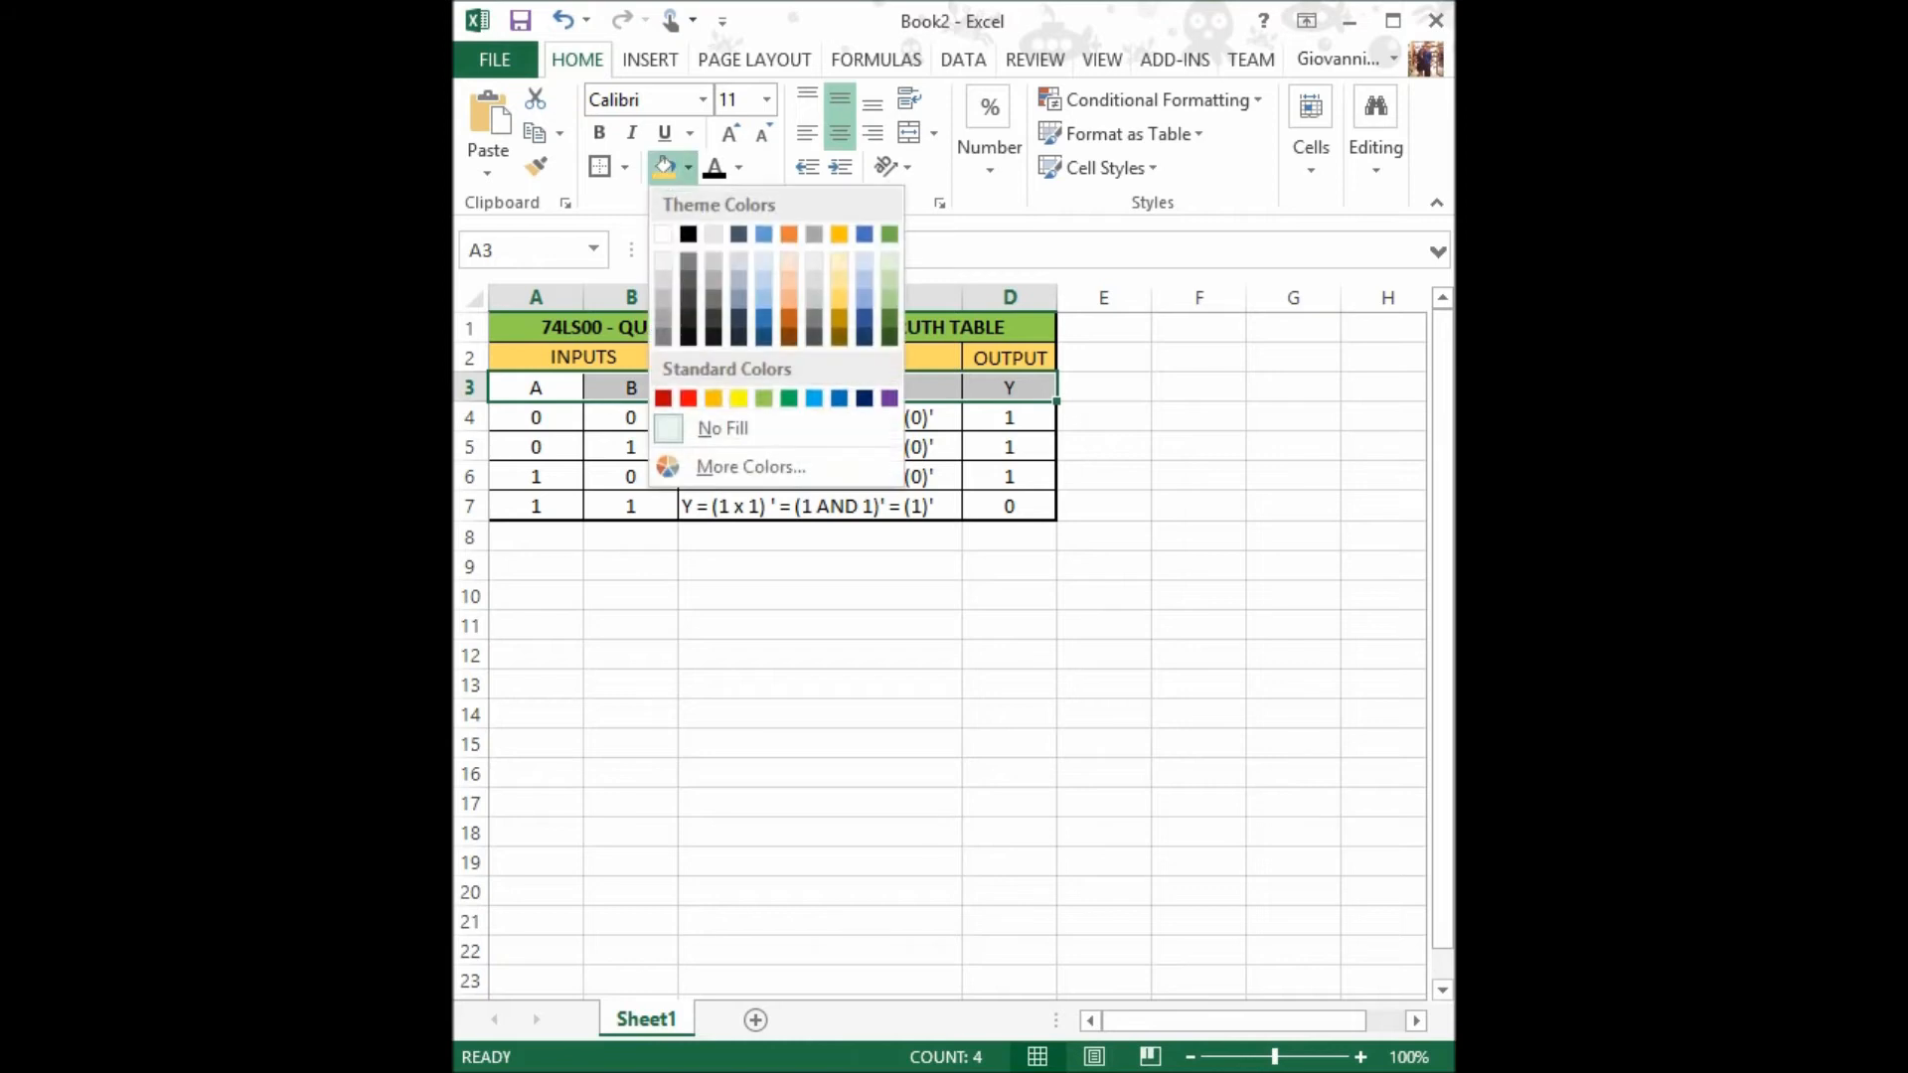
{"action": "left_click", "coordinate": [665, 397]}
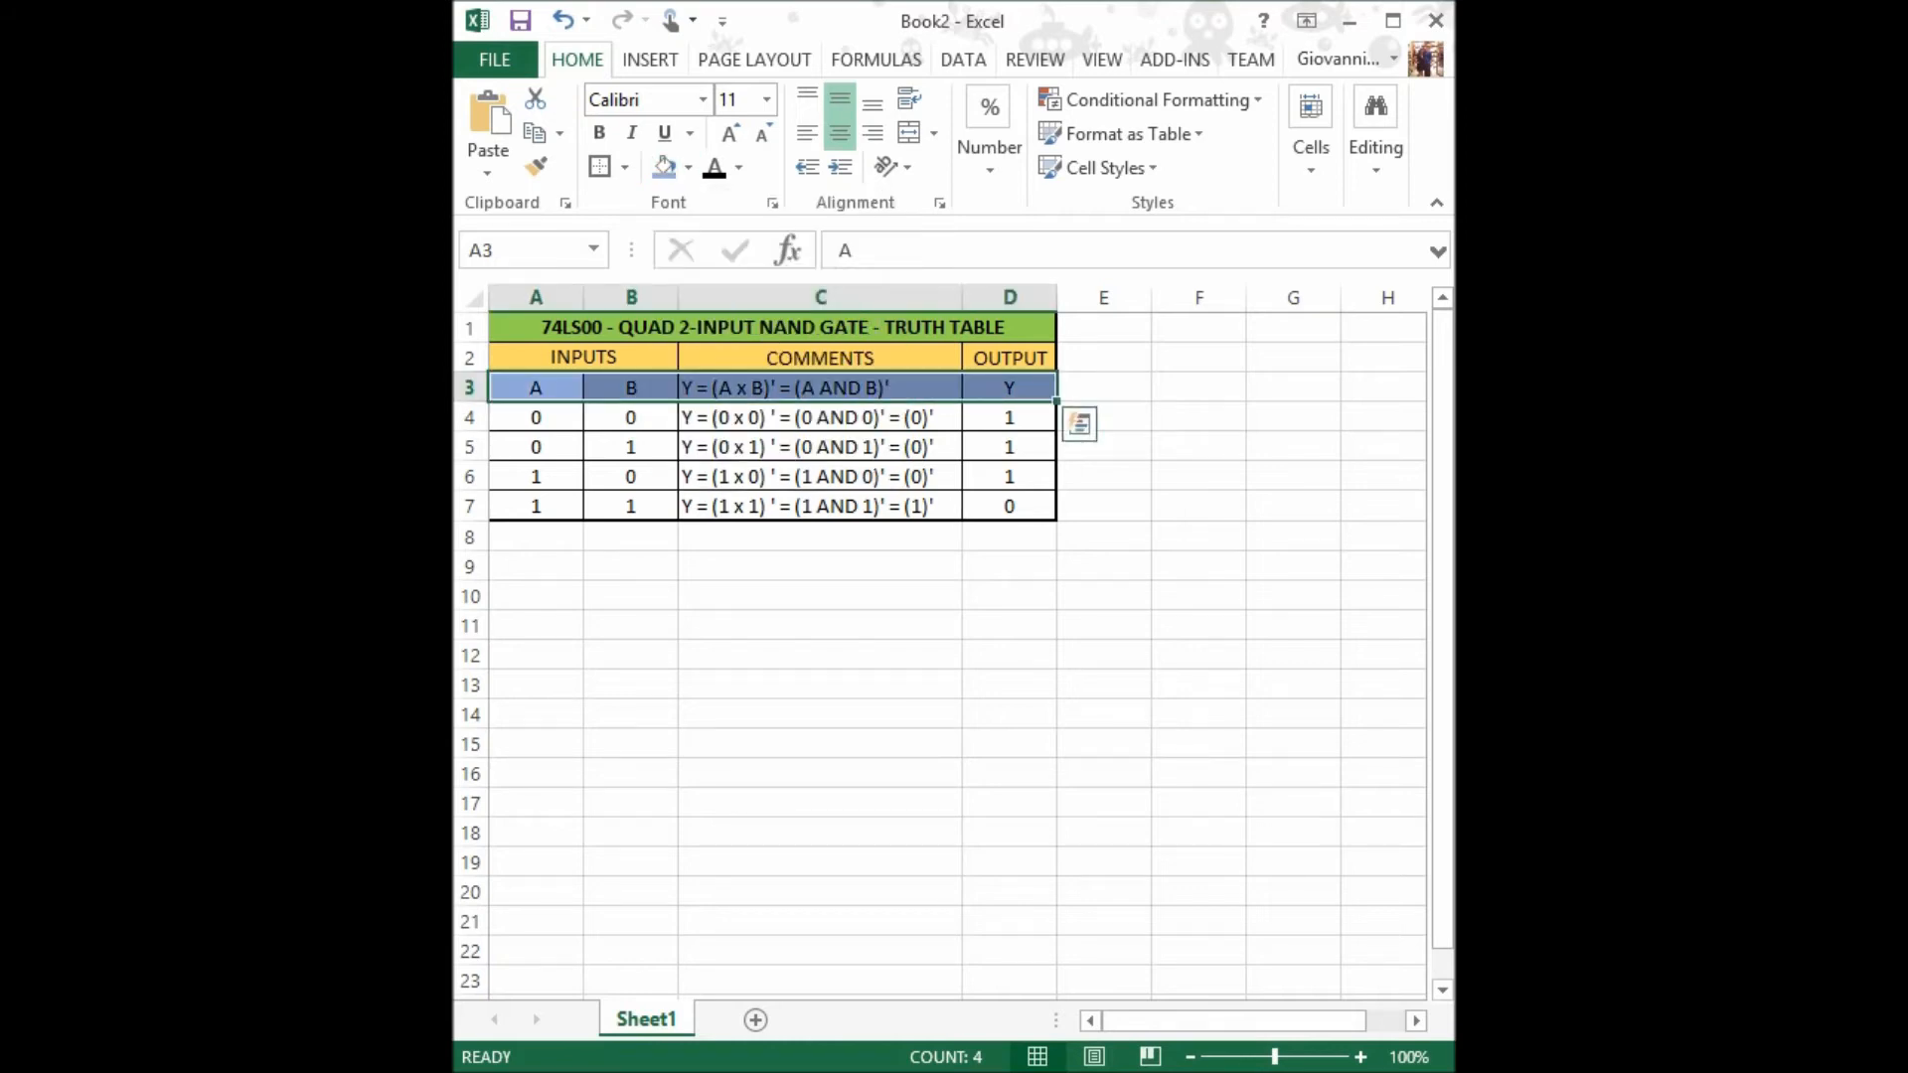
{"action": "left_click", "coordinate": [1102, 505]}
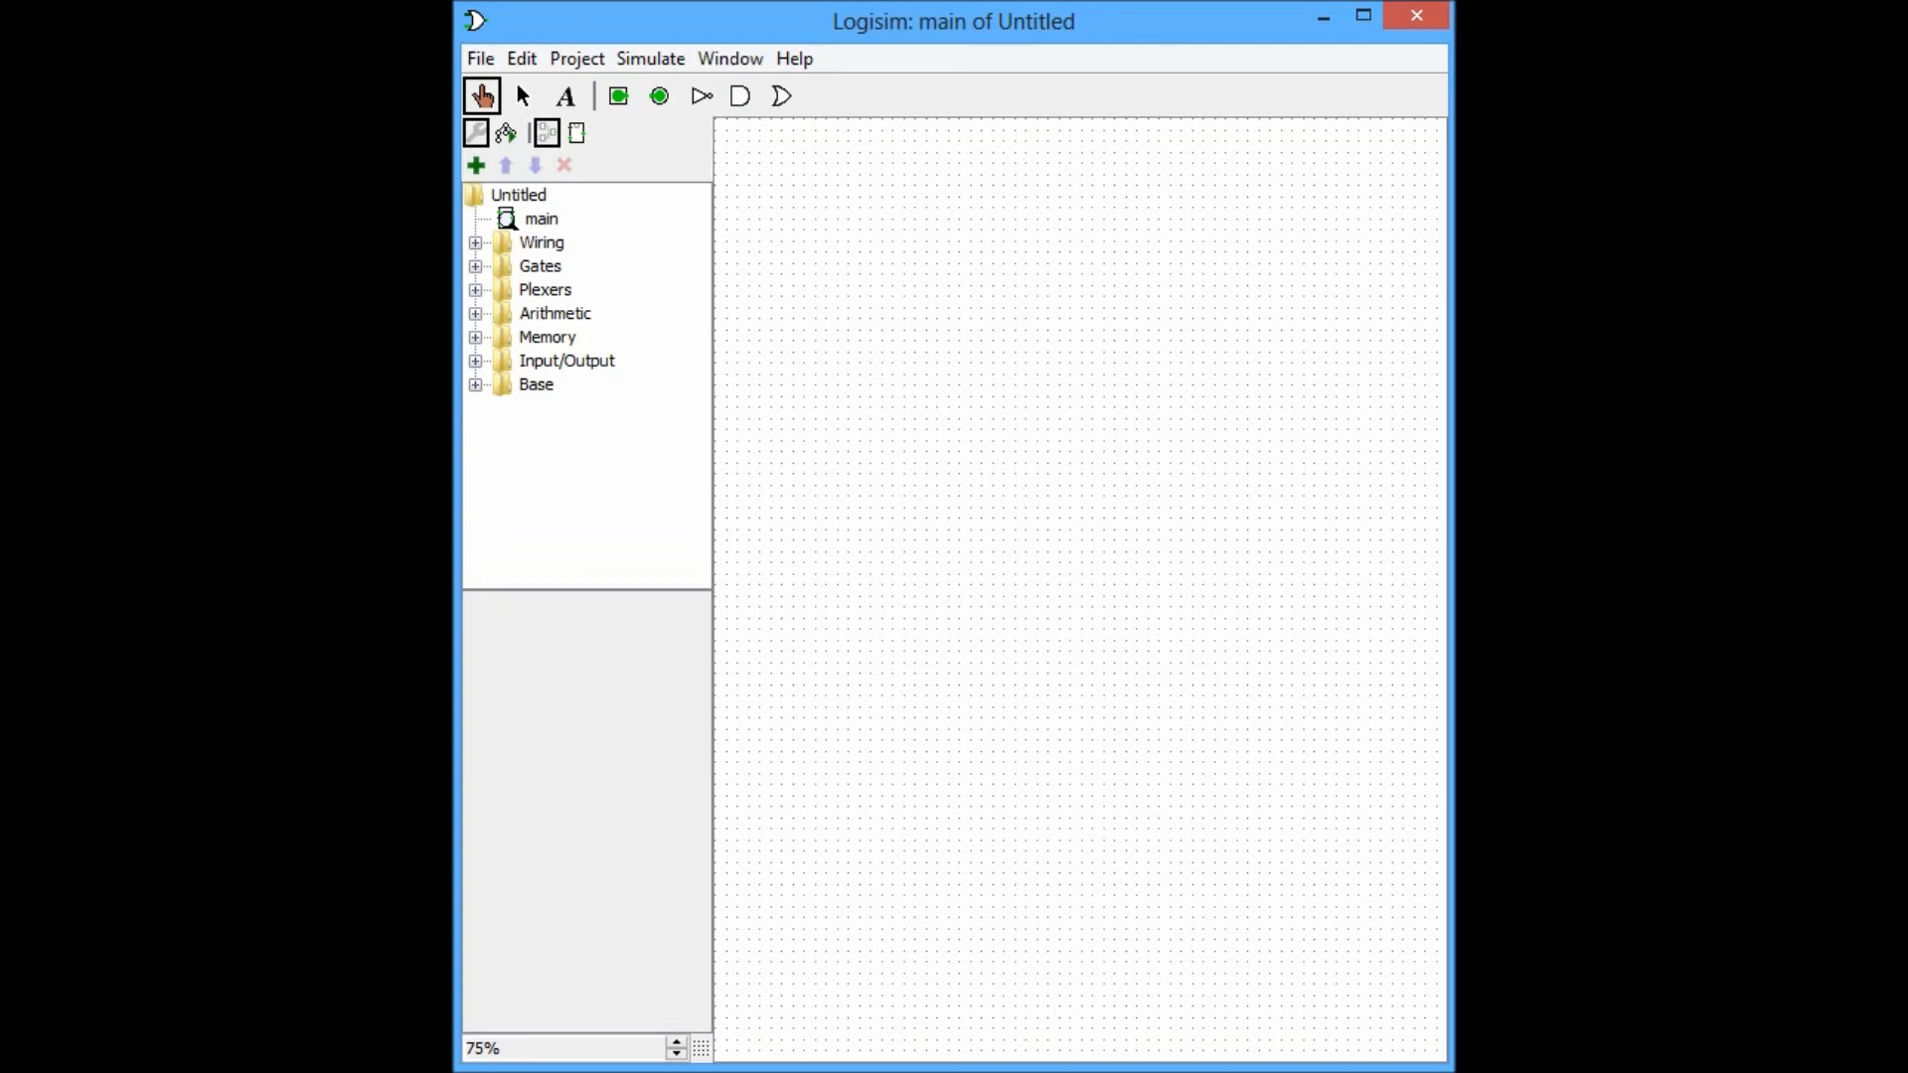
Place south-facing input pins A and B, labels on top, near the canvas top-left.
{"action": "left_click", "coordinate": [617, 97]}
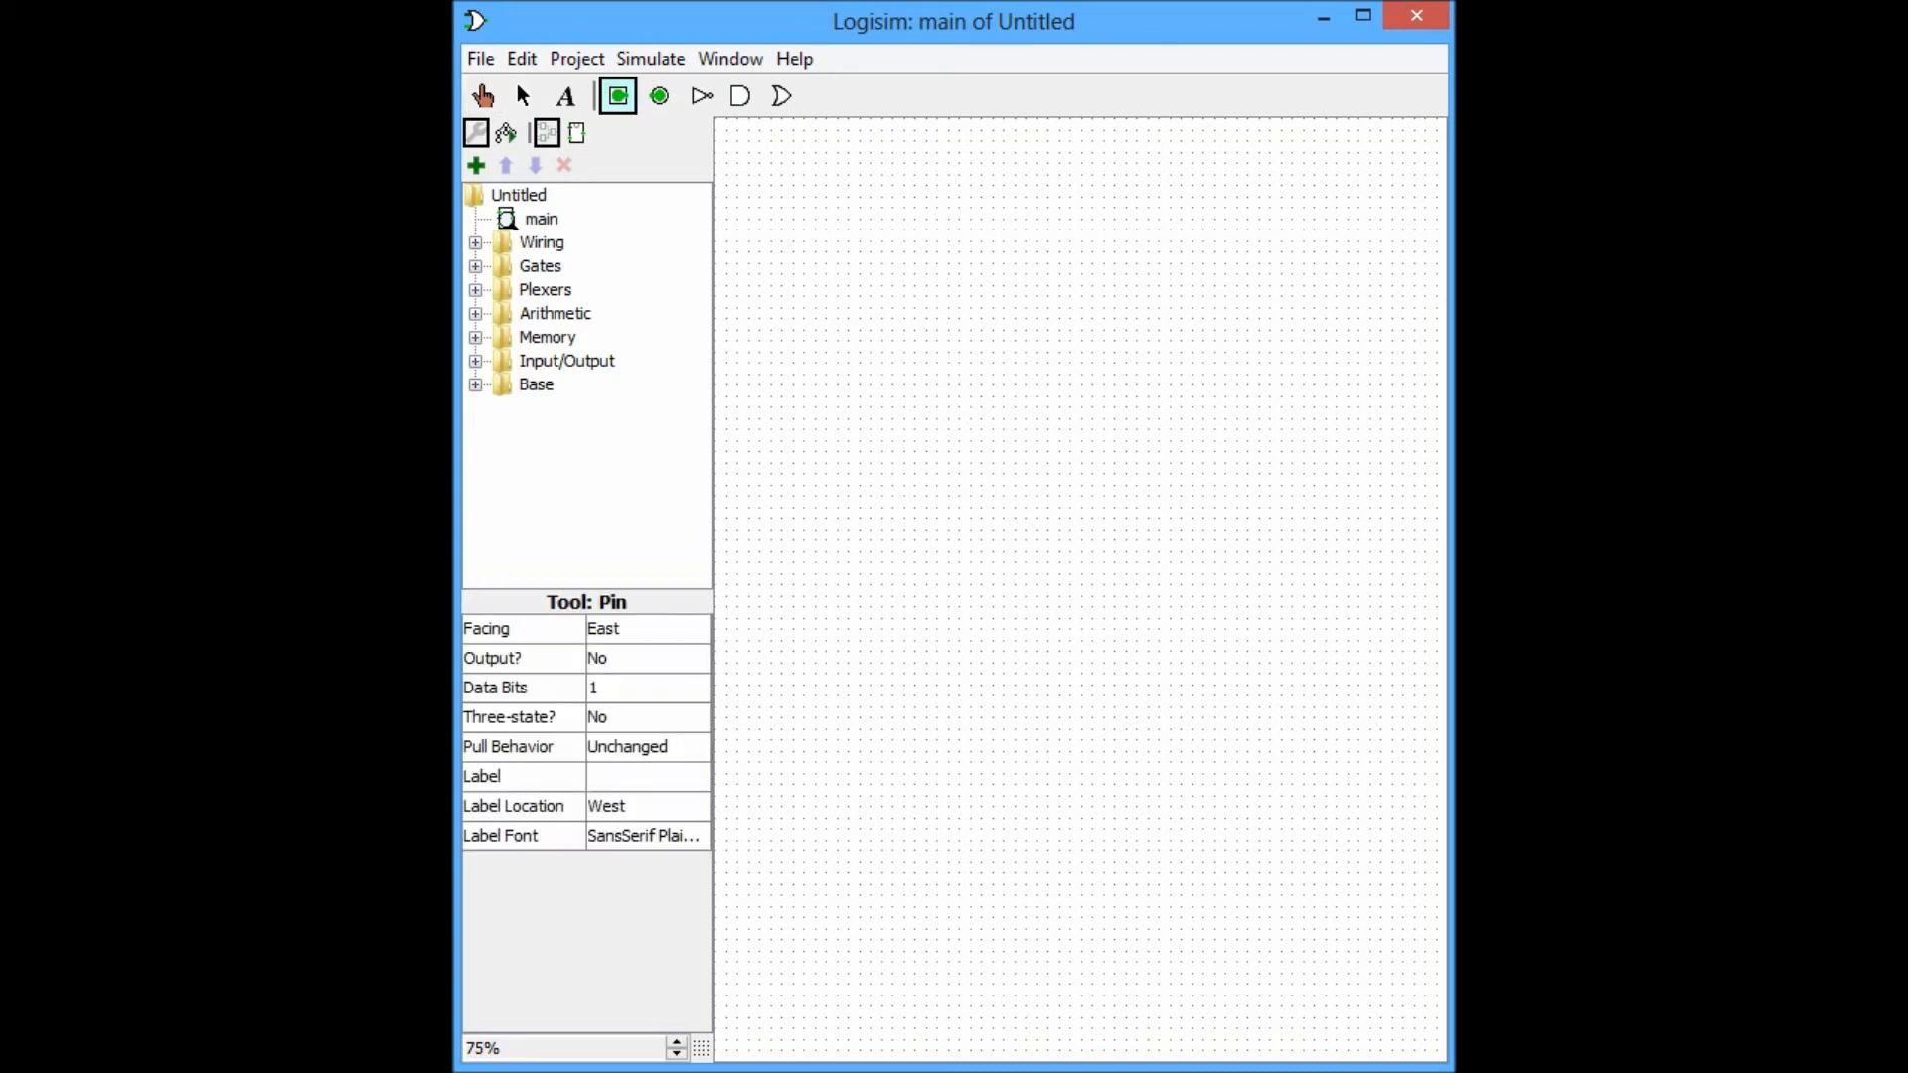
{"action": "left_click", "coordinate": [646, 628]}
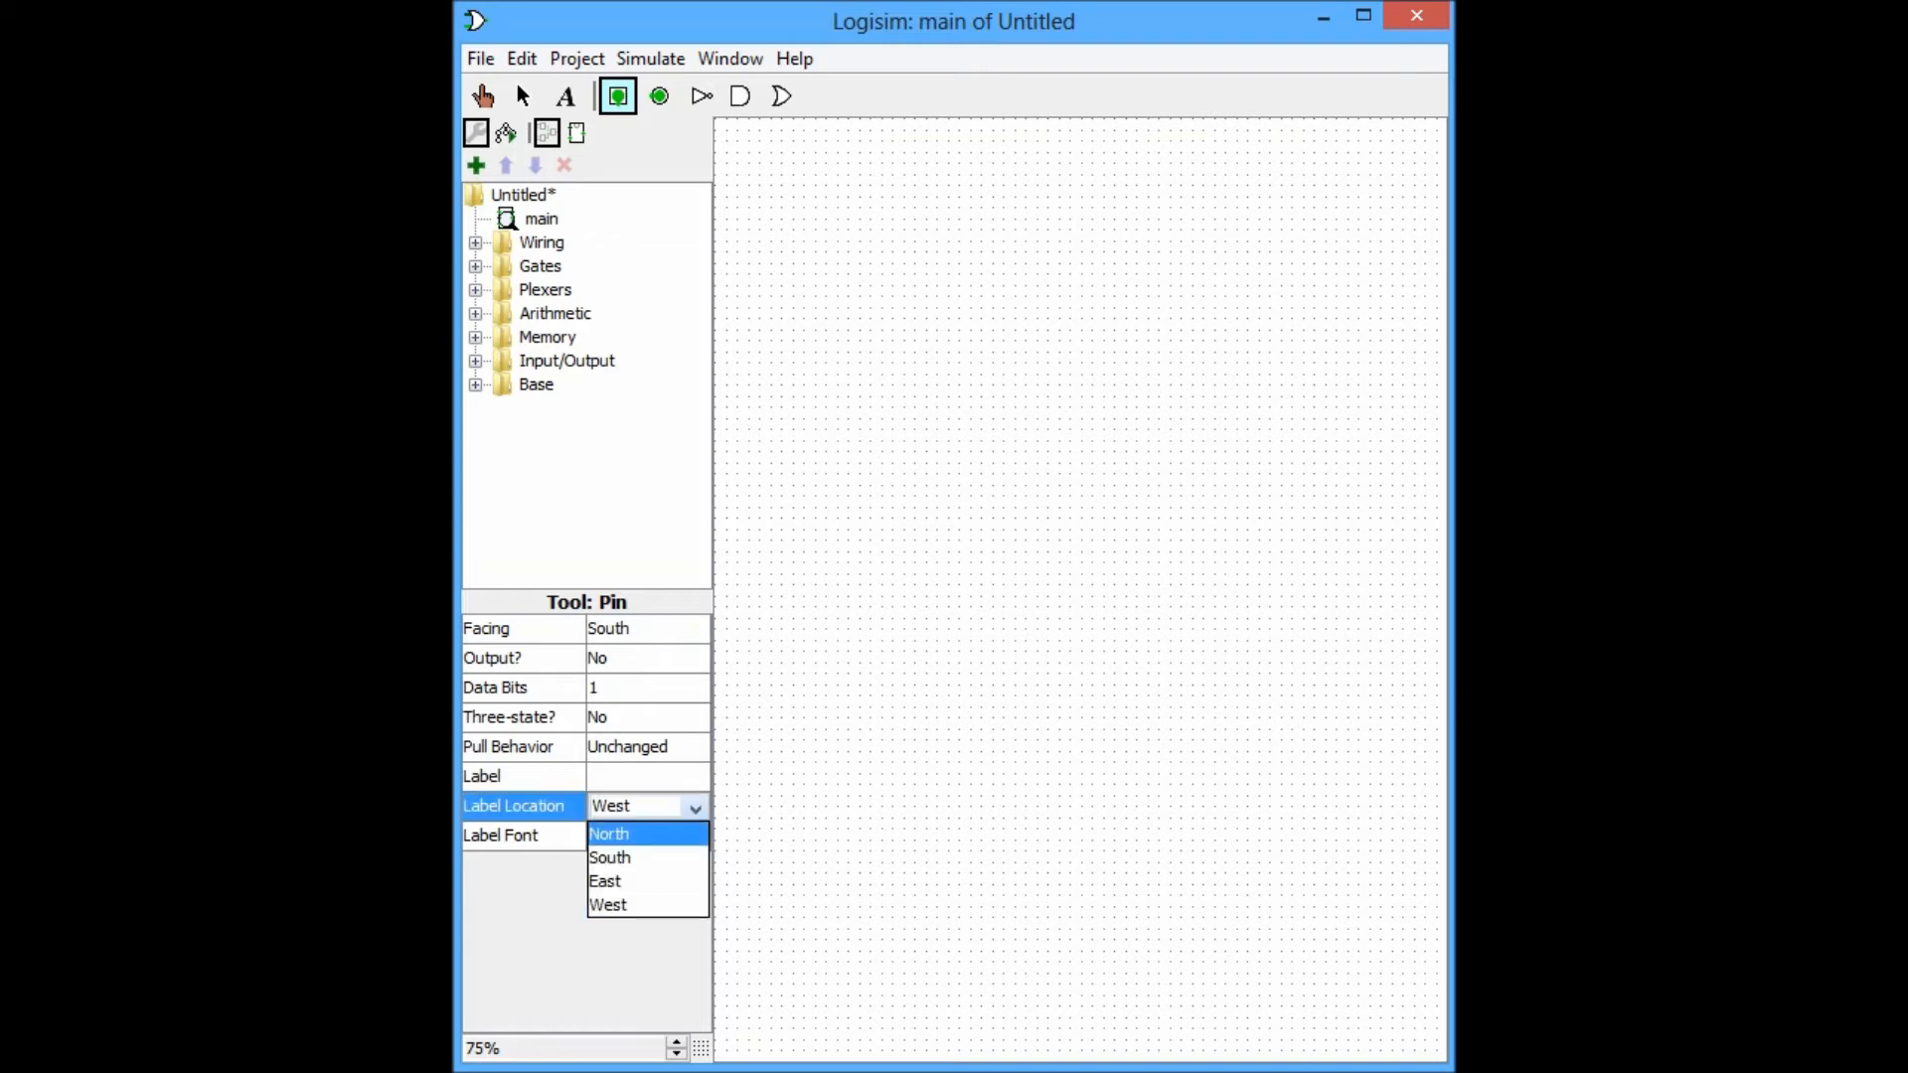
{"action": "left_click", "coordinate": [608, 834]}
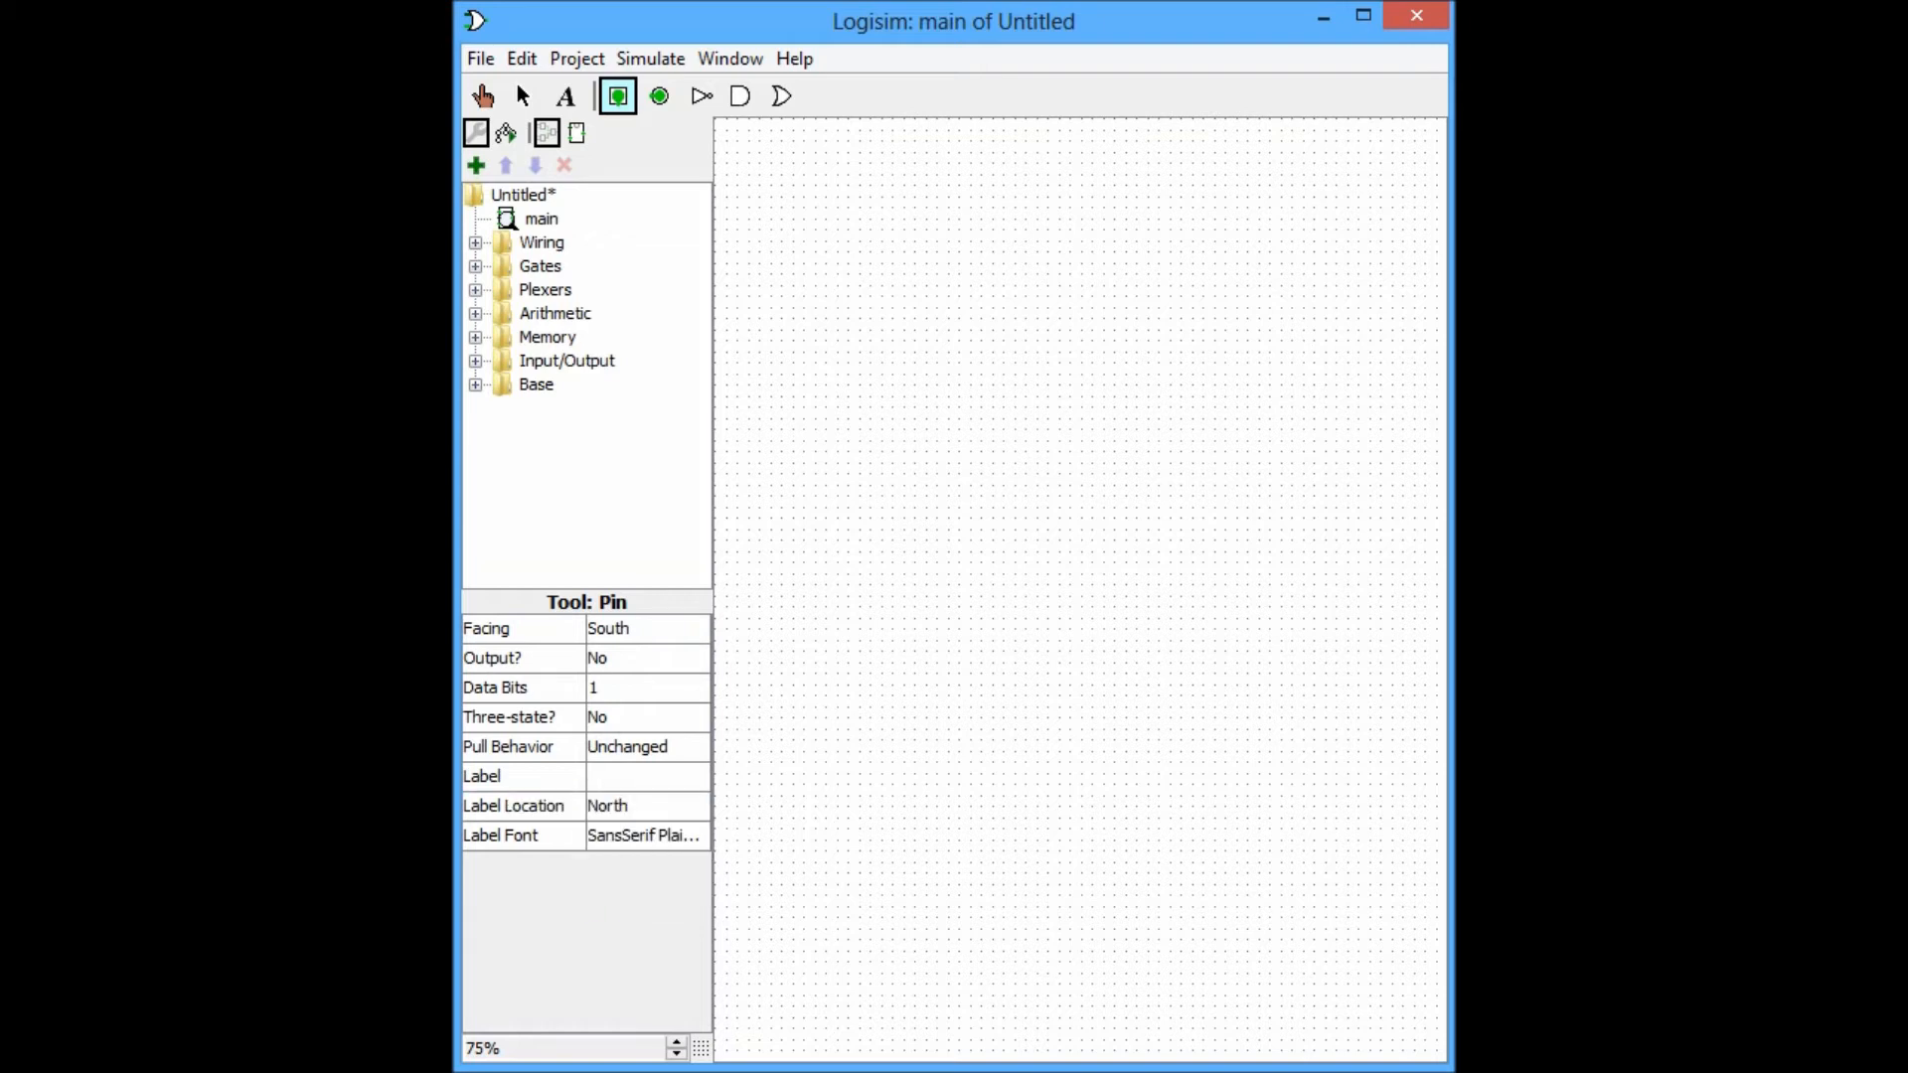
{"action": "type", "text": "A"}
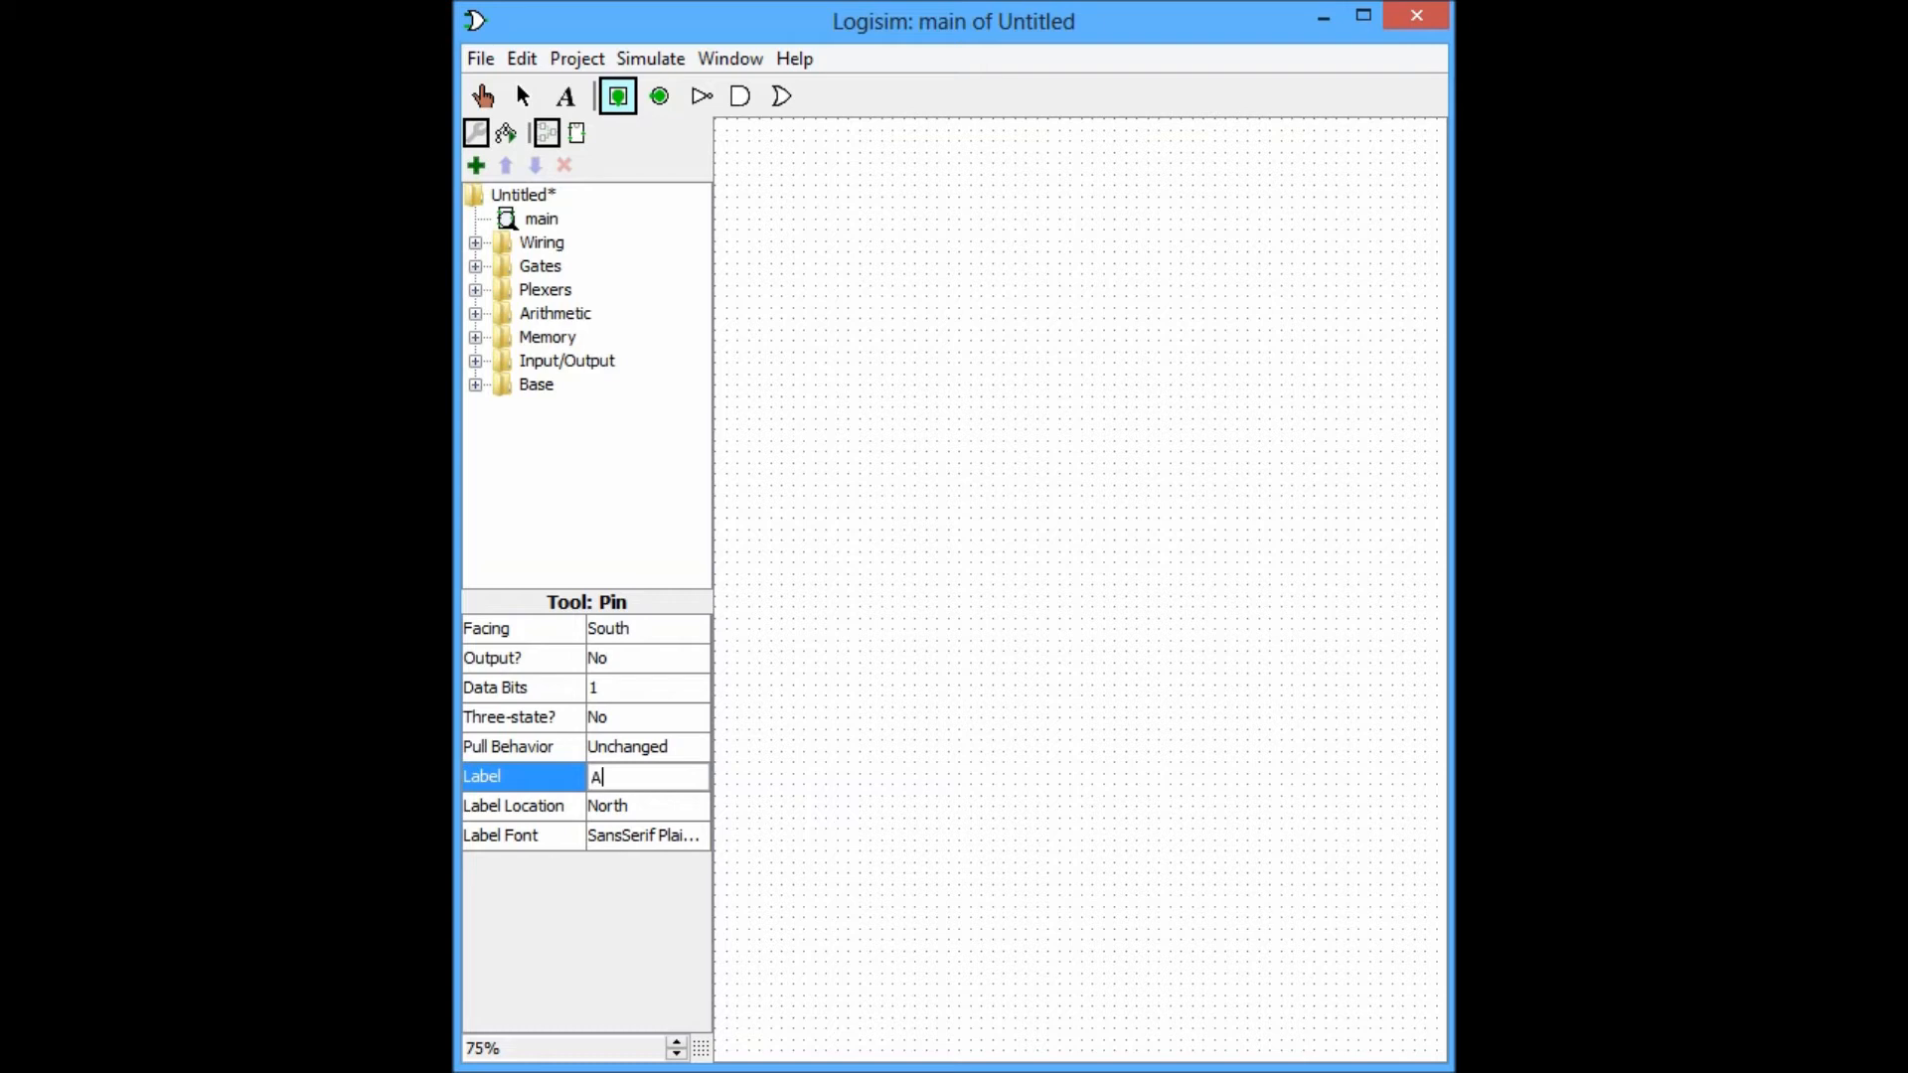
{"action": "left_click", "coordinate": [522, 97]}
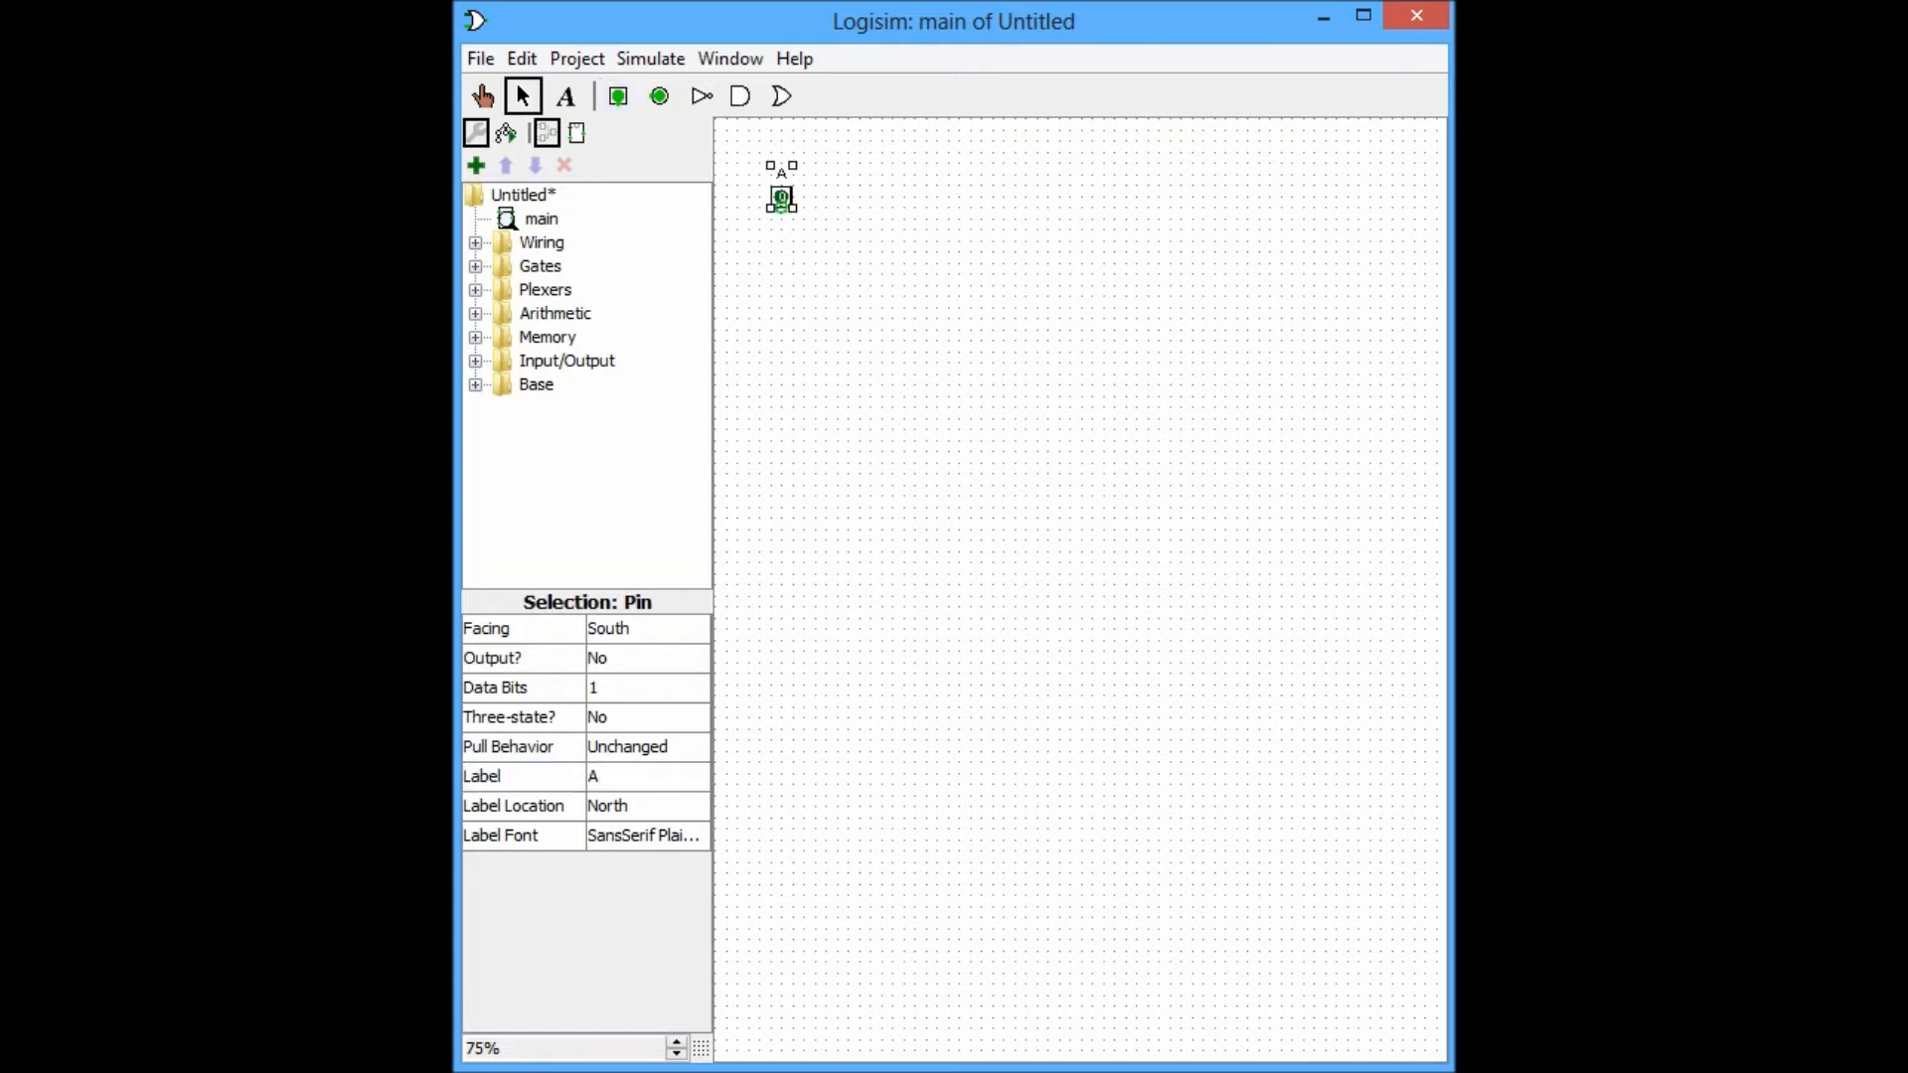
{"action": "left_click", "coordinate": [617, 97]}
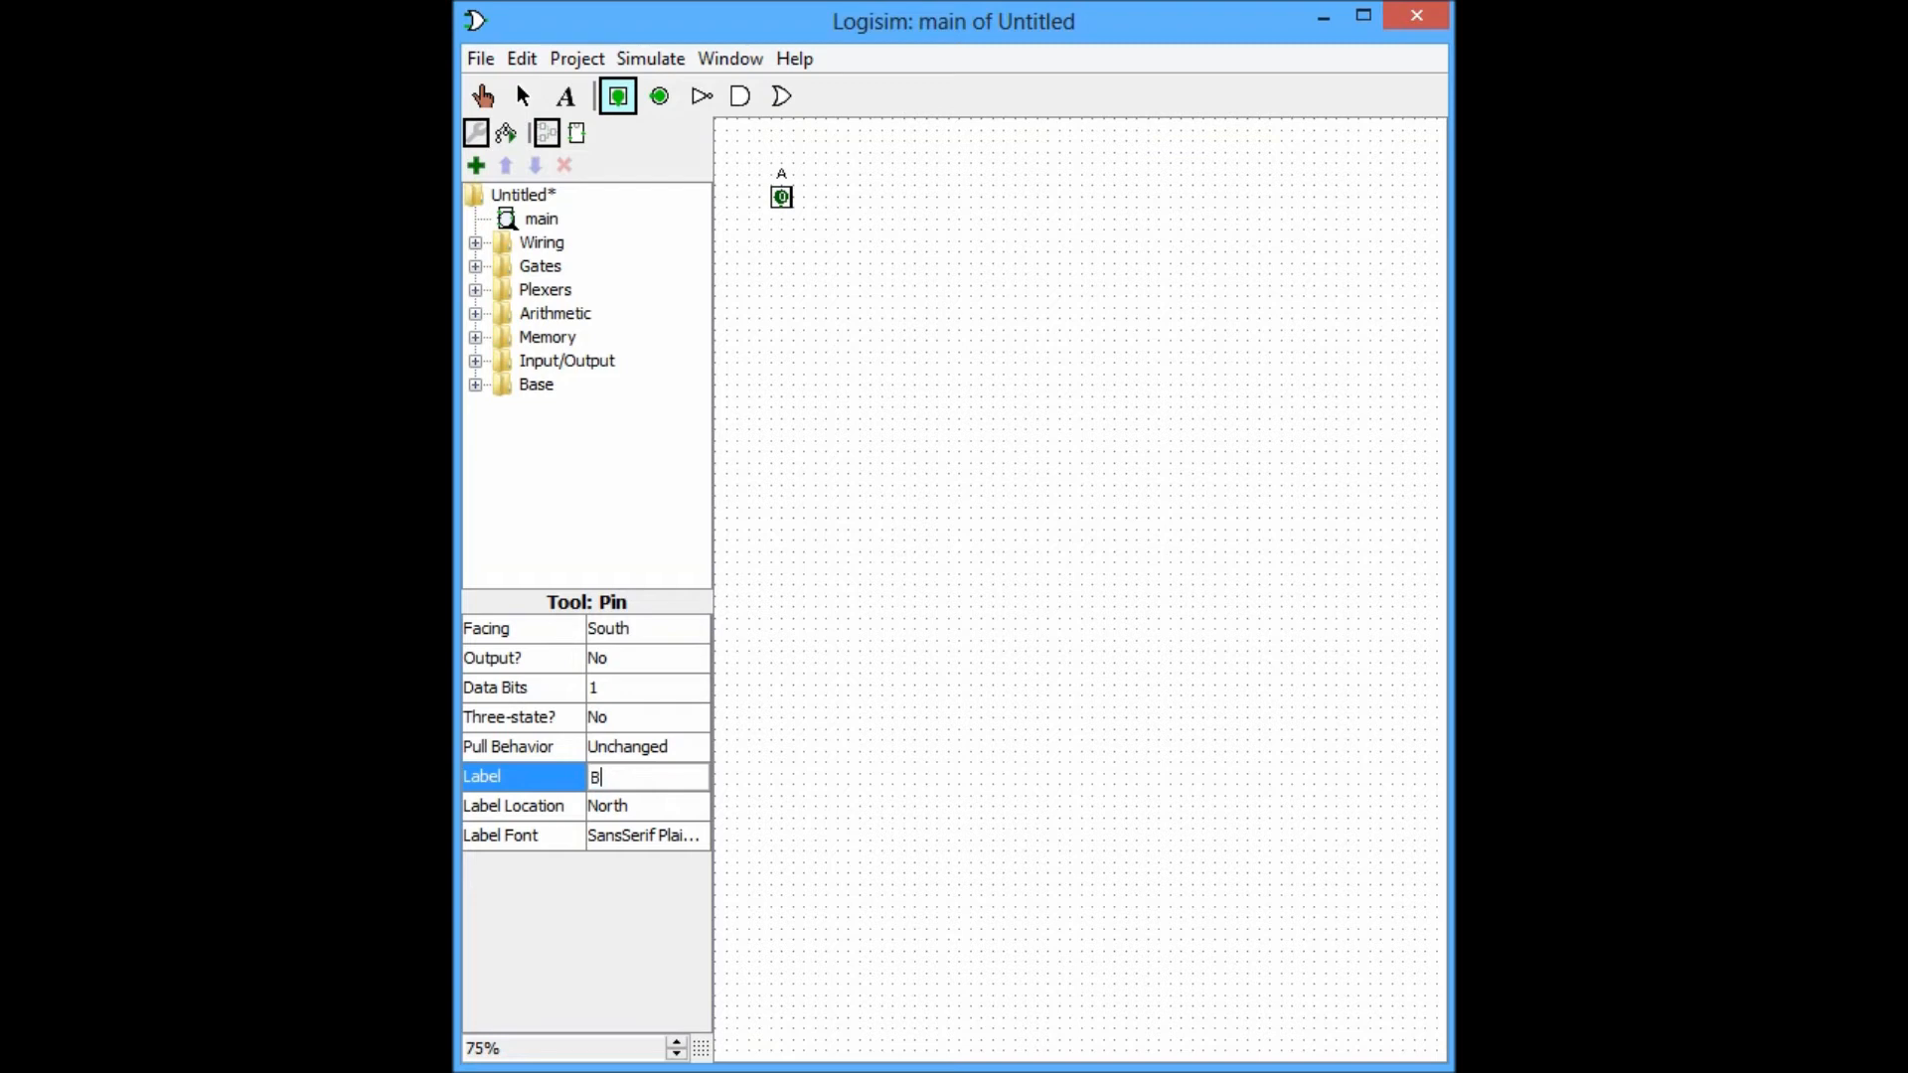
{"action": "left_click", "coordinate": [522, 96]}
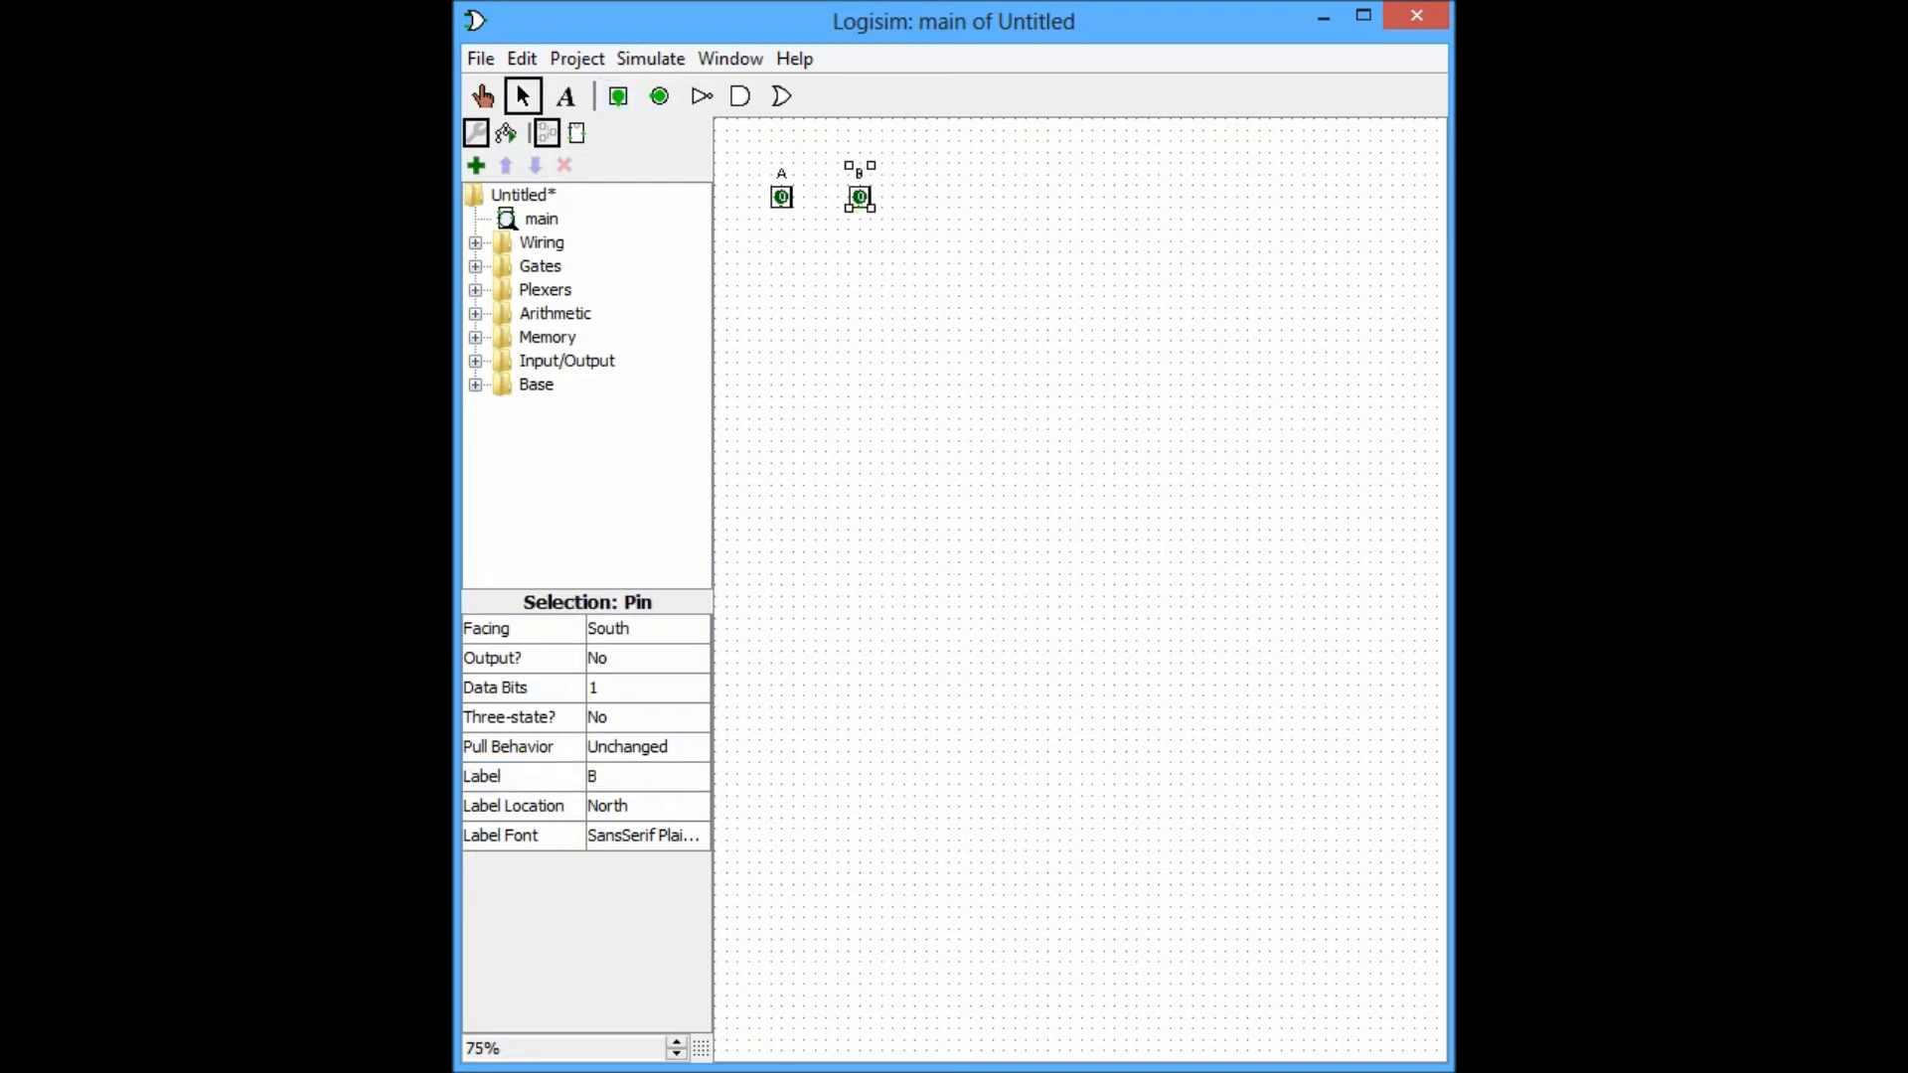
{"action": "left_click", "coordinate": [740, 96]}
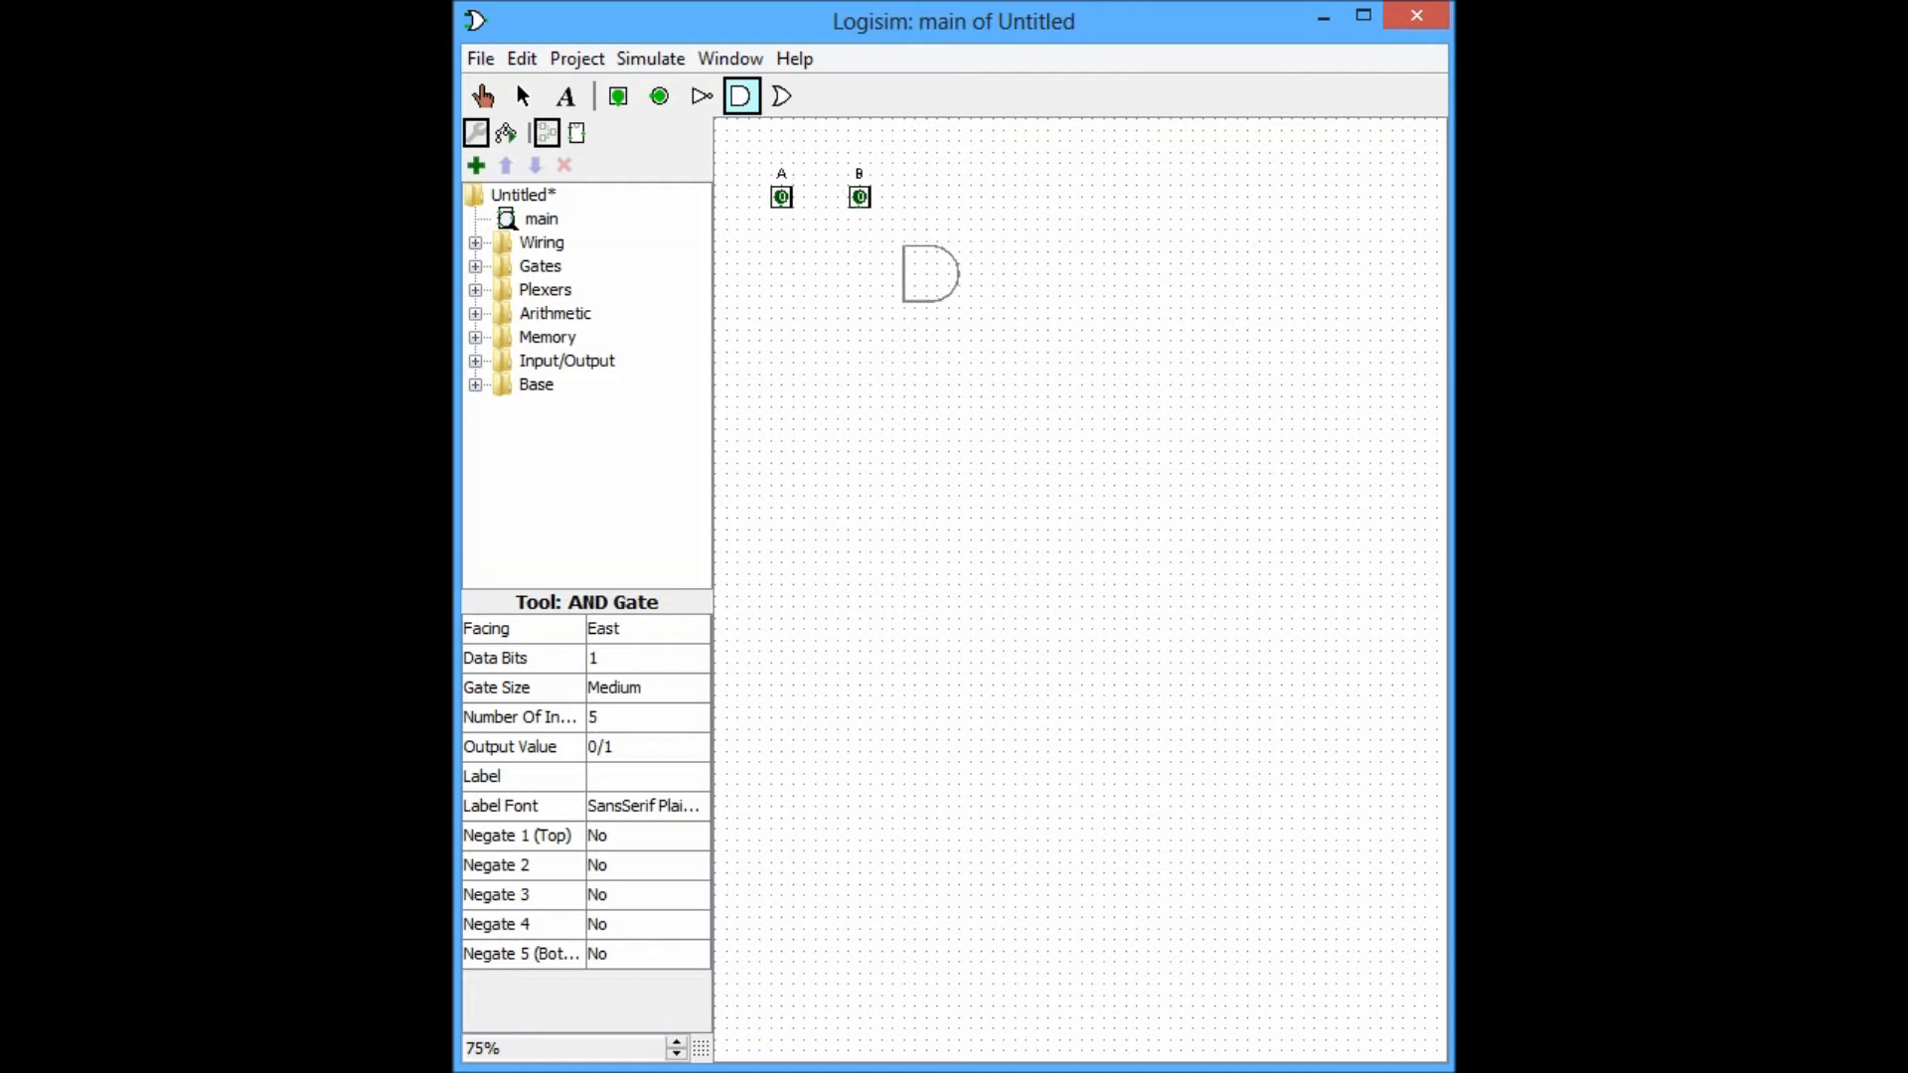
Place an AND gate, a NOT gate and a two-input NAND gate.
{"action": "left_click", "coordinate": [699, 97]}
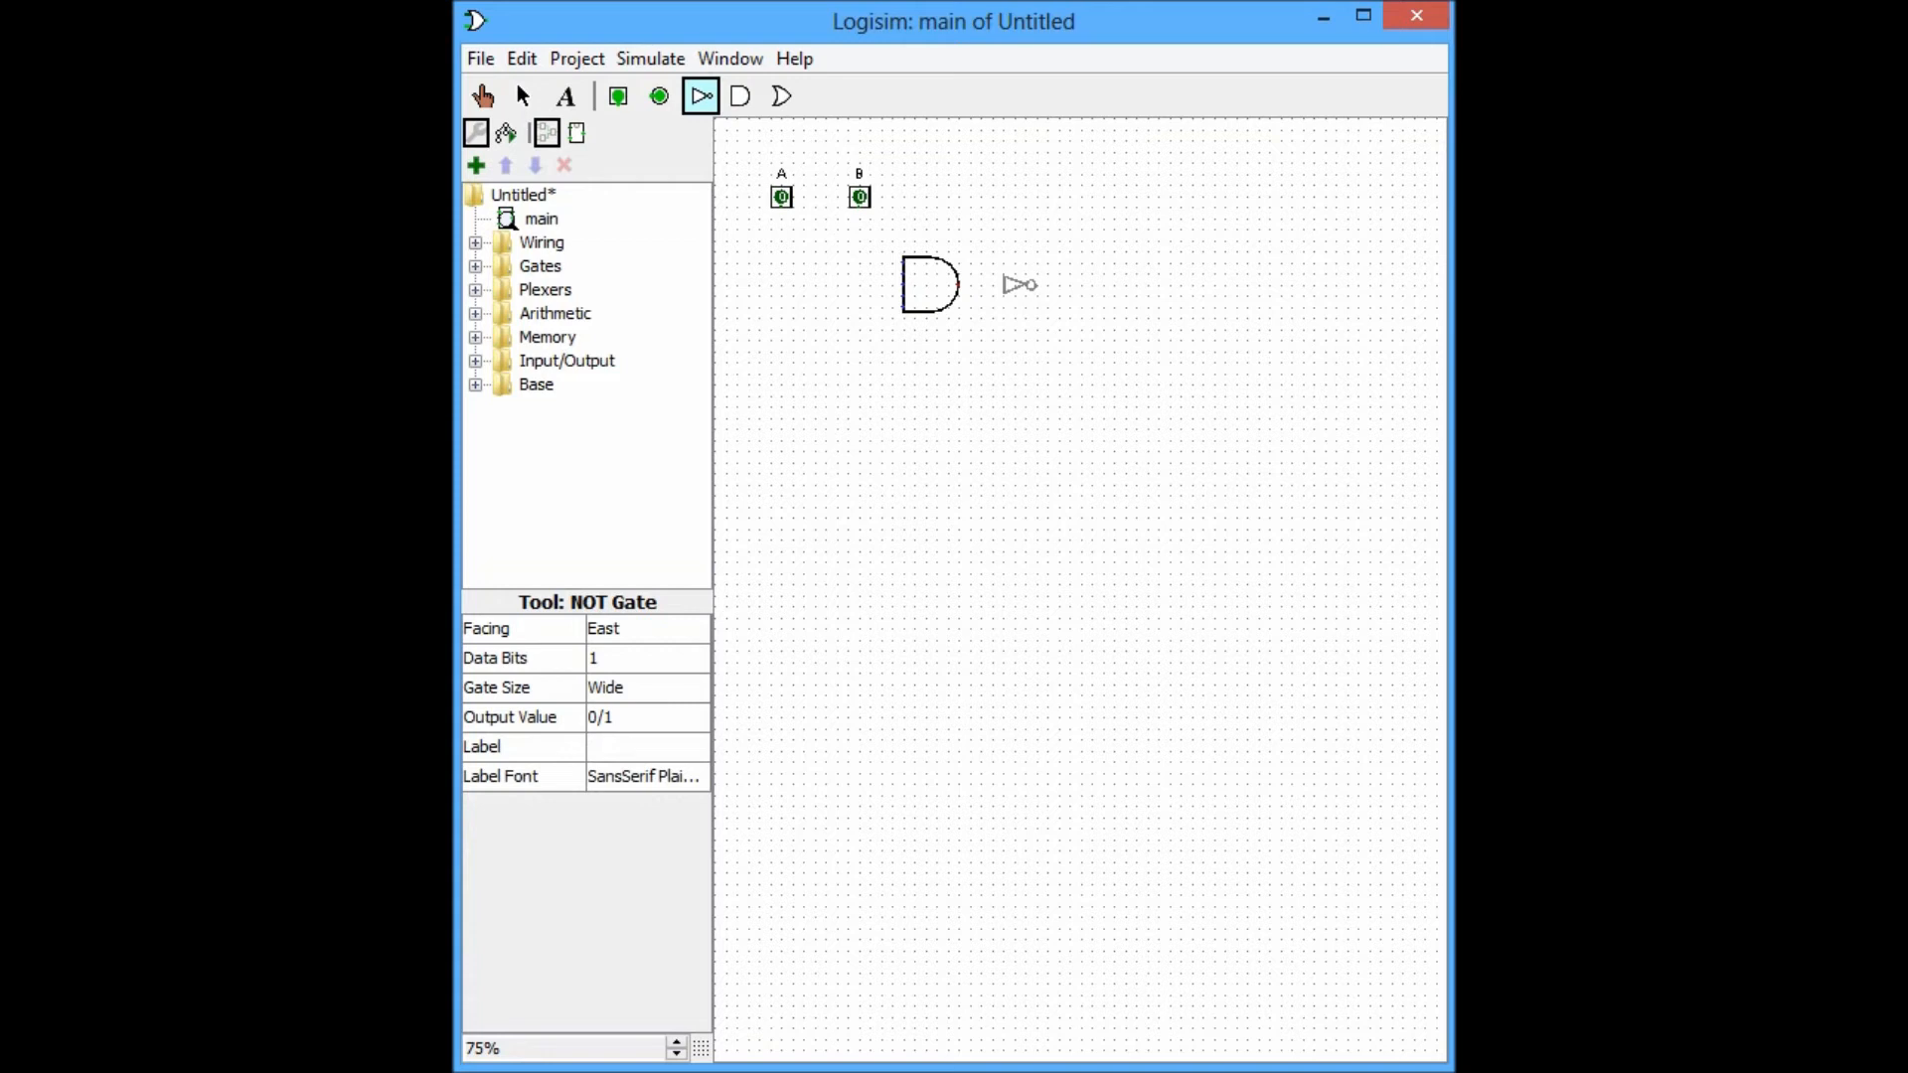
{"action": "left_click", "coordinate": [521, 96]}
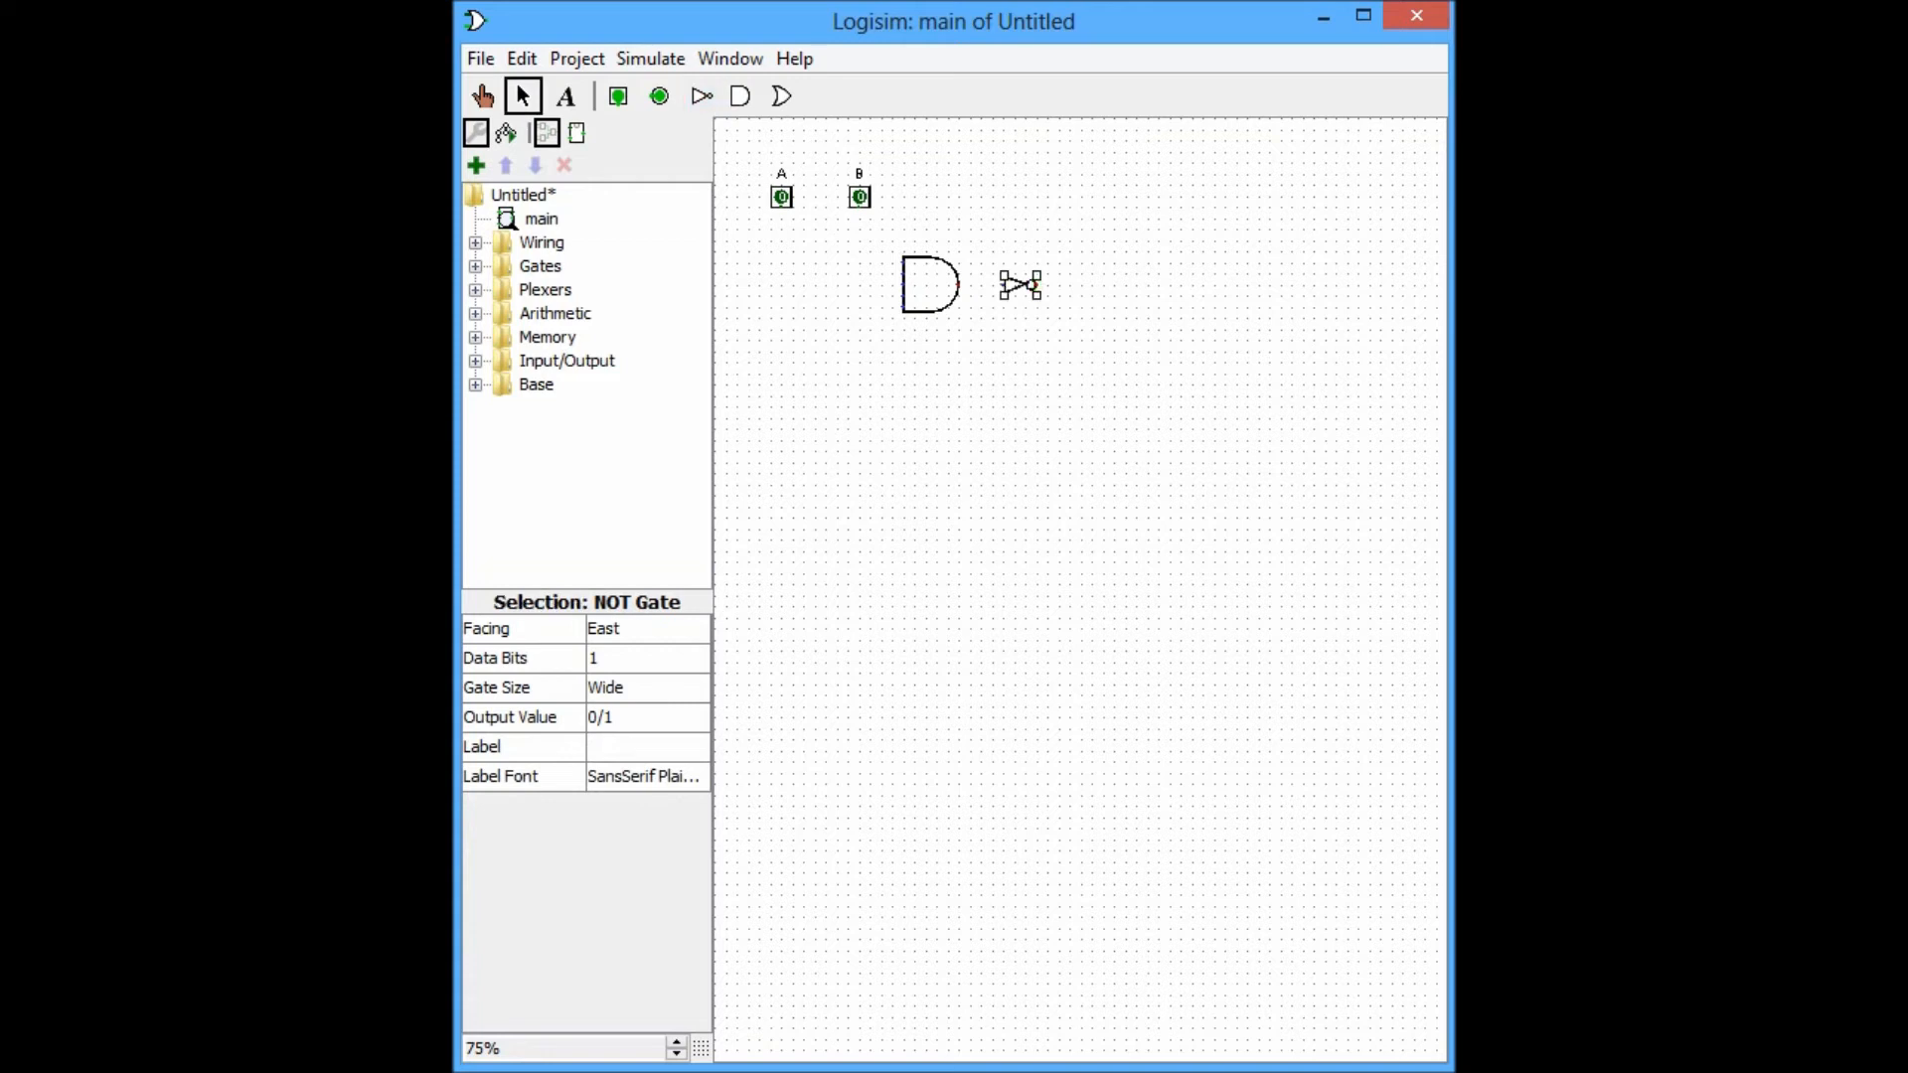
{"action": "left_click", "coordinate": [476, 265]}
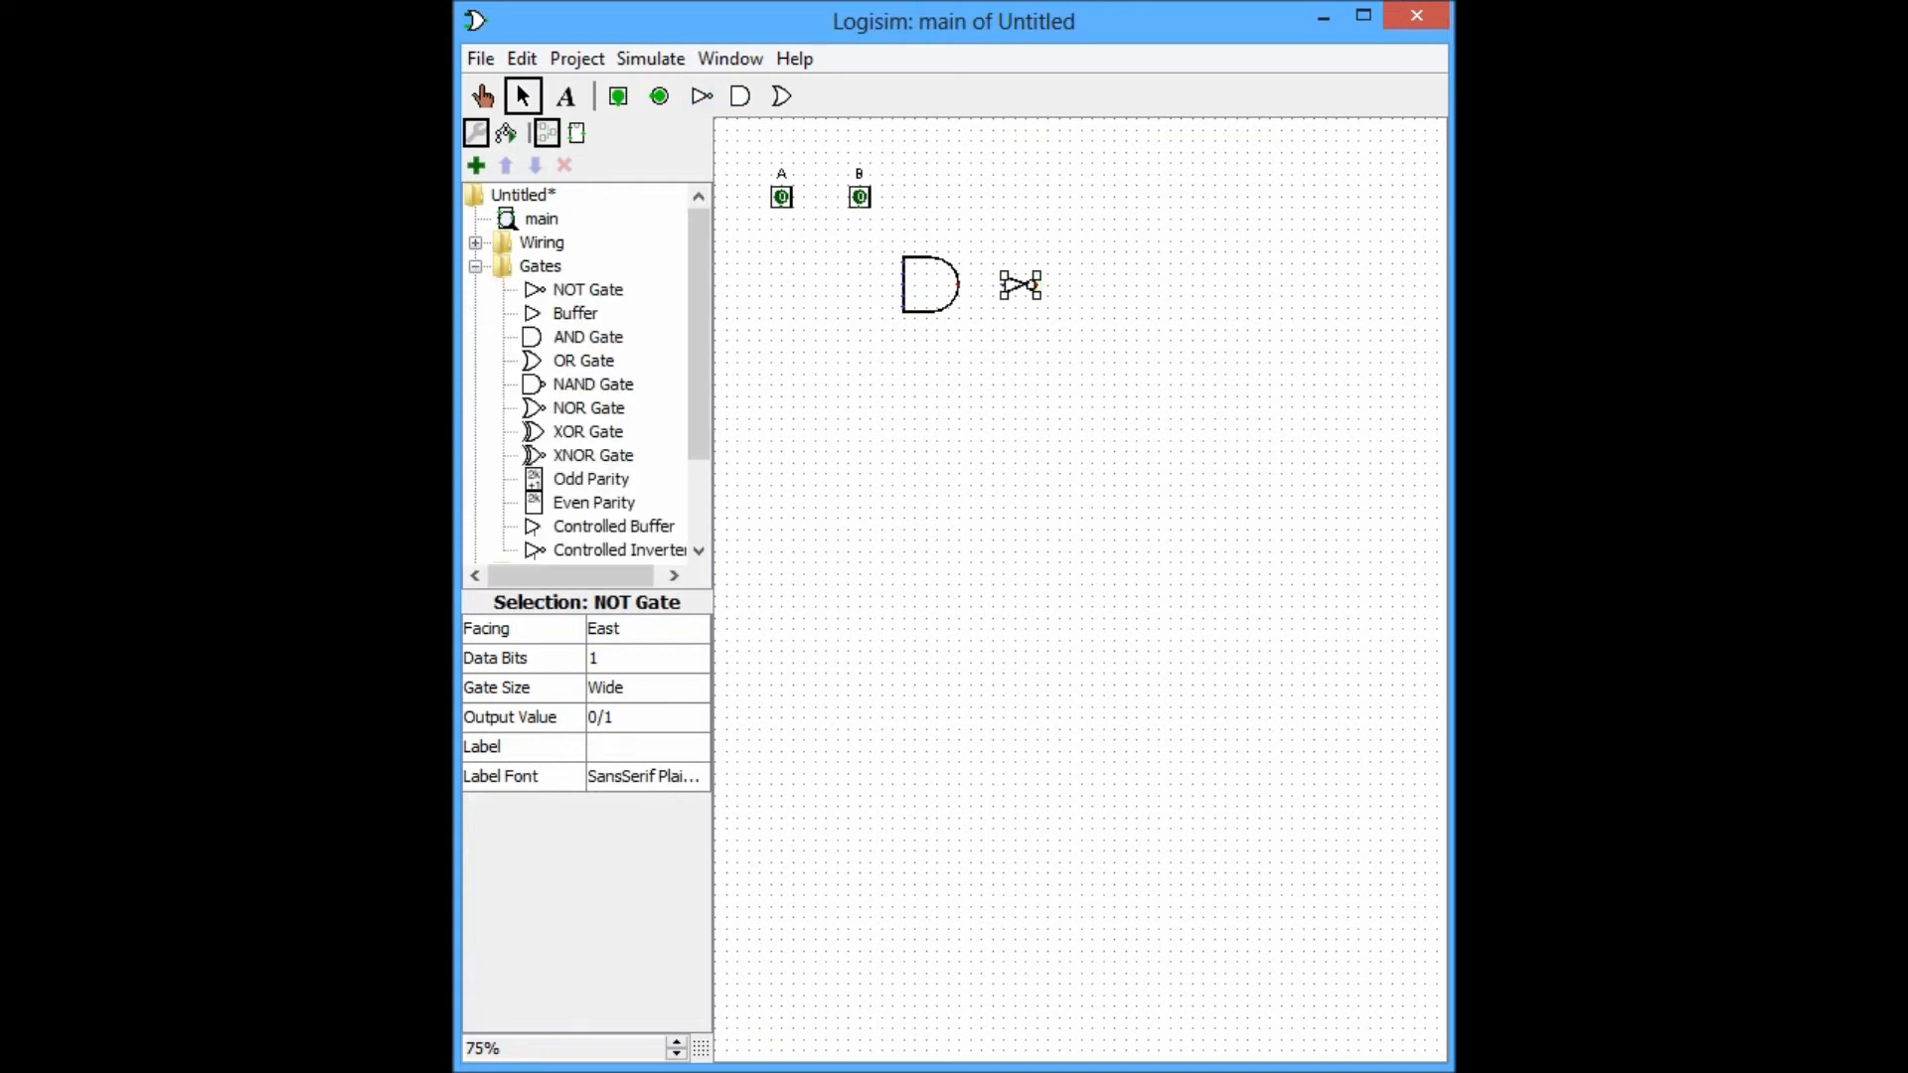
{"action": "left_click", "coordinate": [593, 384]}
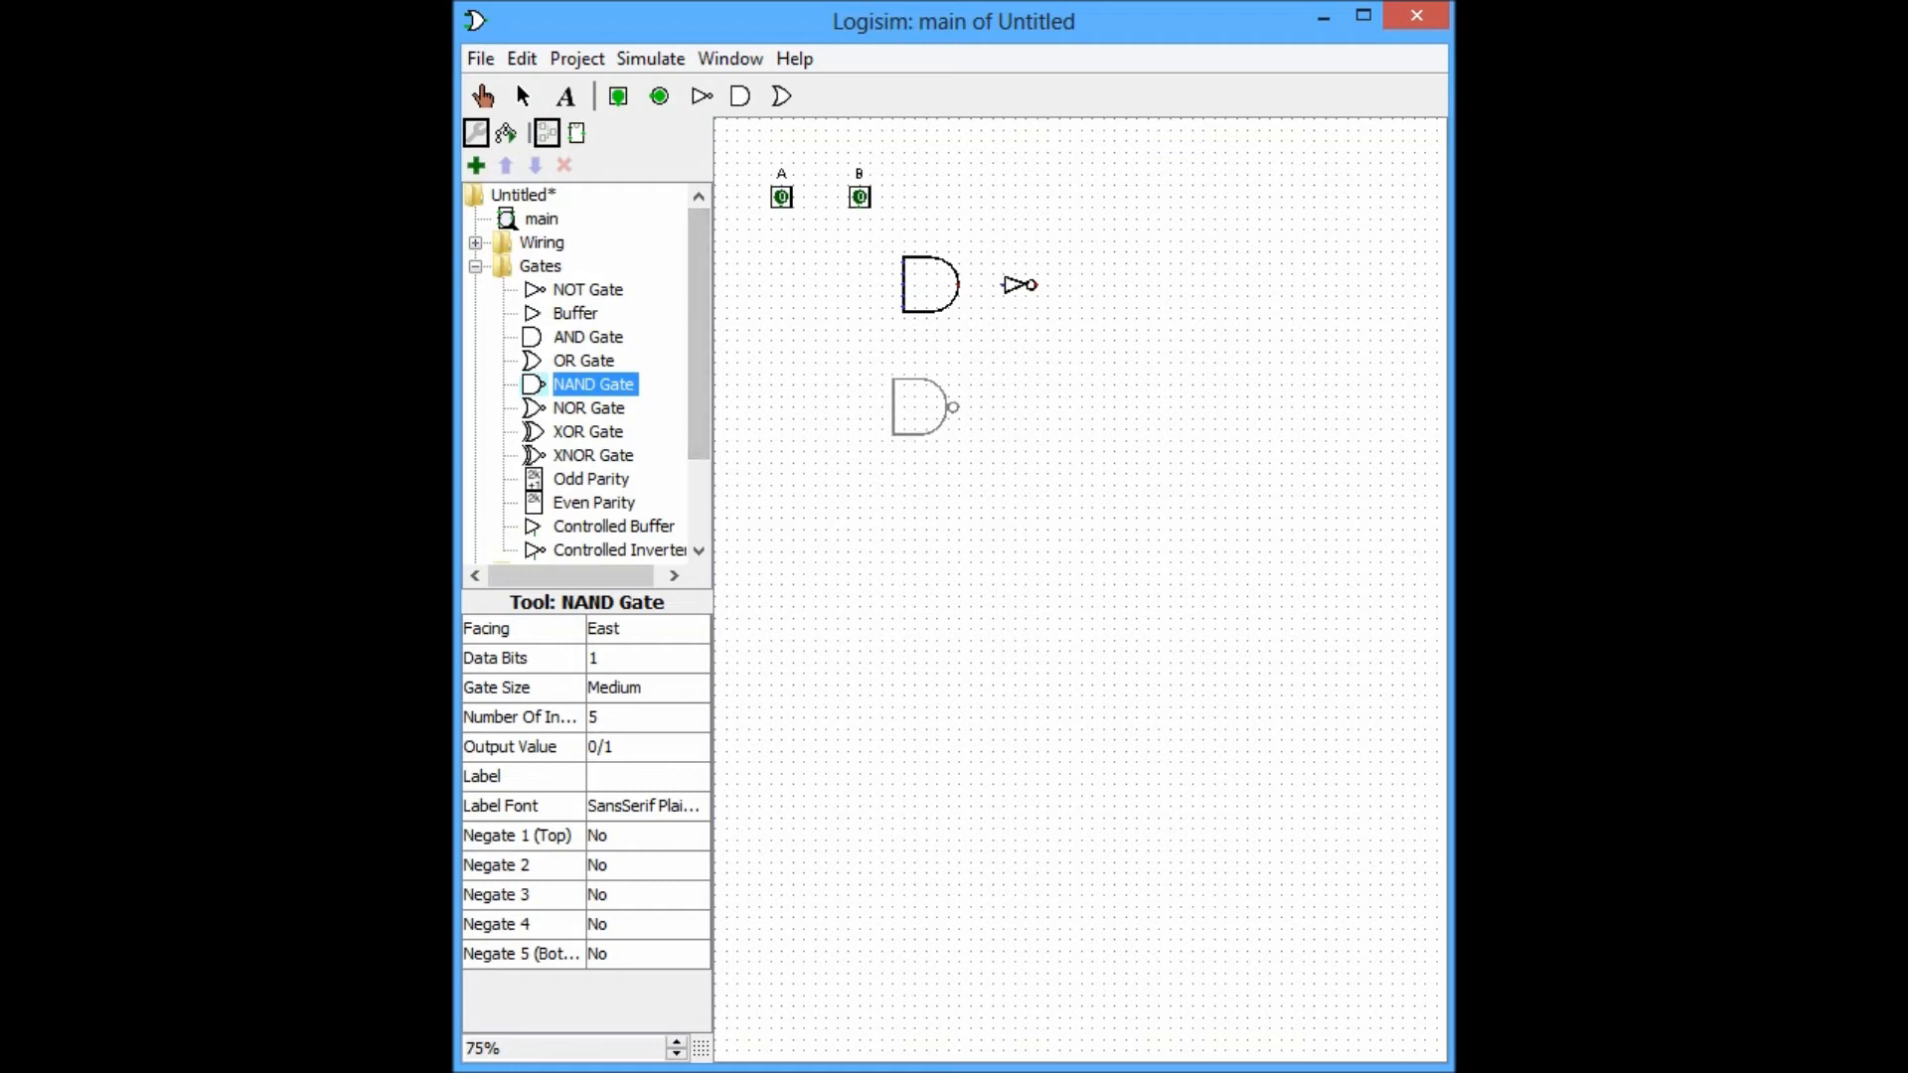
{"action": "left_click", "coordinate": [521, 96]}
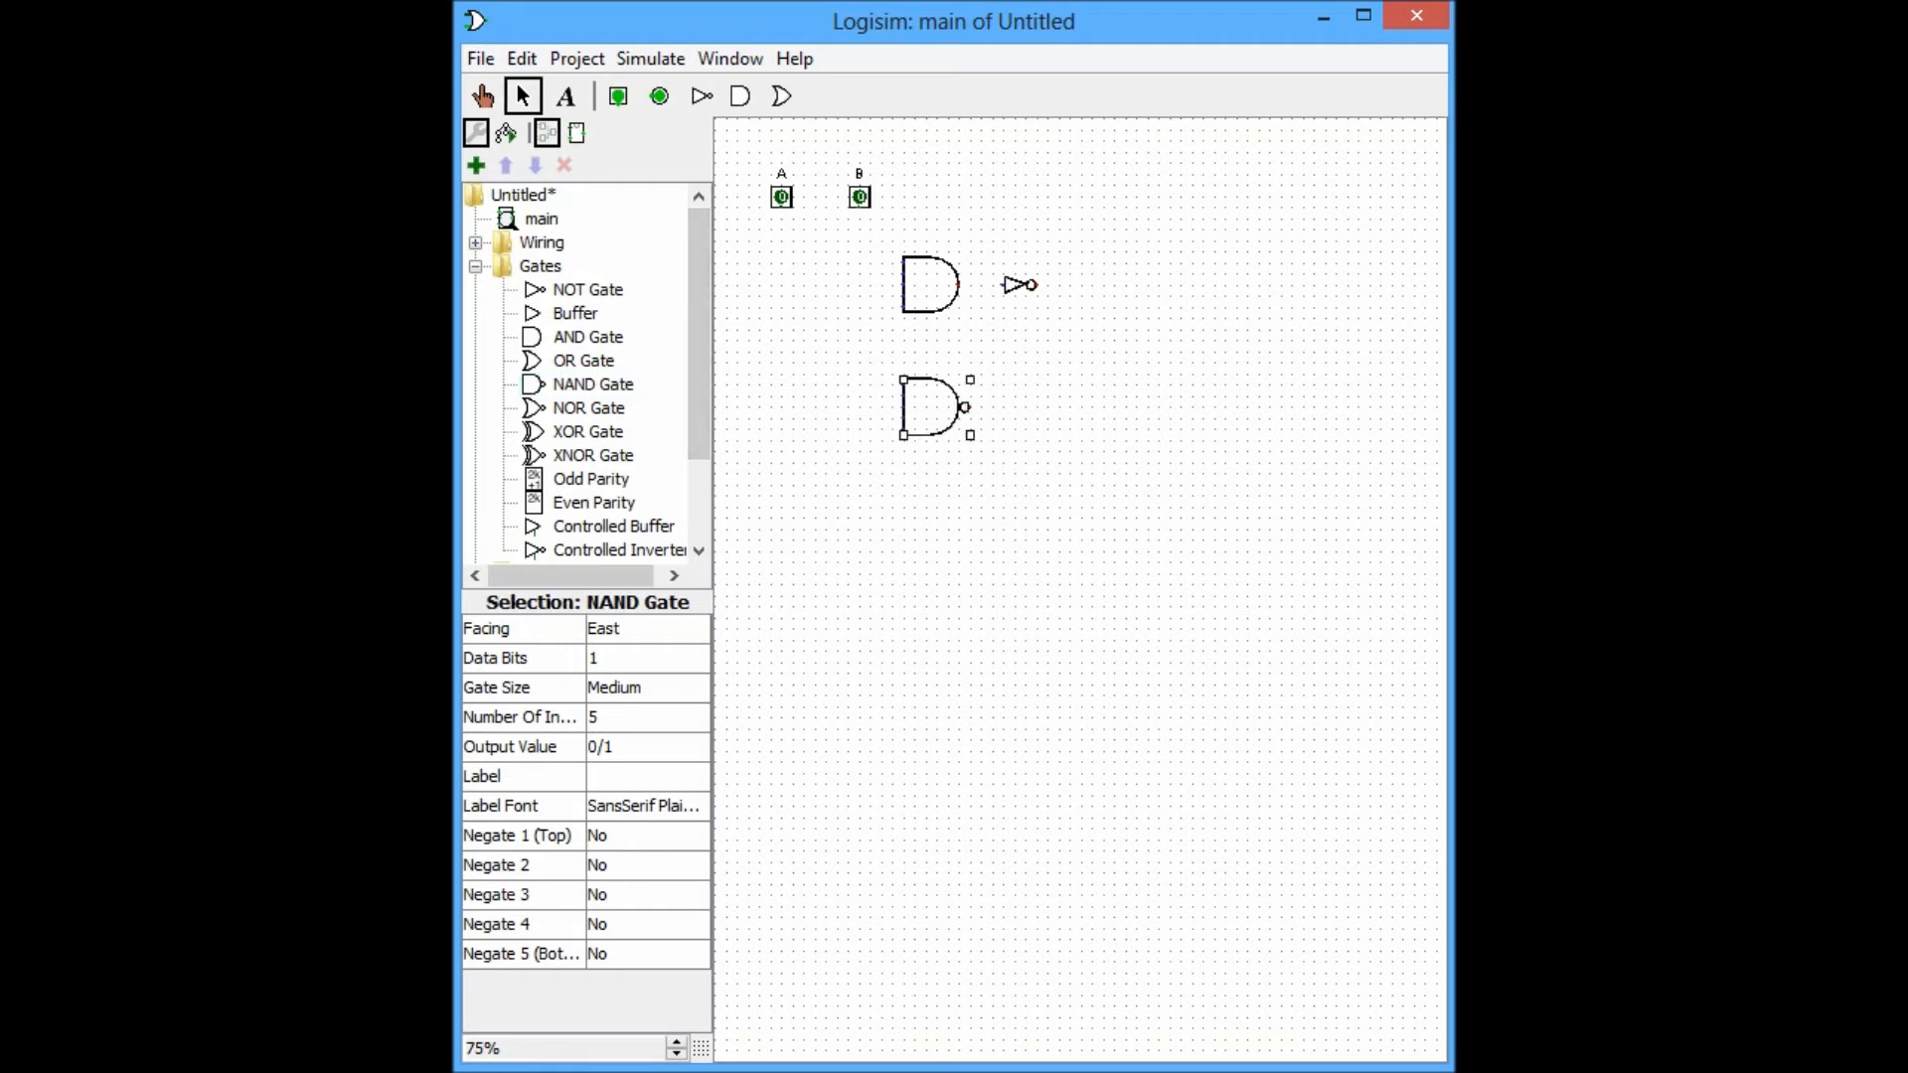
{"action": "left_click", "coordinate": [645, 717]}
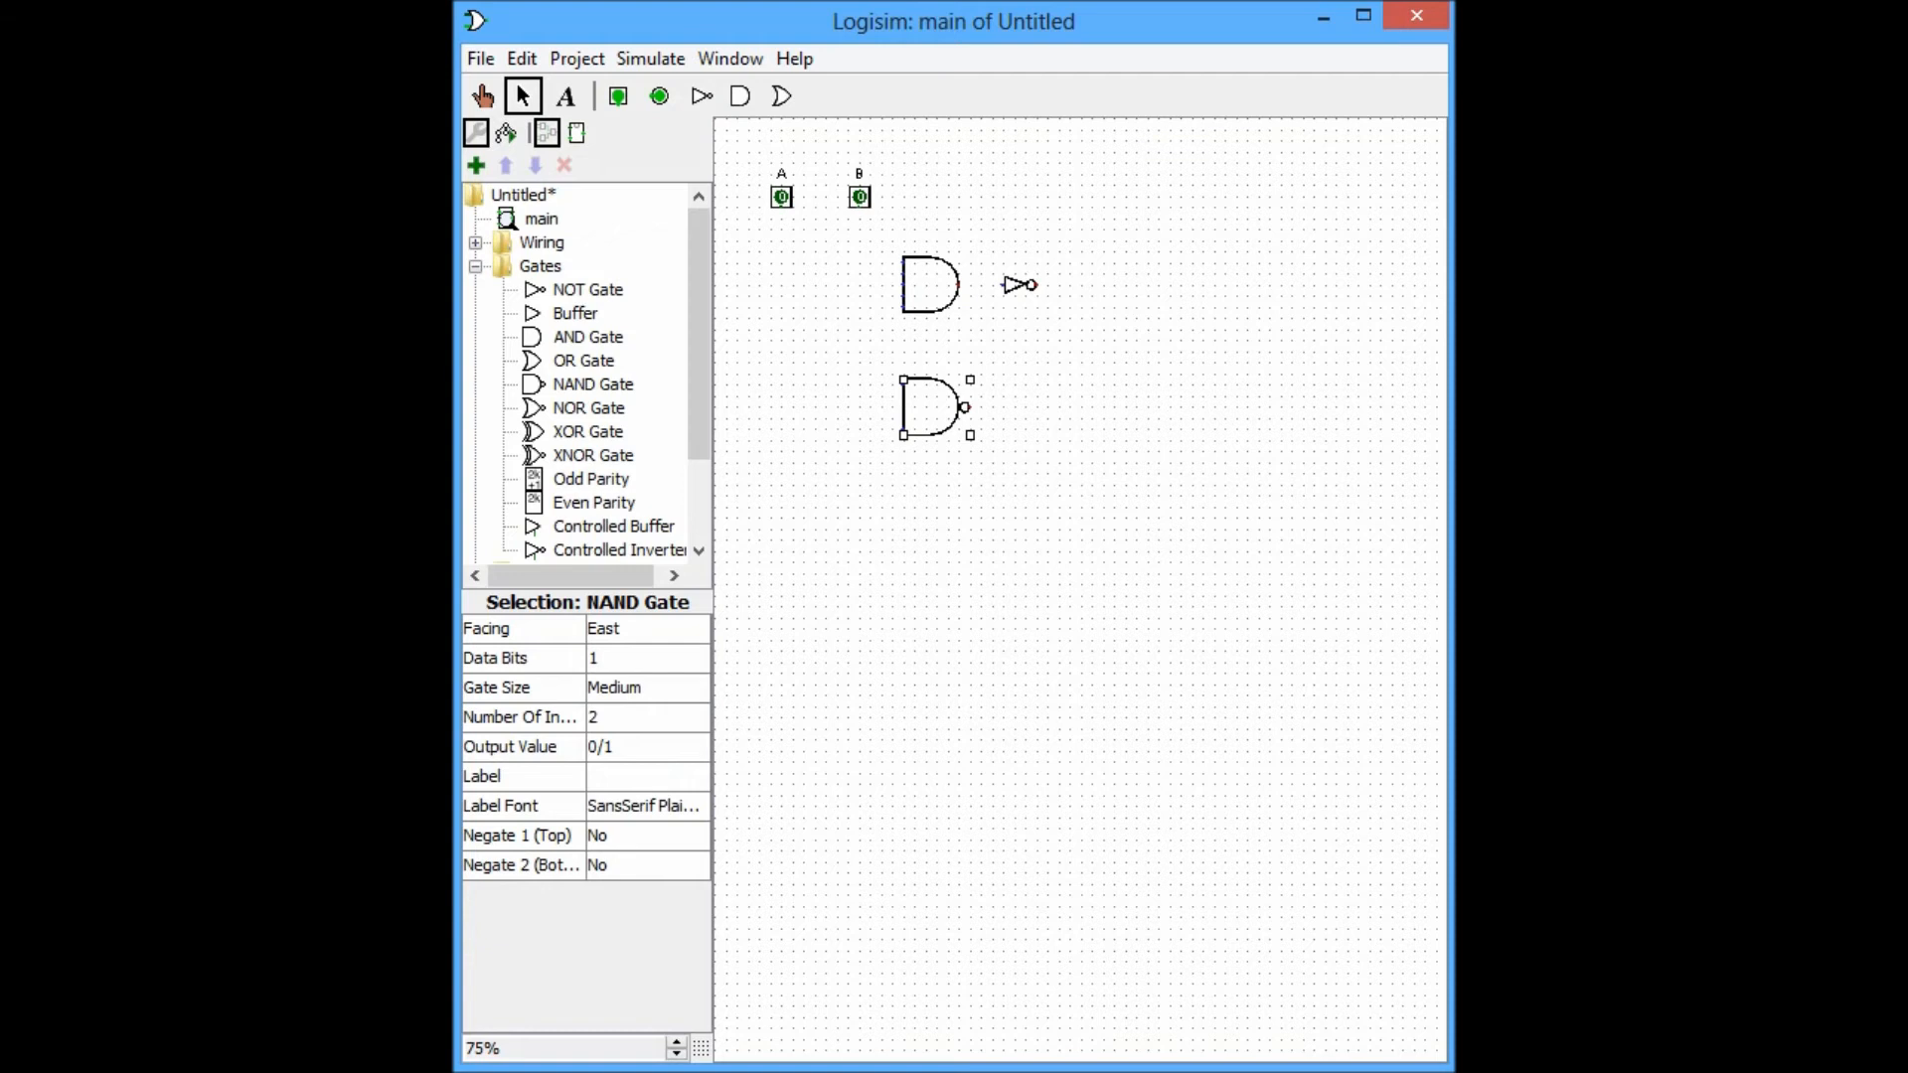
Set the AND gate's Number Of Inputs to 2.
{"action": "left_click", "coordinate": [931, 286]}
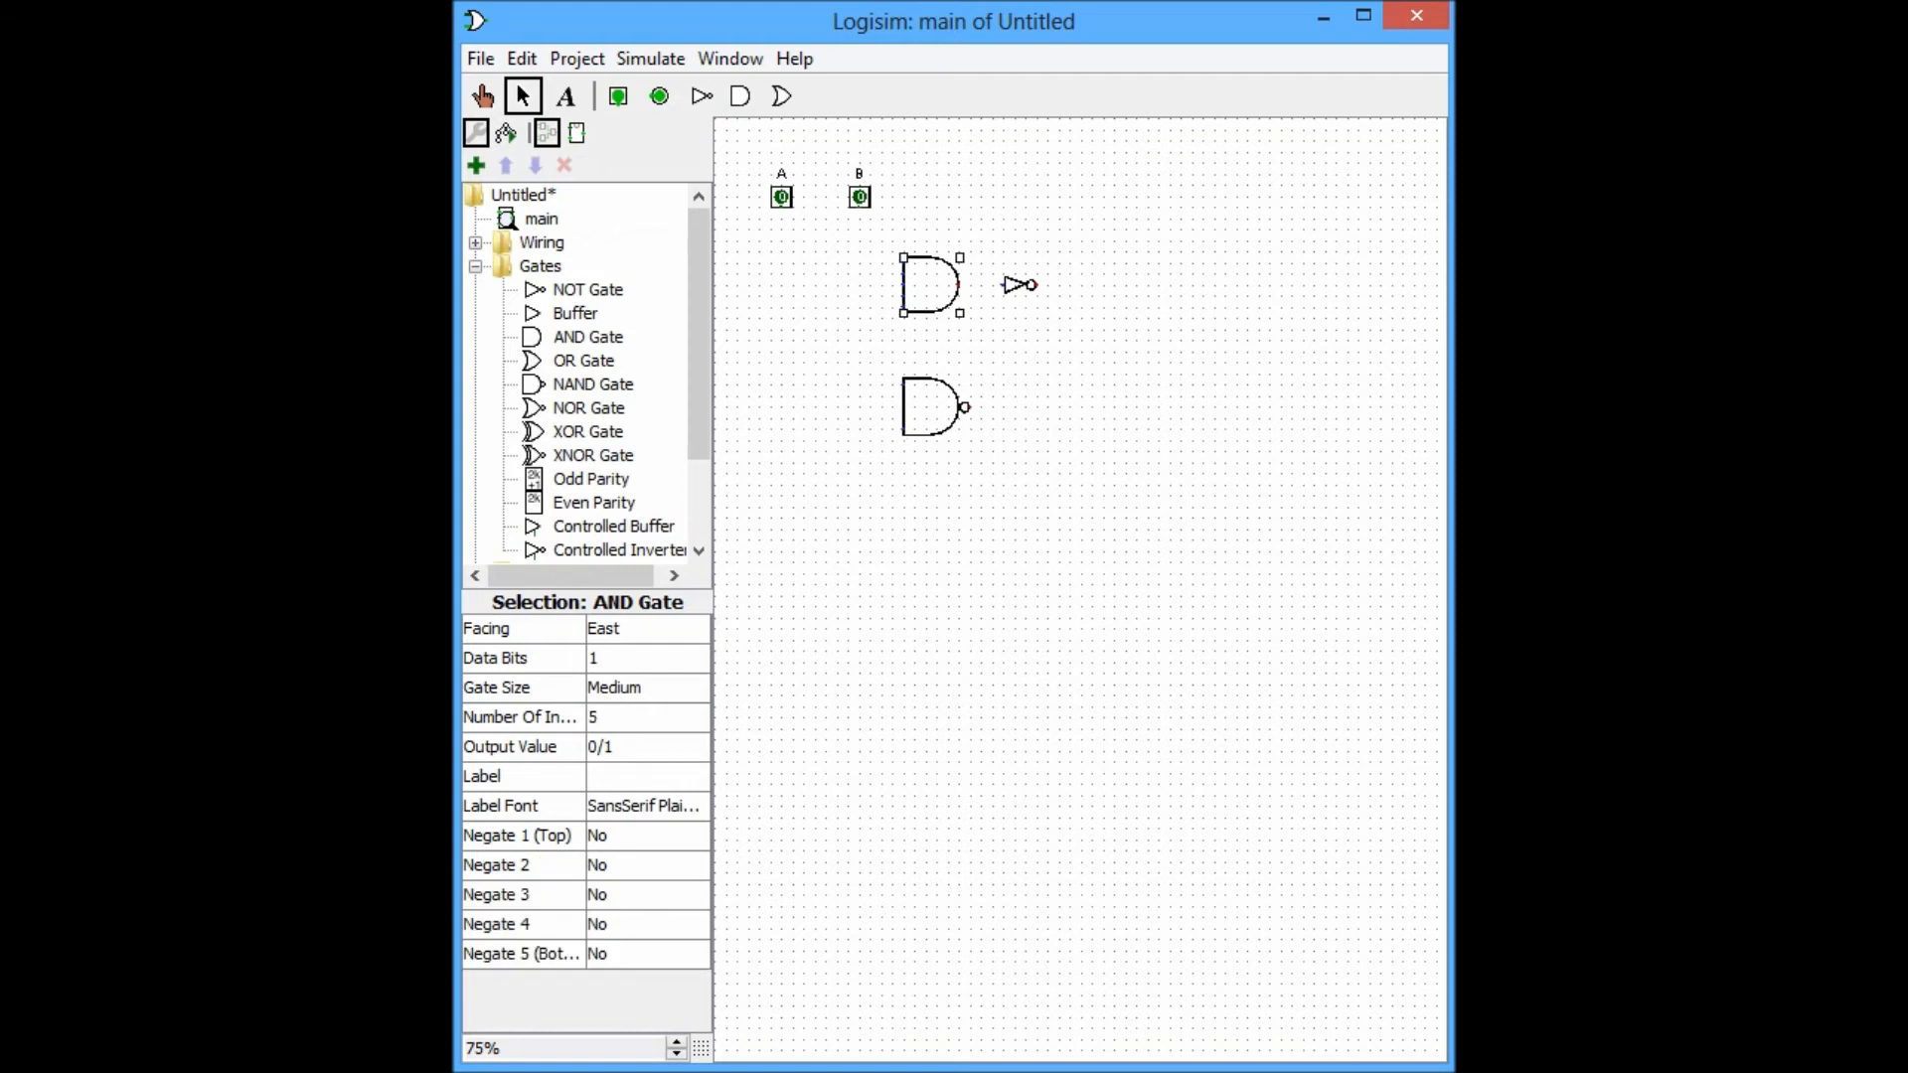
{"action": "left_click", "coordinate": [690, 717]}
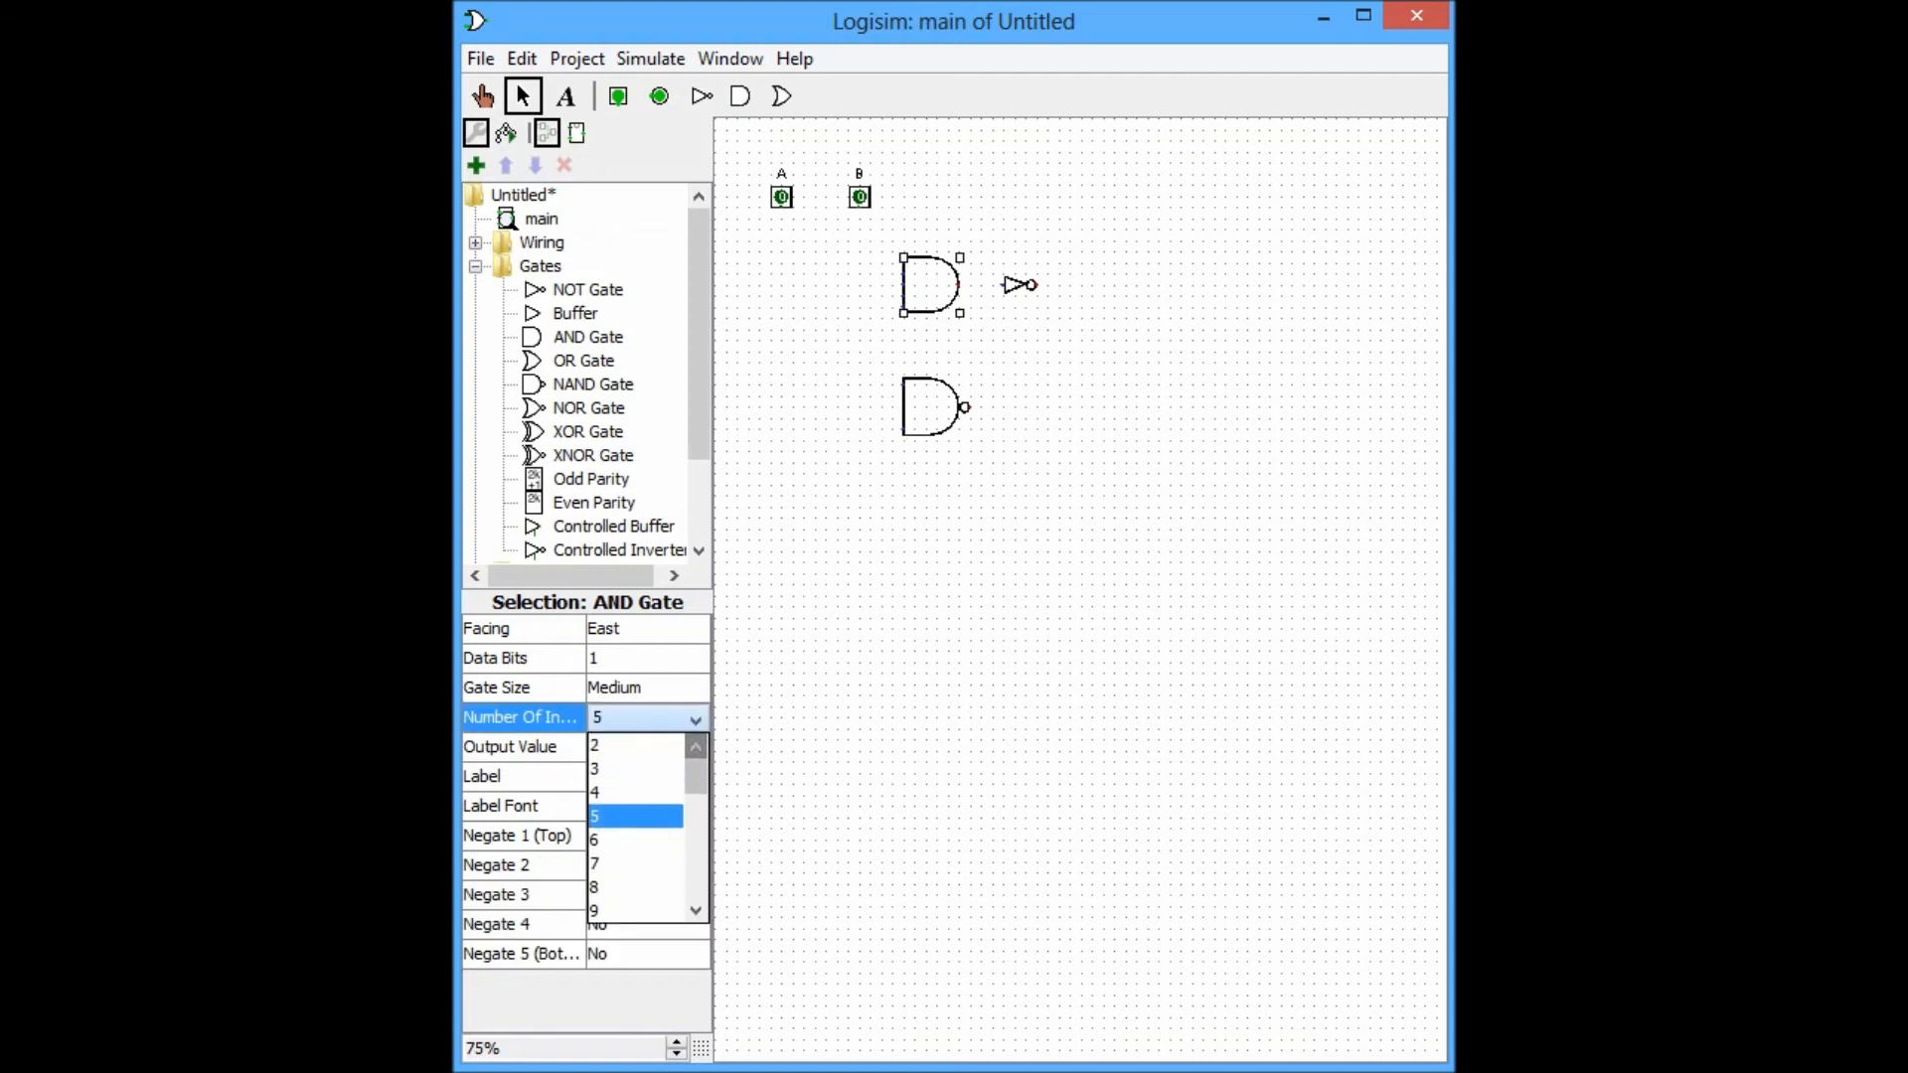
{"action": "left_click", "coordinate": [595, 744]}
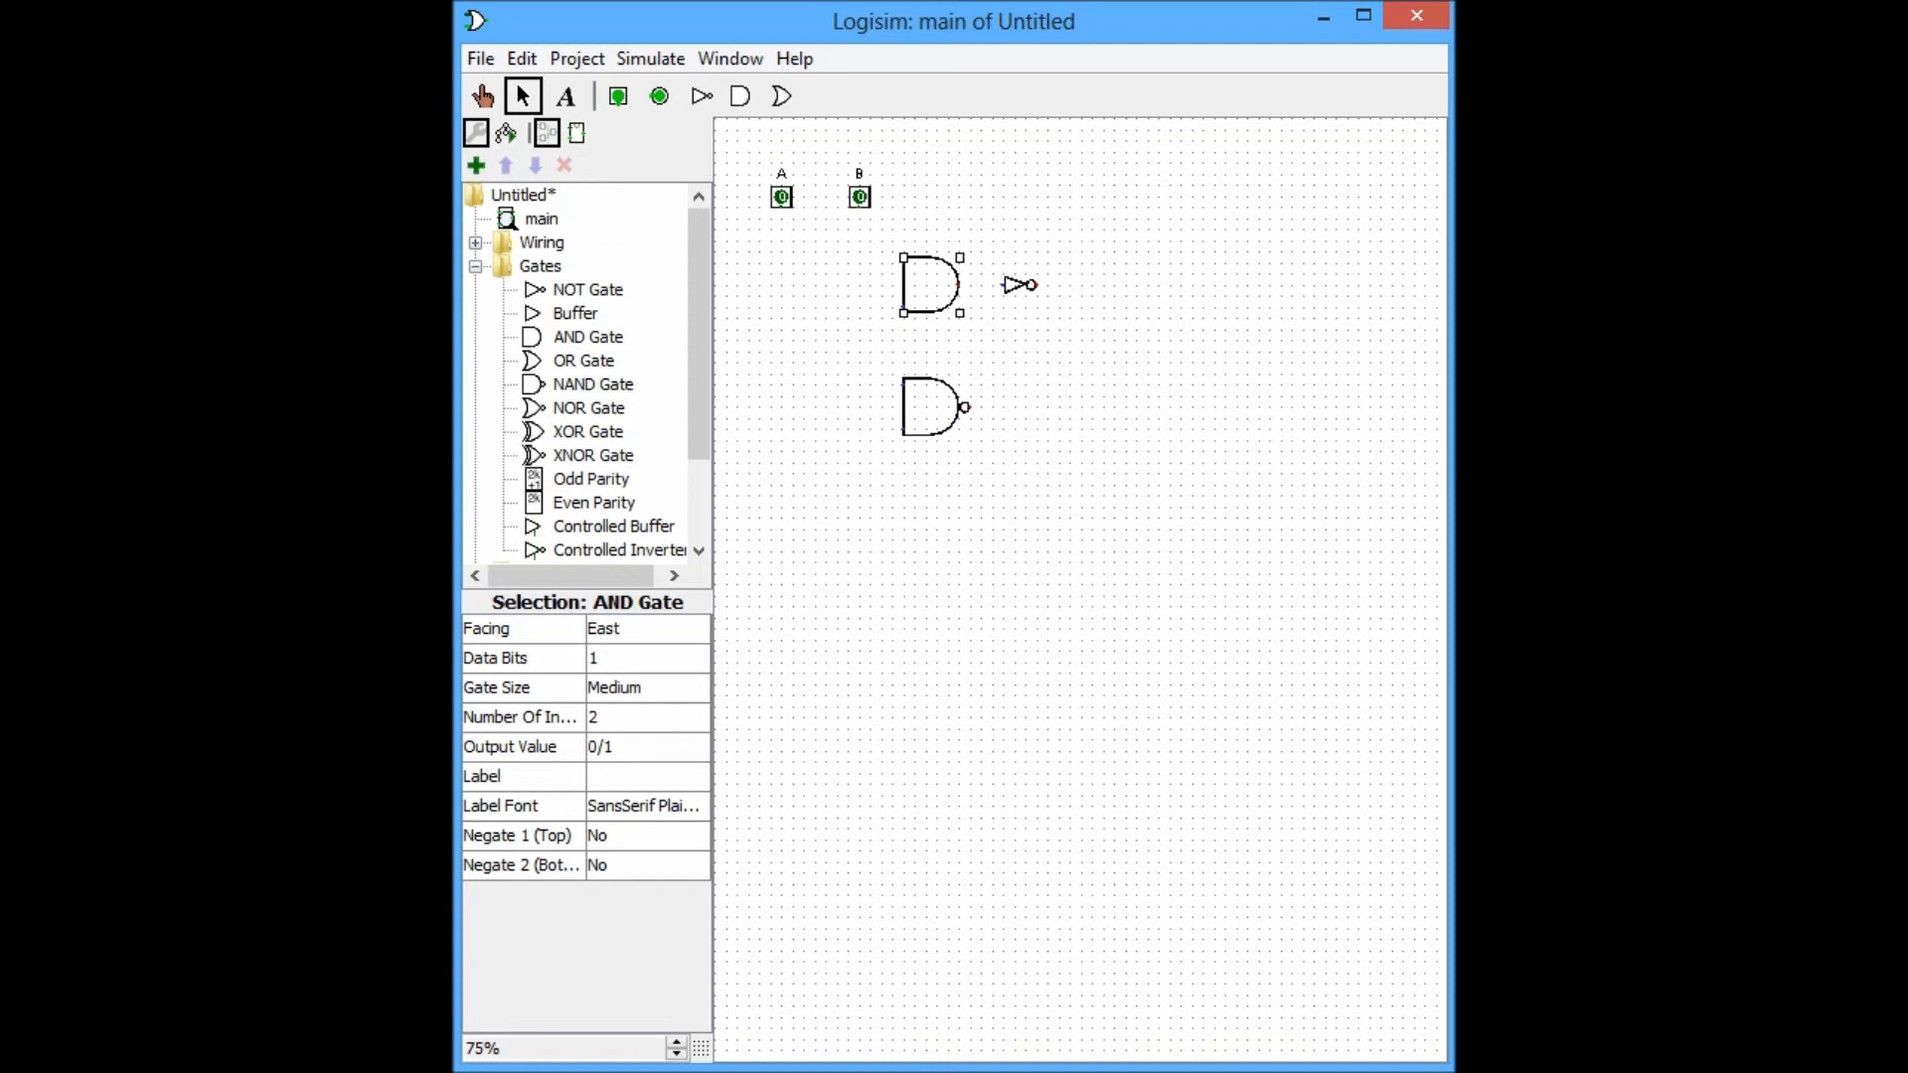
{"action": "mouse_move", "coordinate": [781, 196]}
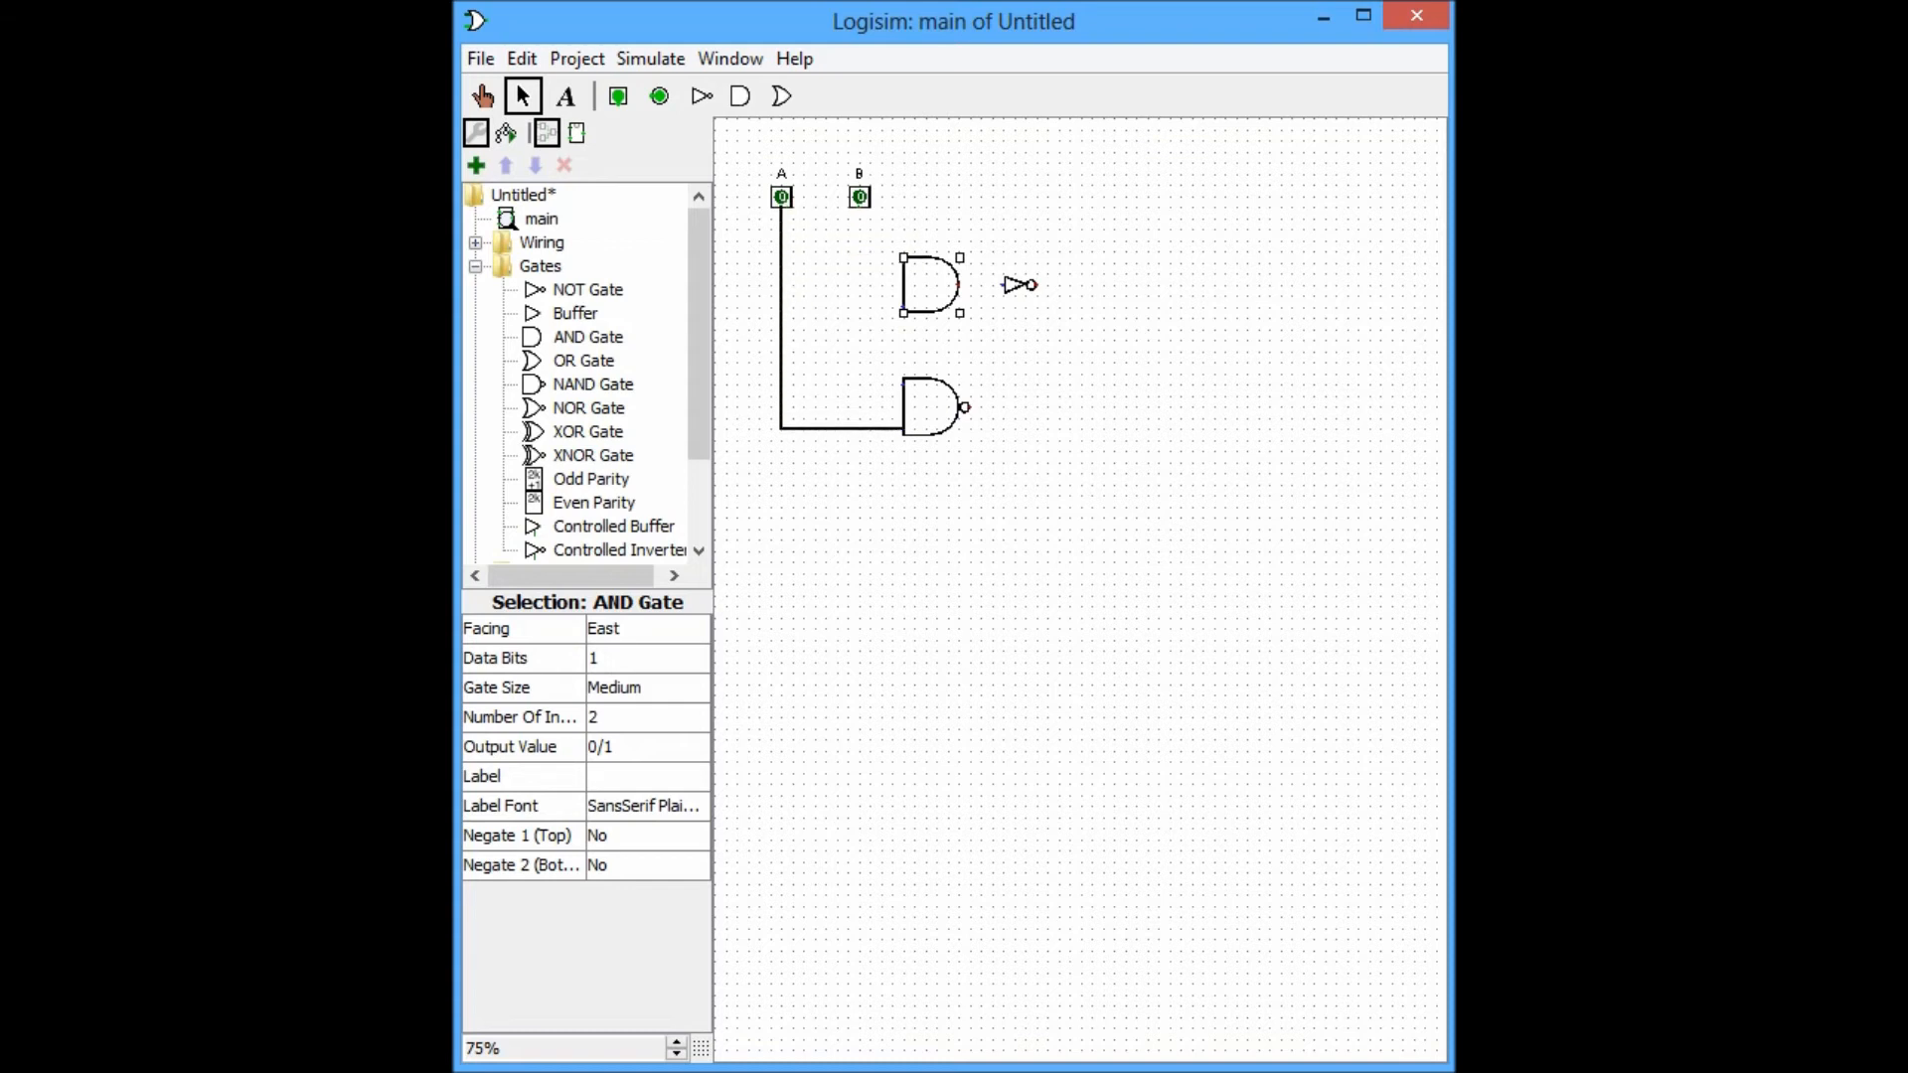
Wire pins A and B into the NAND gate and the AND gate inputs.
{"action": "left_click_drag", "start_coordinate": [858, 207], "coordinate": [870, 370]}
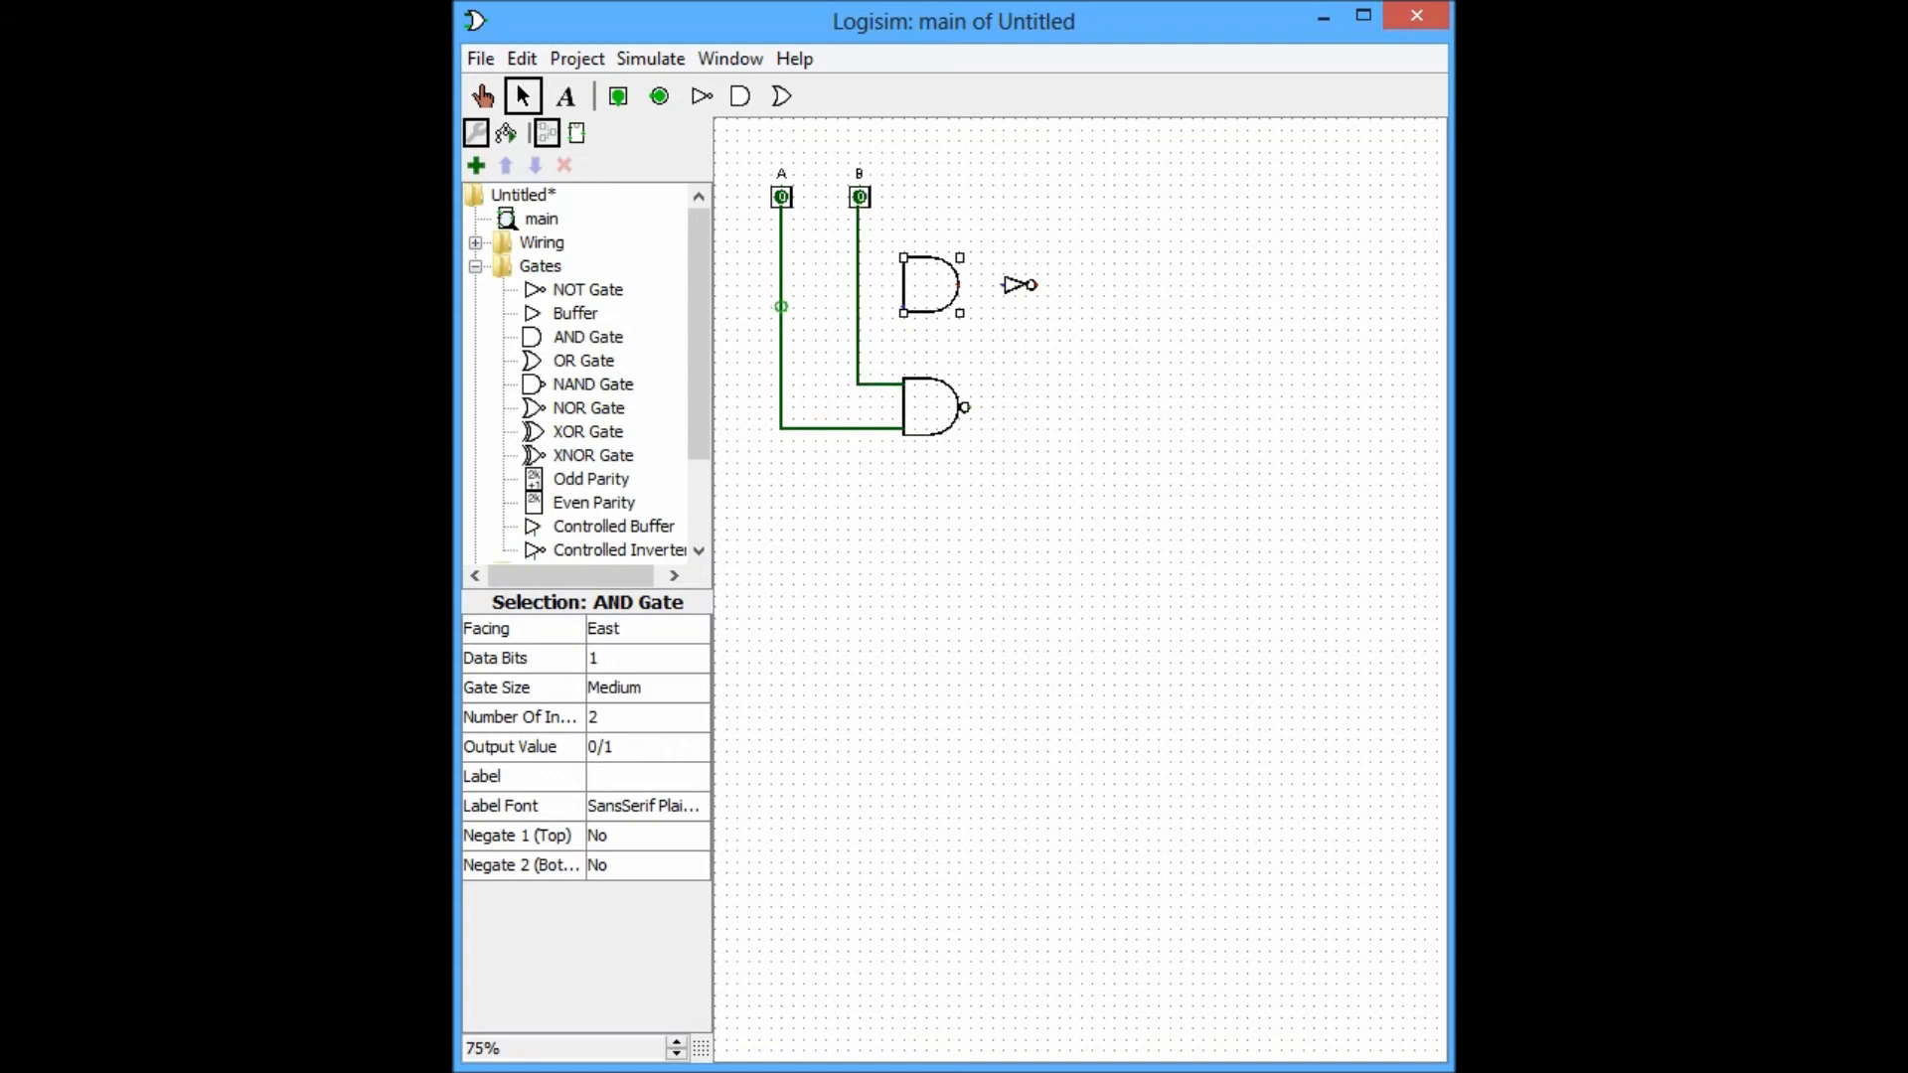
{"action": "left_click_drag", "start_coordinate": [779, 307], "coordinate": [901, 307]}
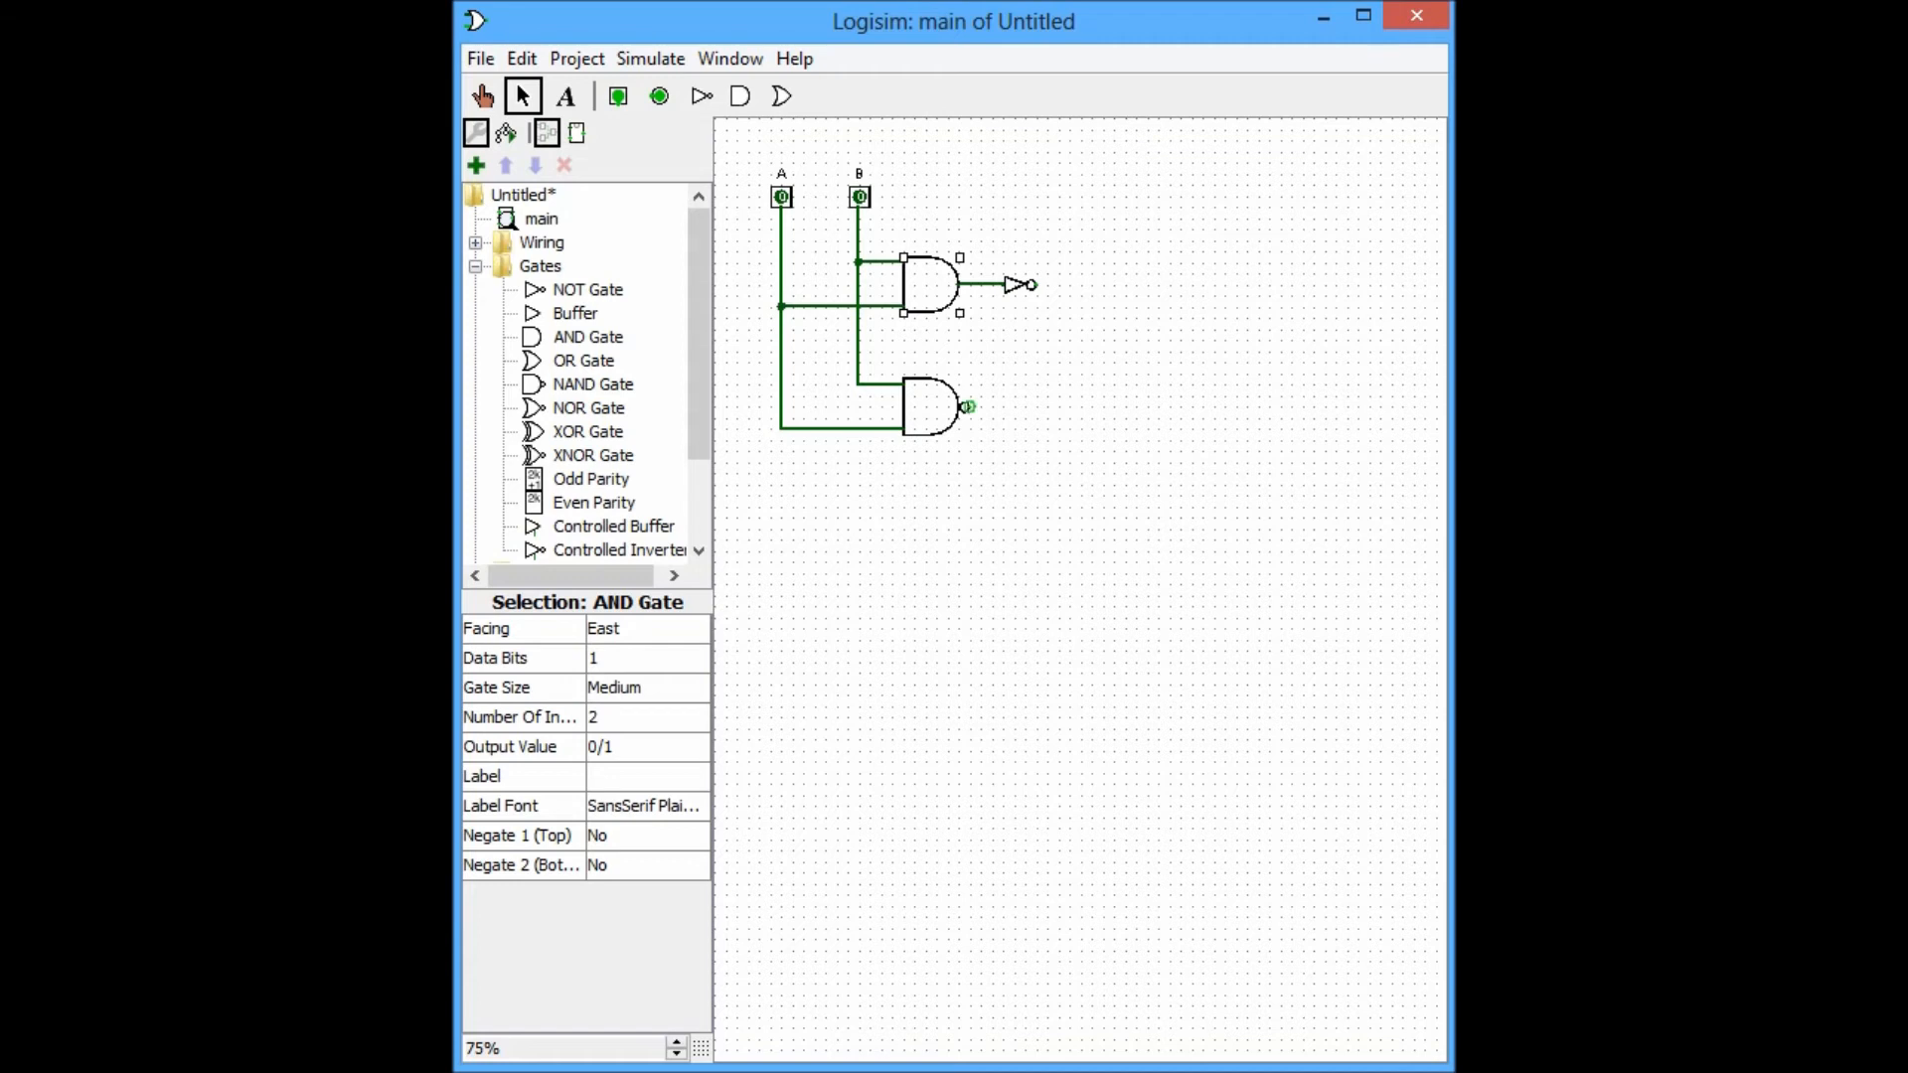
{"action": "left_click_drag", "start_coordinate": [967, 407], "coordinate": [1078, 407]}
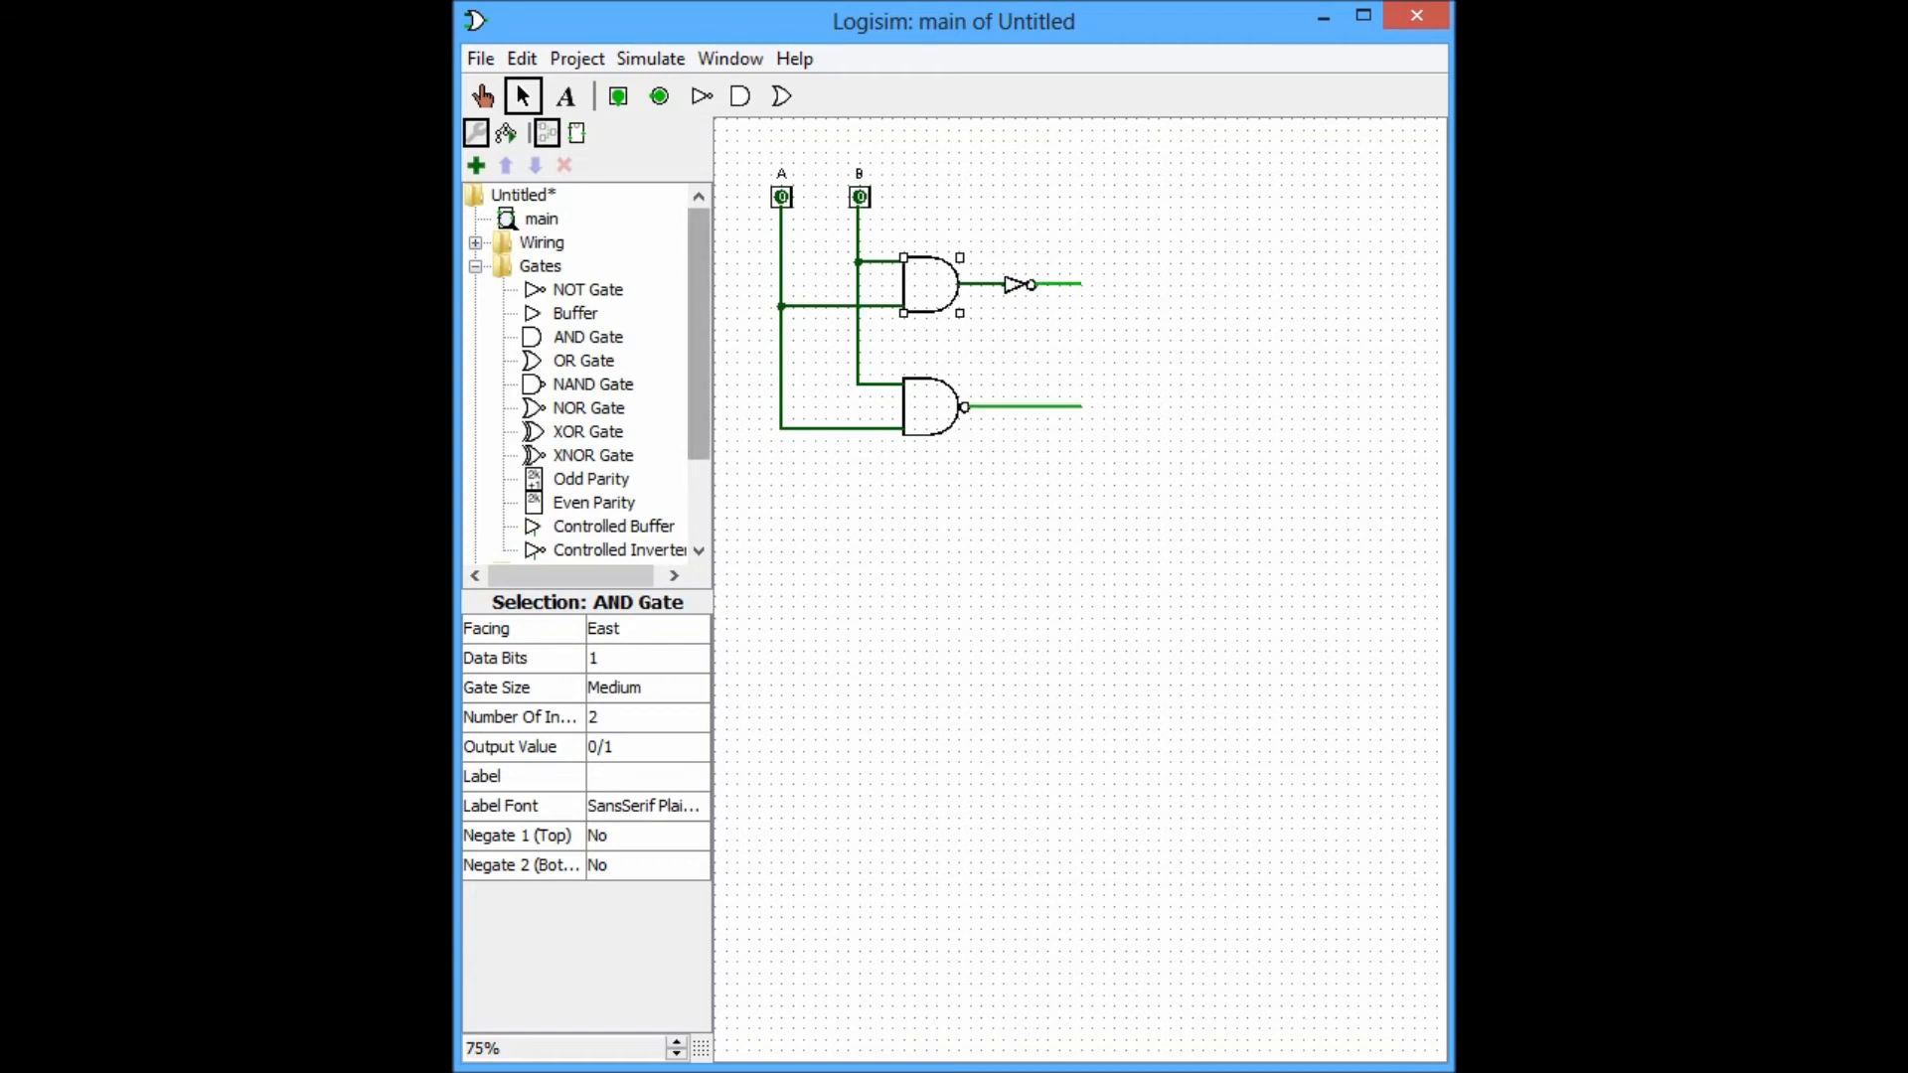
Place an LED at each output wire's end and toggle input B to 1.
{"action": "scroll", "scroll_direction": "down", "scroll_amount": 3}
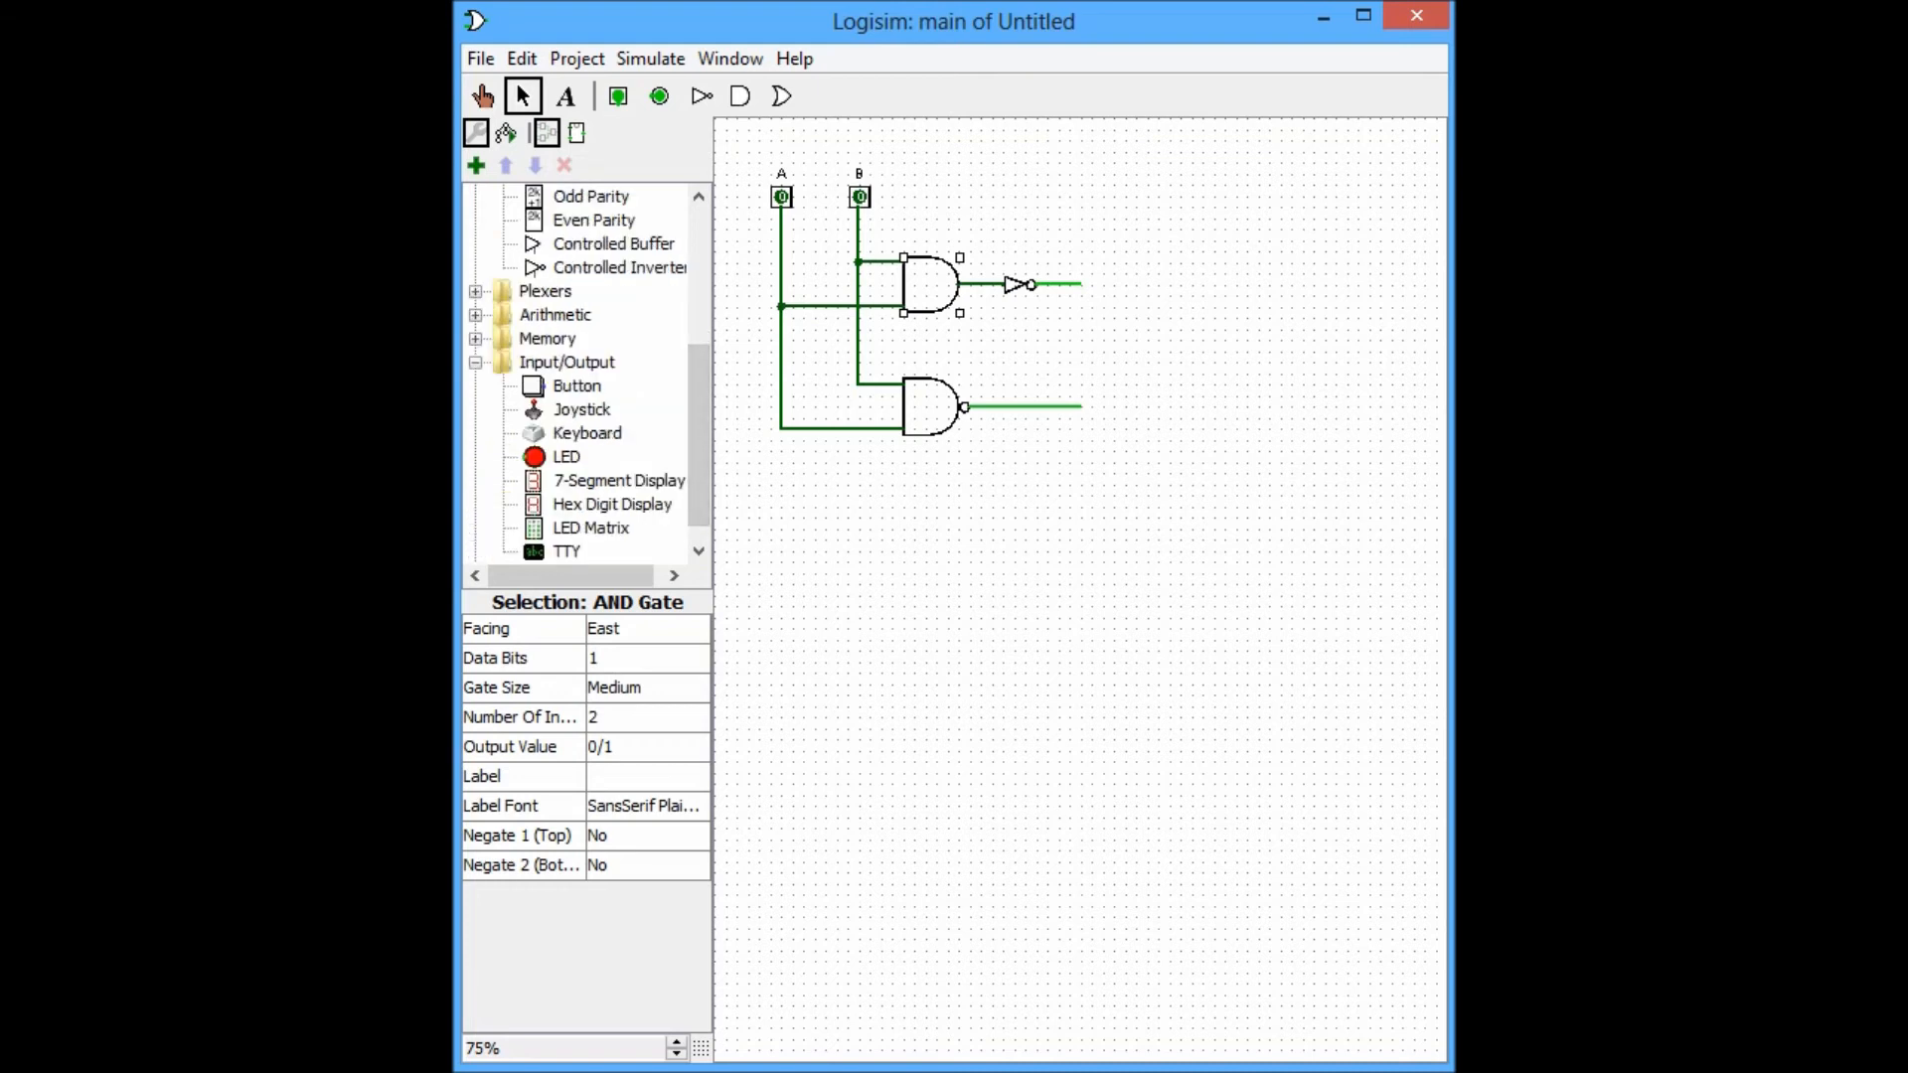
{"action": "left_click", "coordinate": [568, 456]}
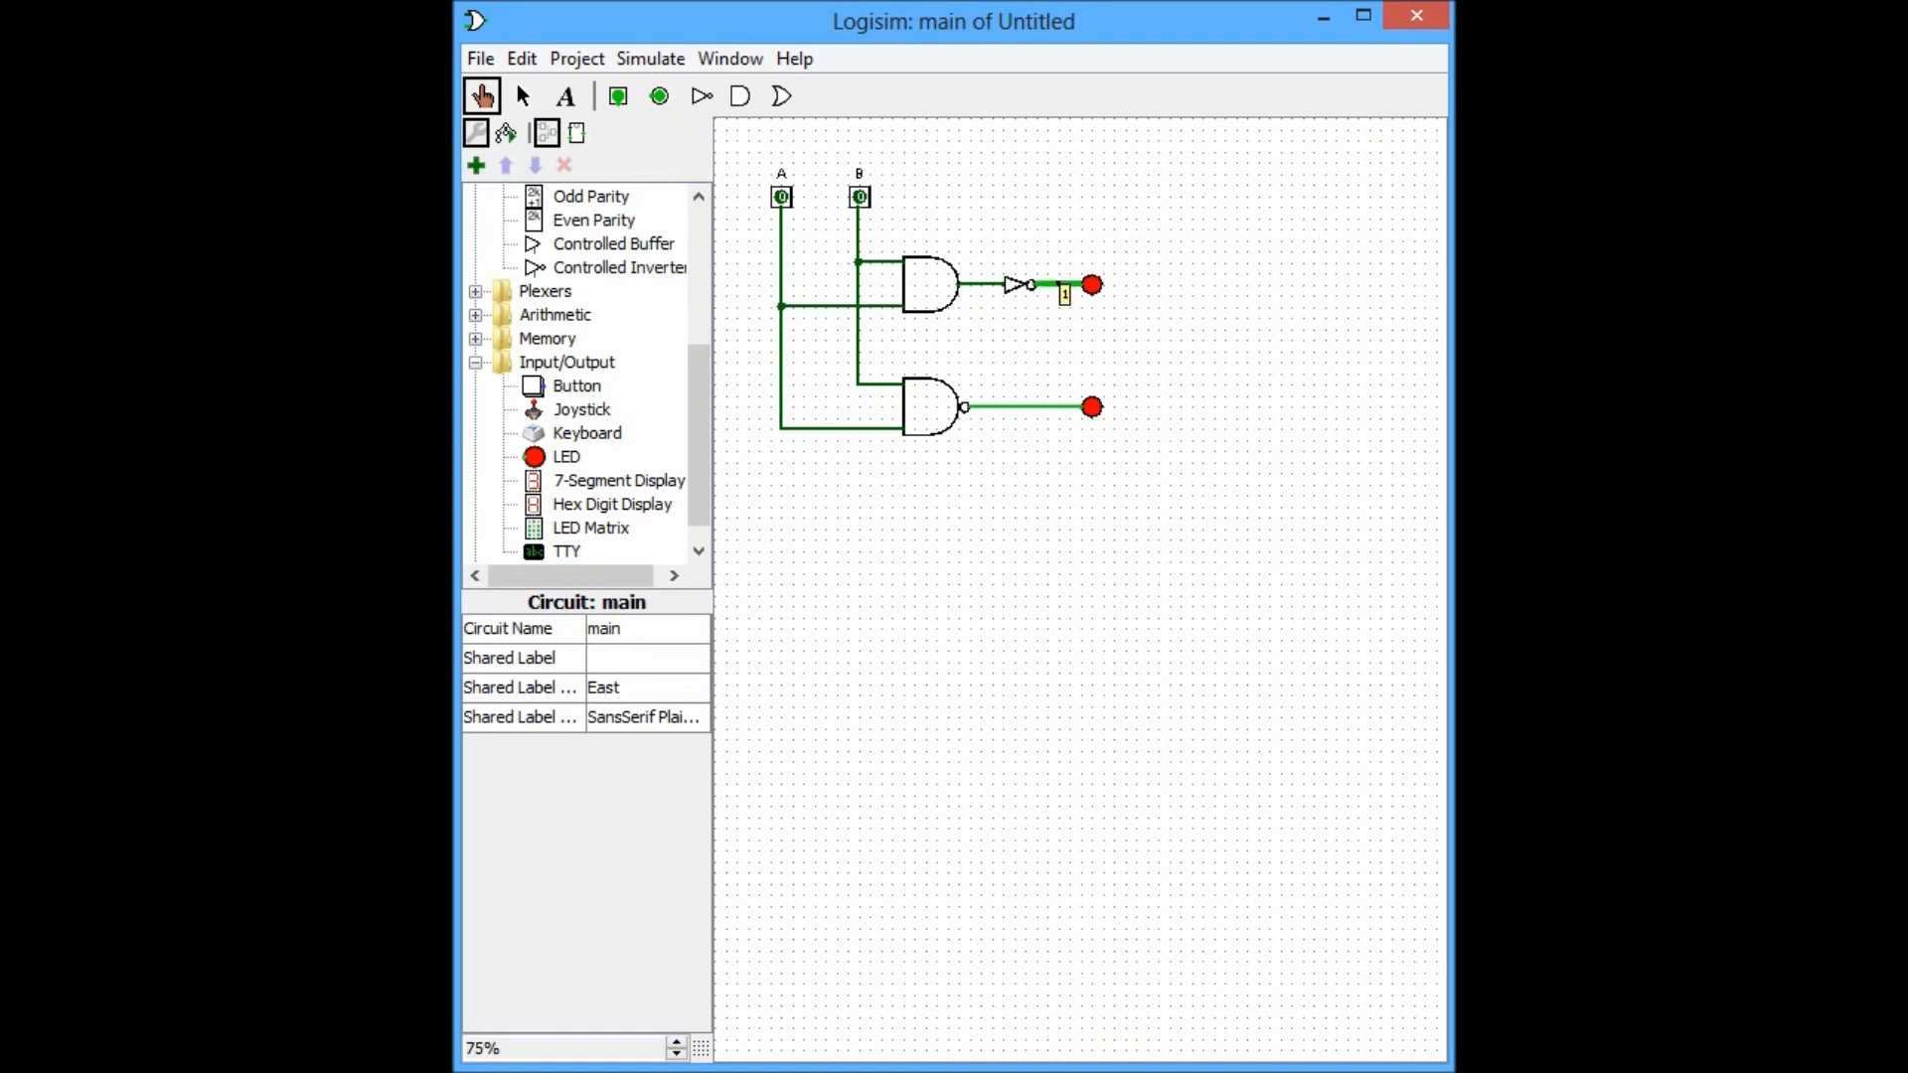
{"action": "left_click", "coordinate": [858, 196]}
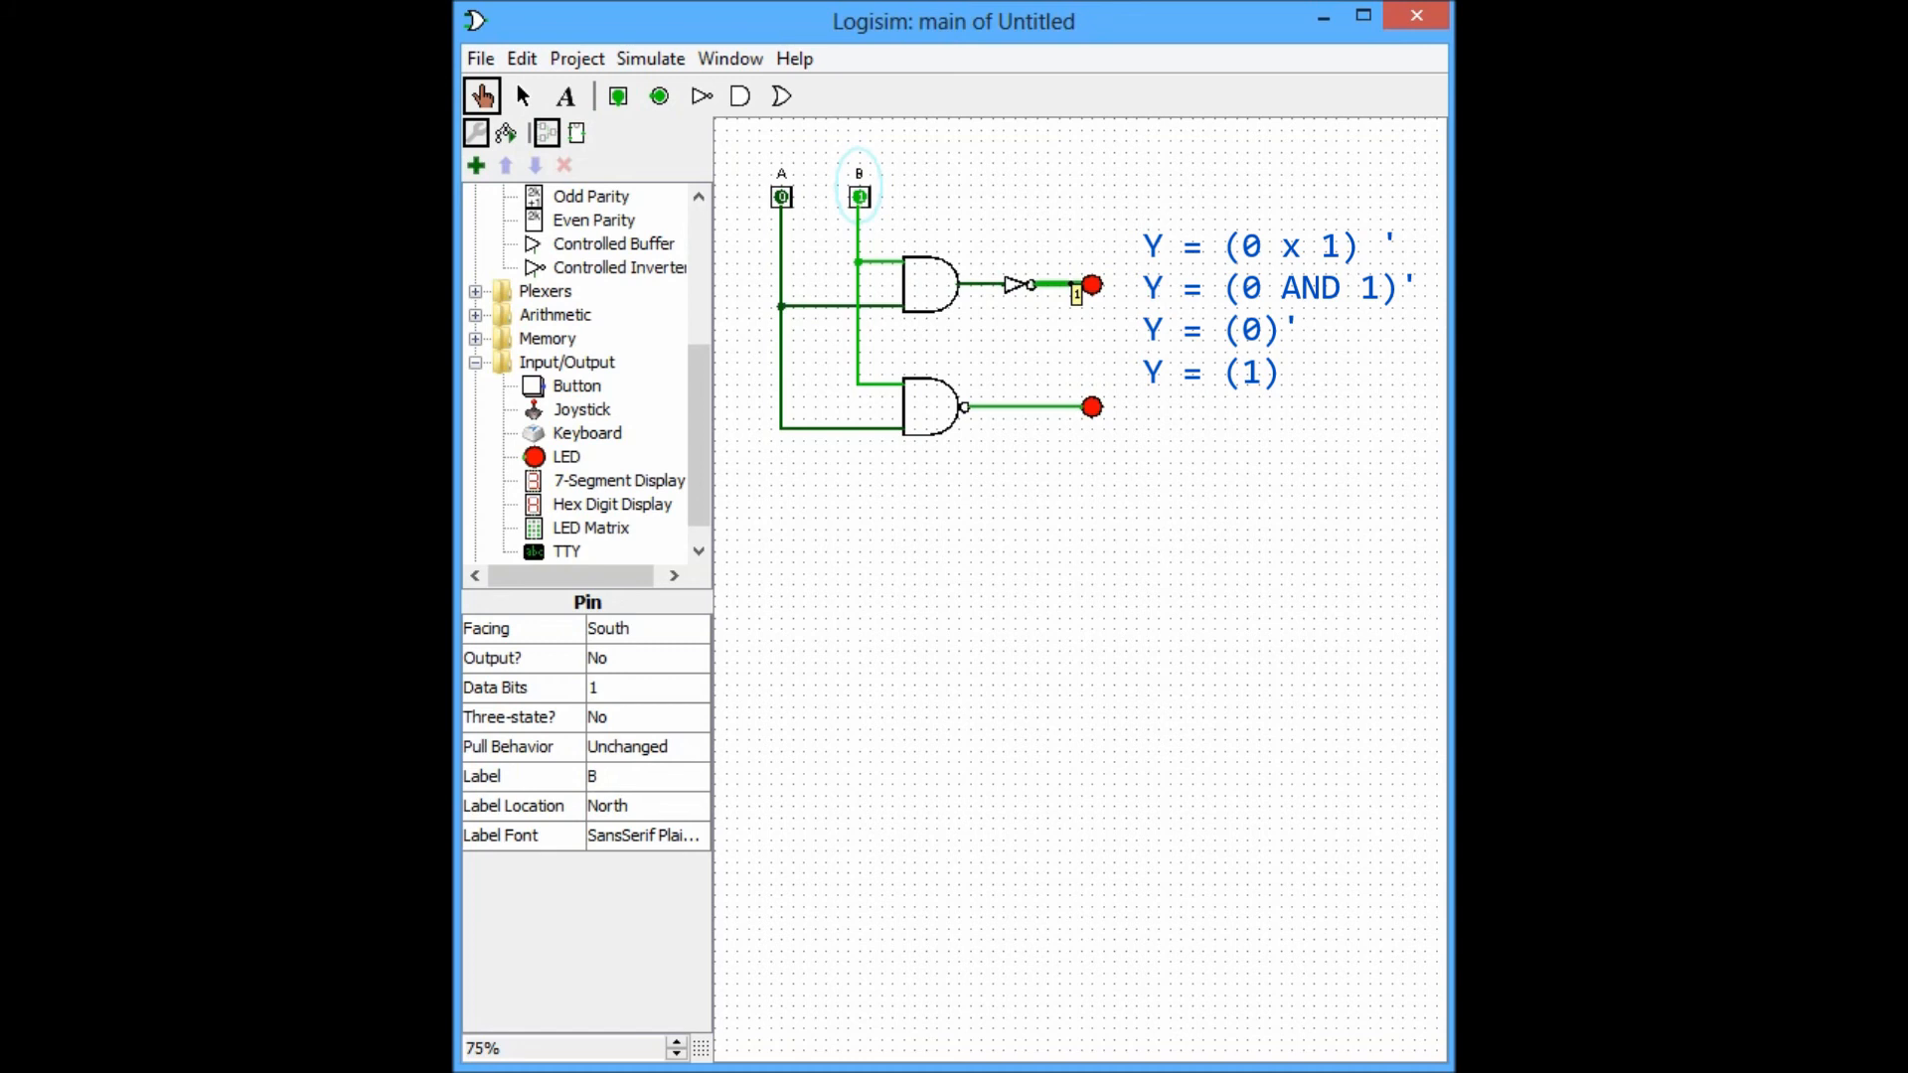
Poke pins A and B to 1 and watch both LEDs go dark.
{"action": "left_click", "coordinate": [780, 196]}
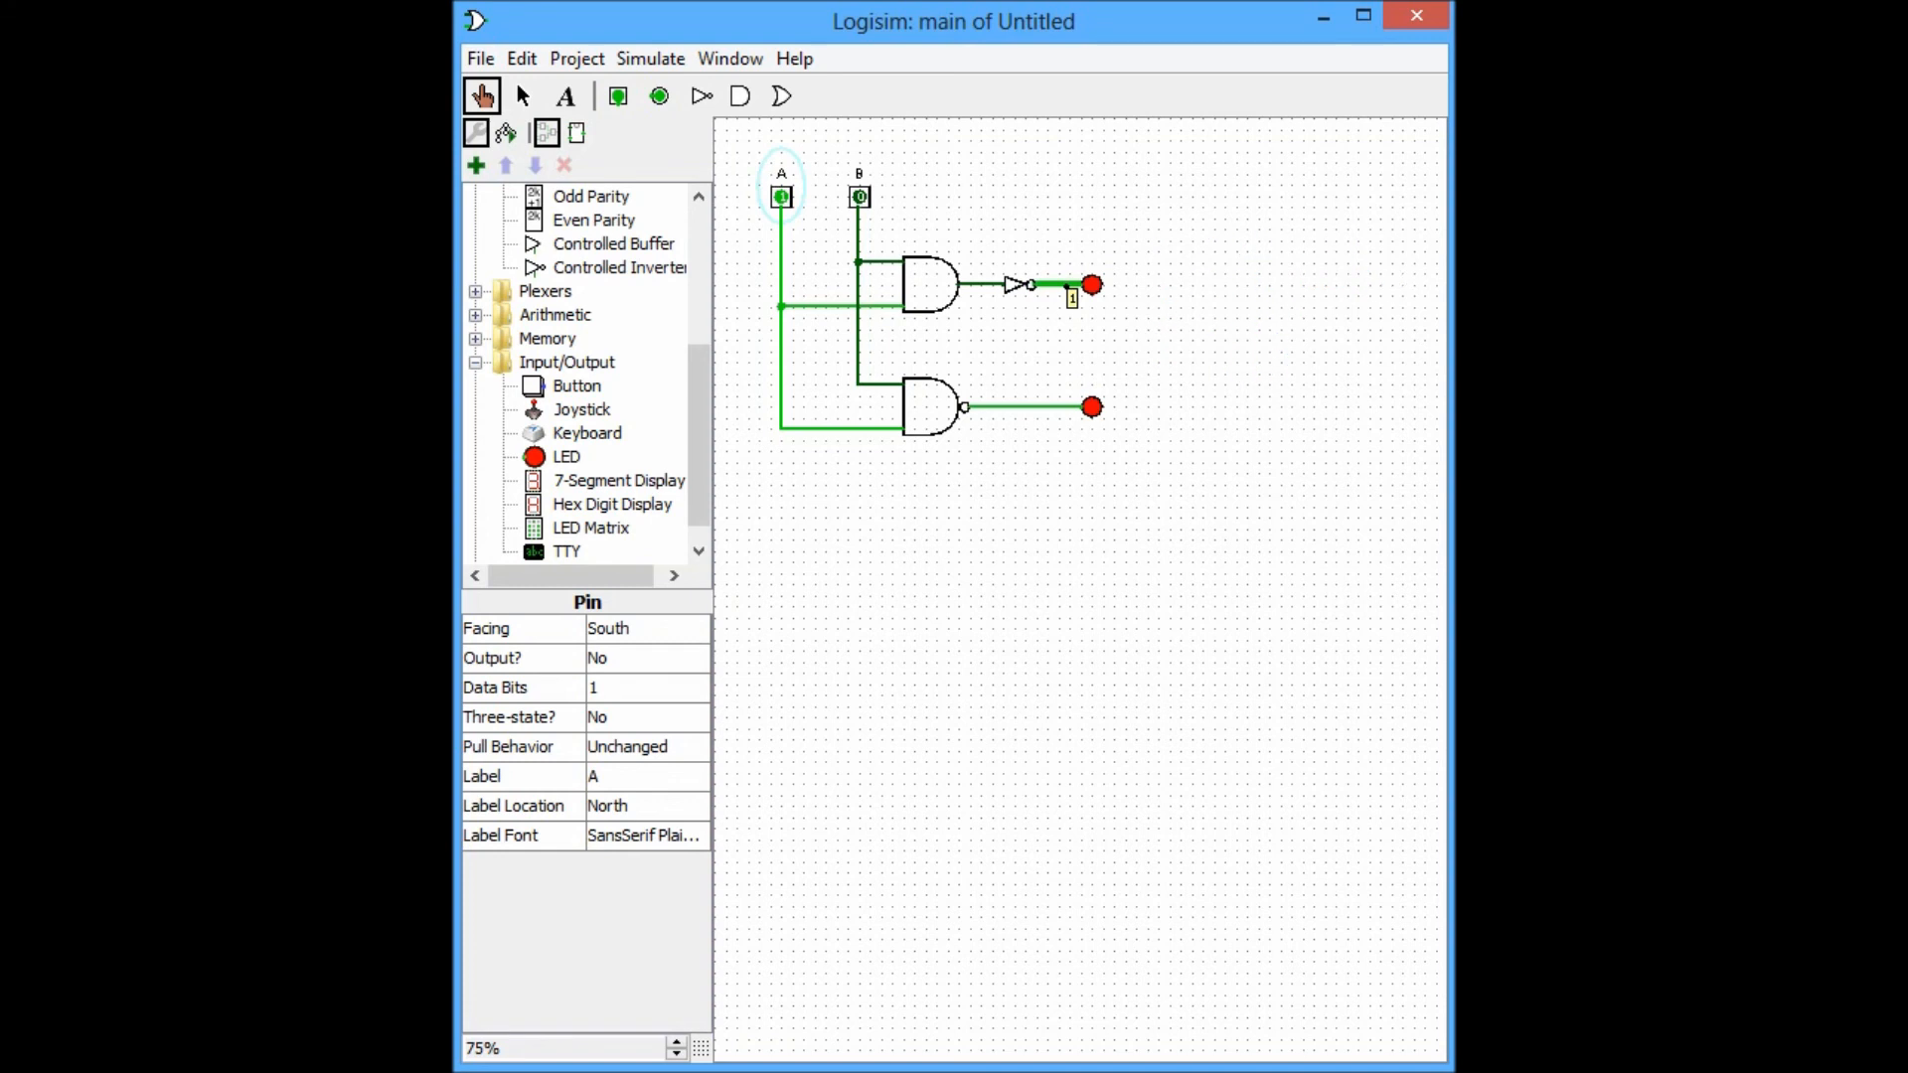
{"action": "left_click", "coordinate": [858, 196]}
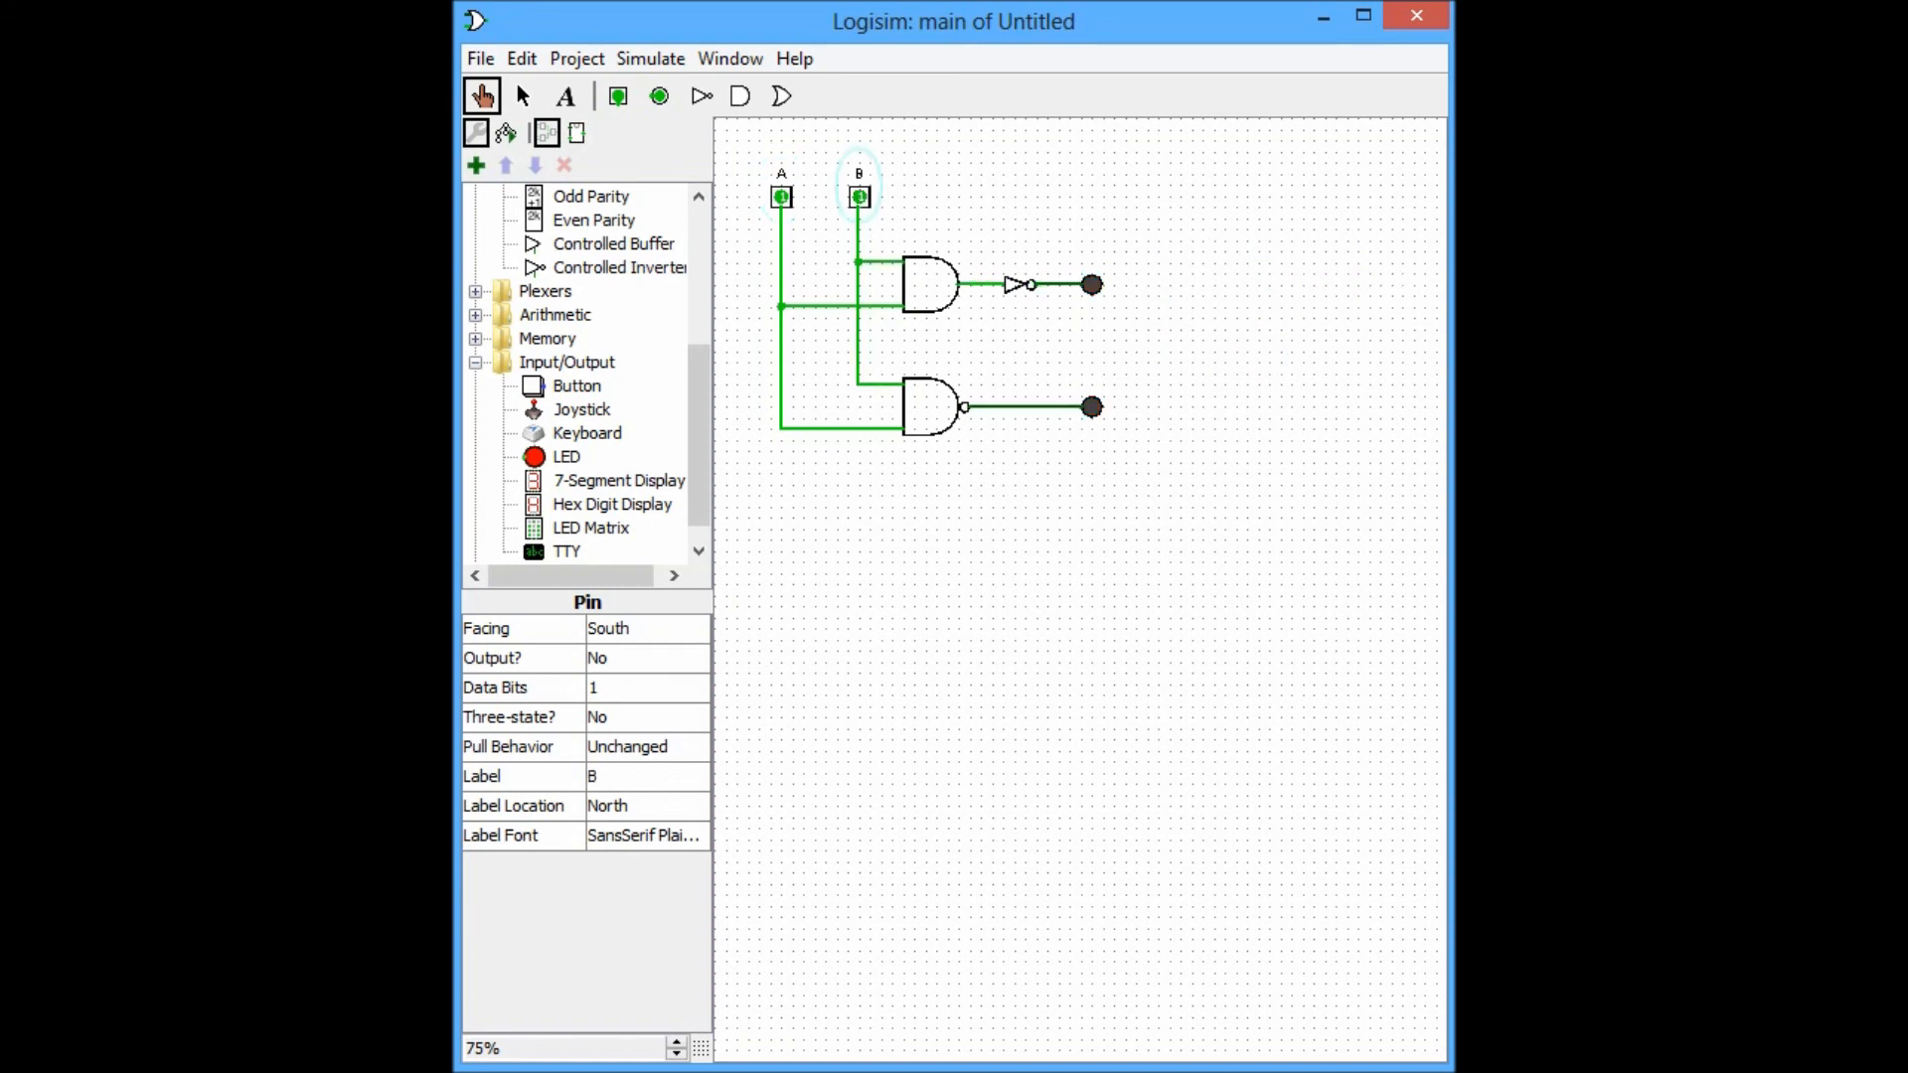